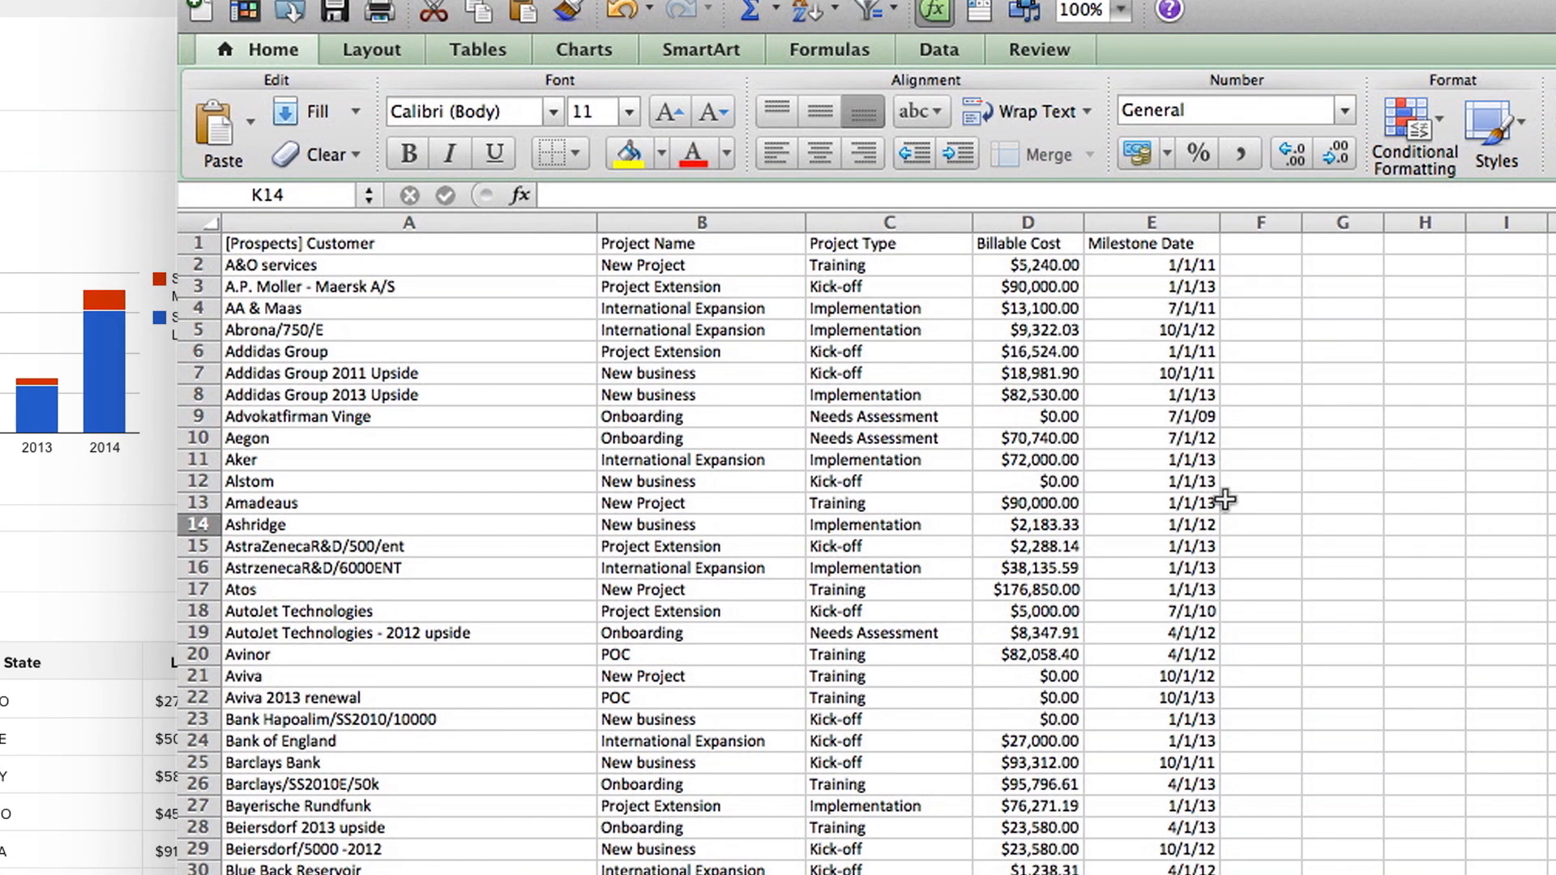
Review the Customer column and scroll through the existing table data.
{"action": "left_click", "coordinate": [409, 222]}
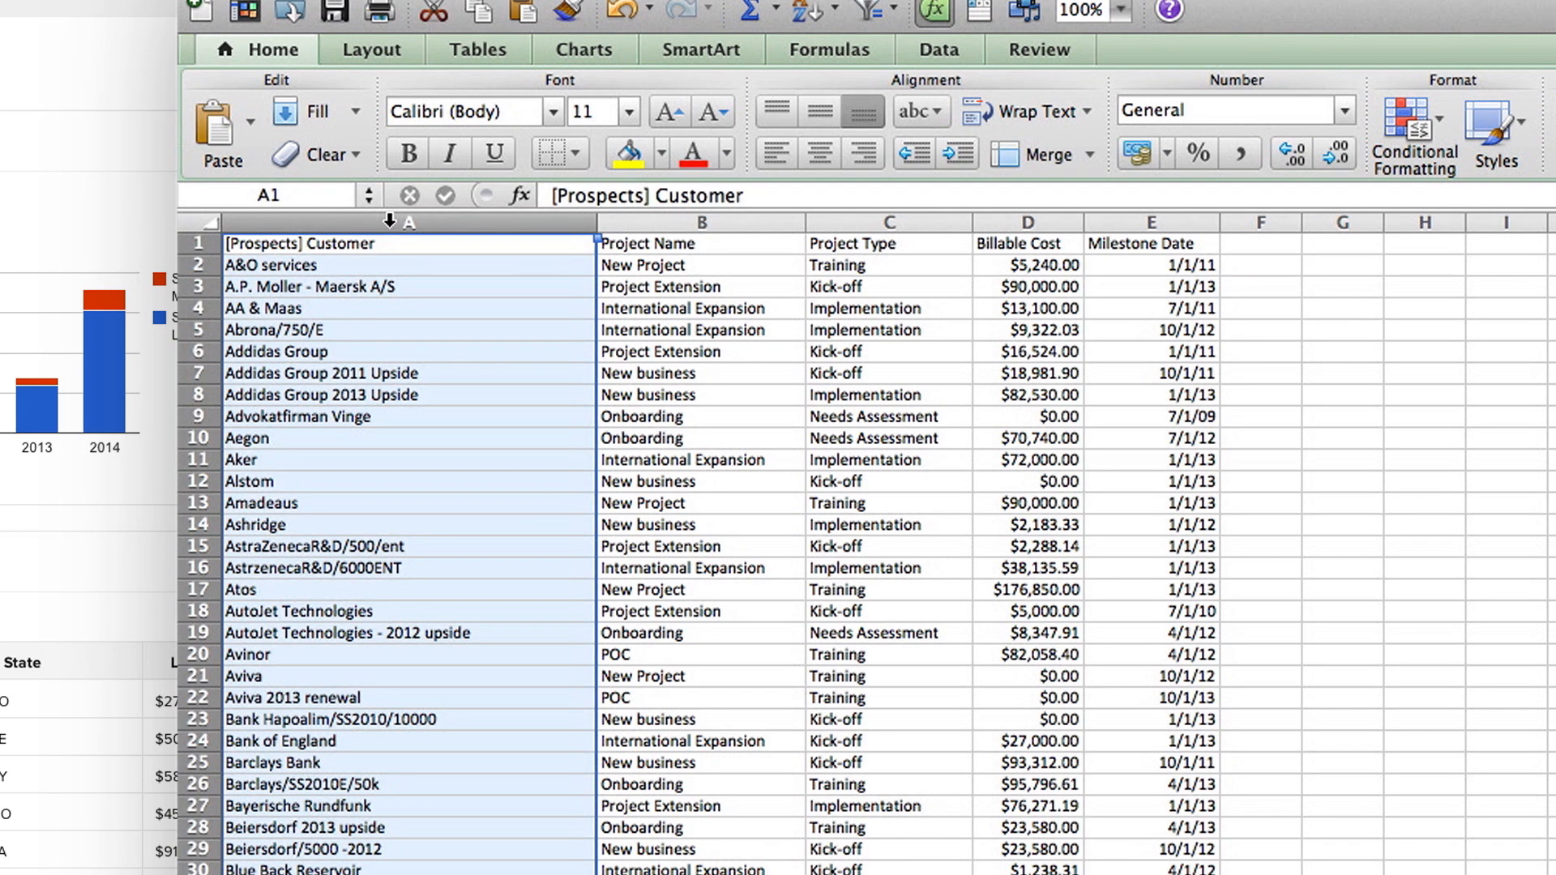
{"action": "left_click", "coordinate": [699, 243]}
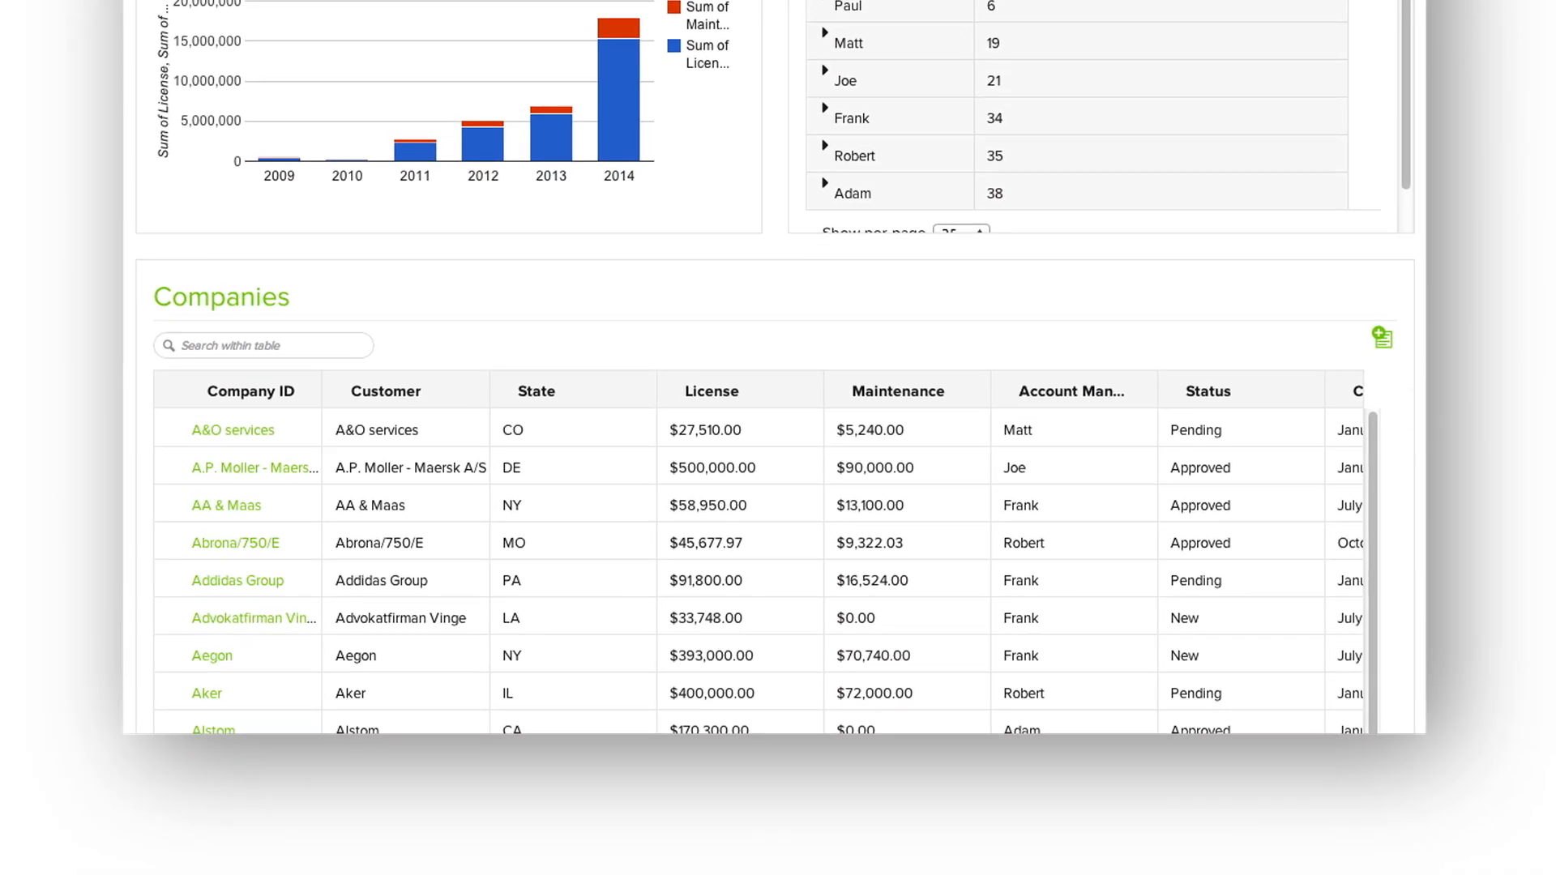
{"action": "scroll", "scroll_direction": "down", "scroll_amount": 3}
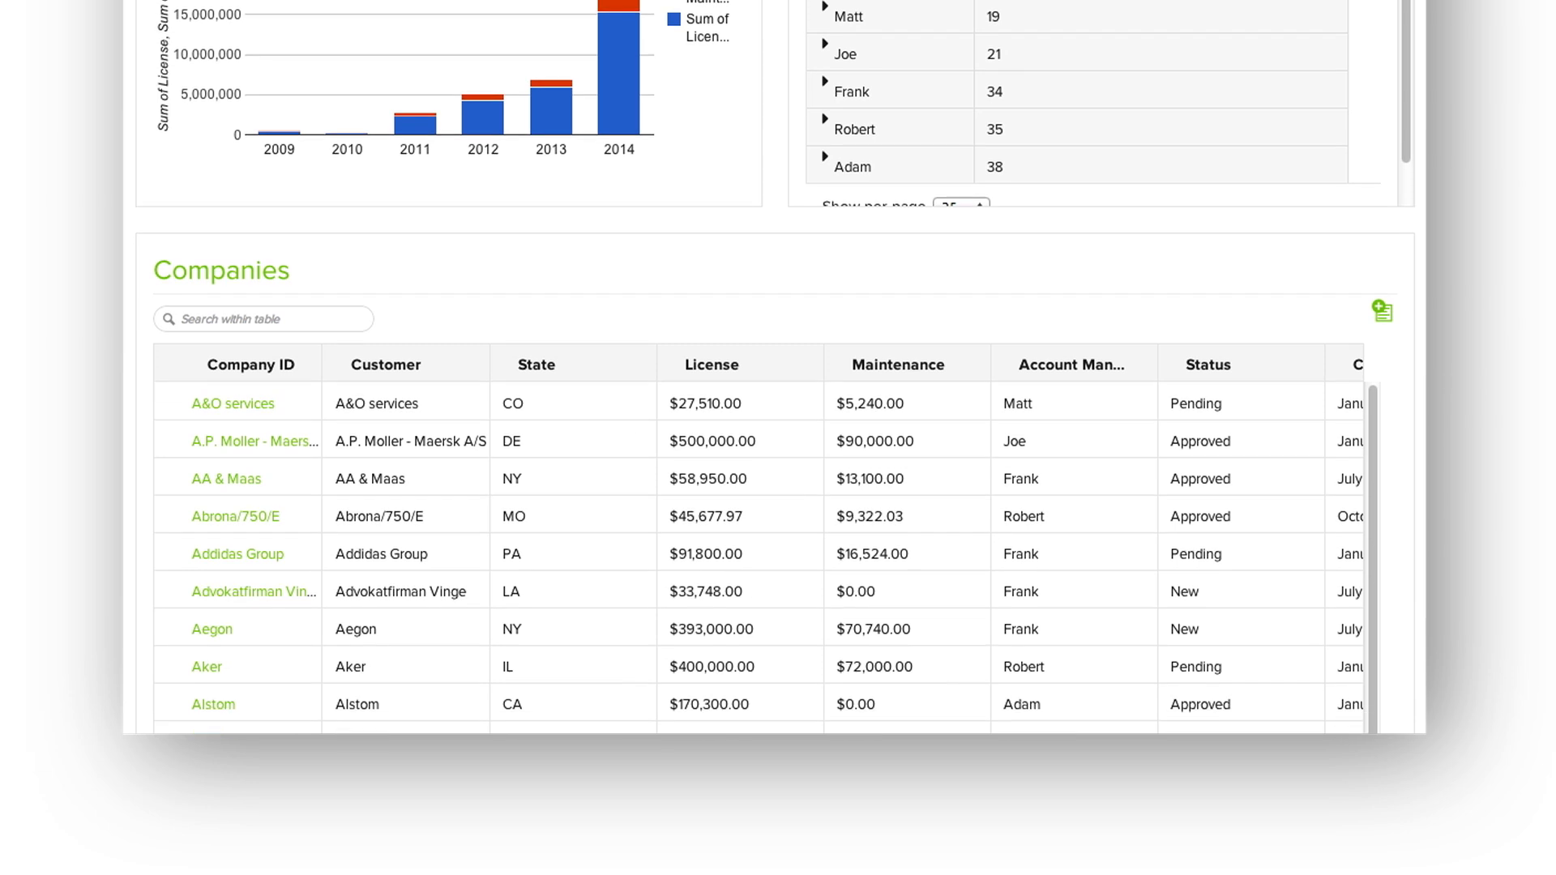
{"action": "scroll", "scroll_direction": "down", "scroll_amount": 3}
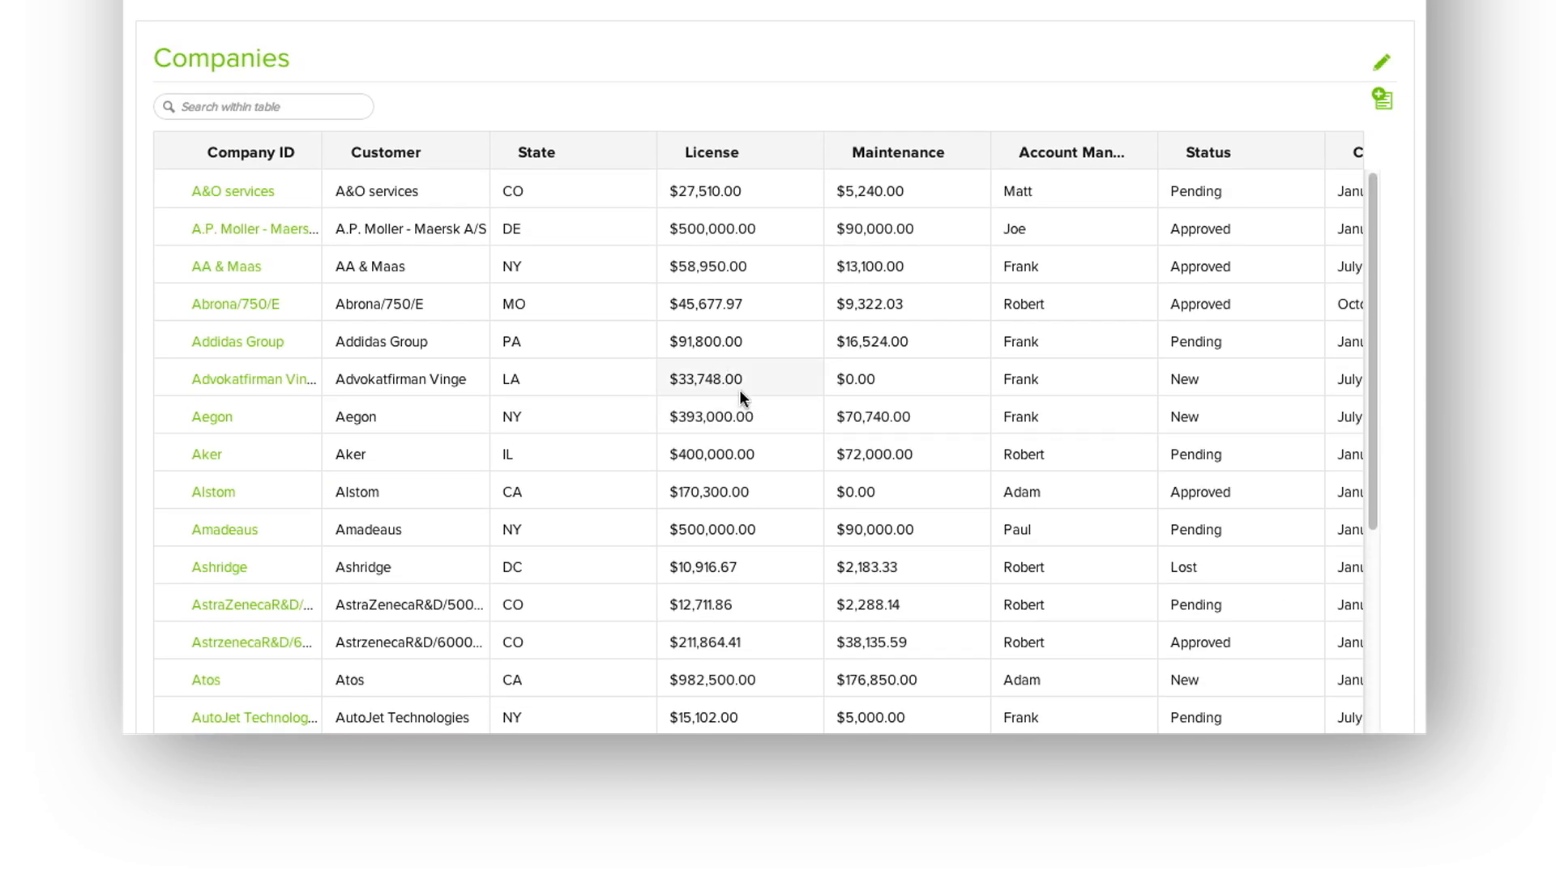
{"action": "mouse_move", "coordinate": [760, 70]}
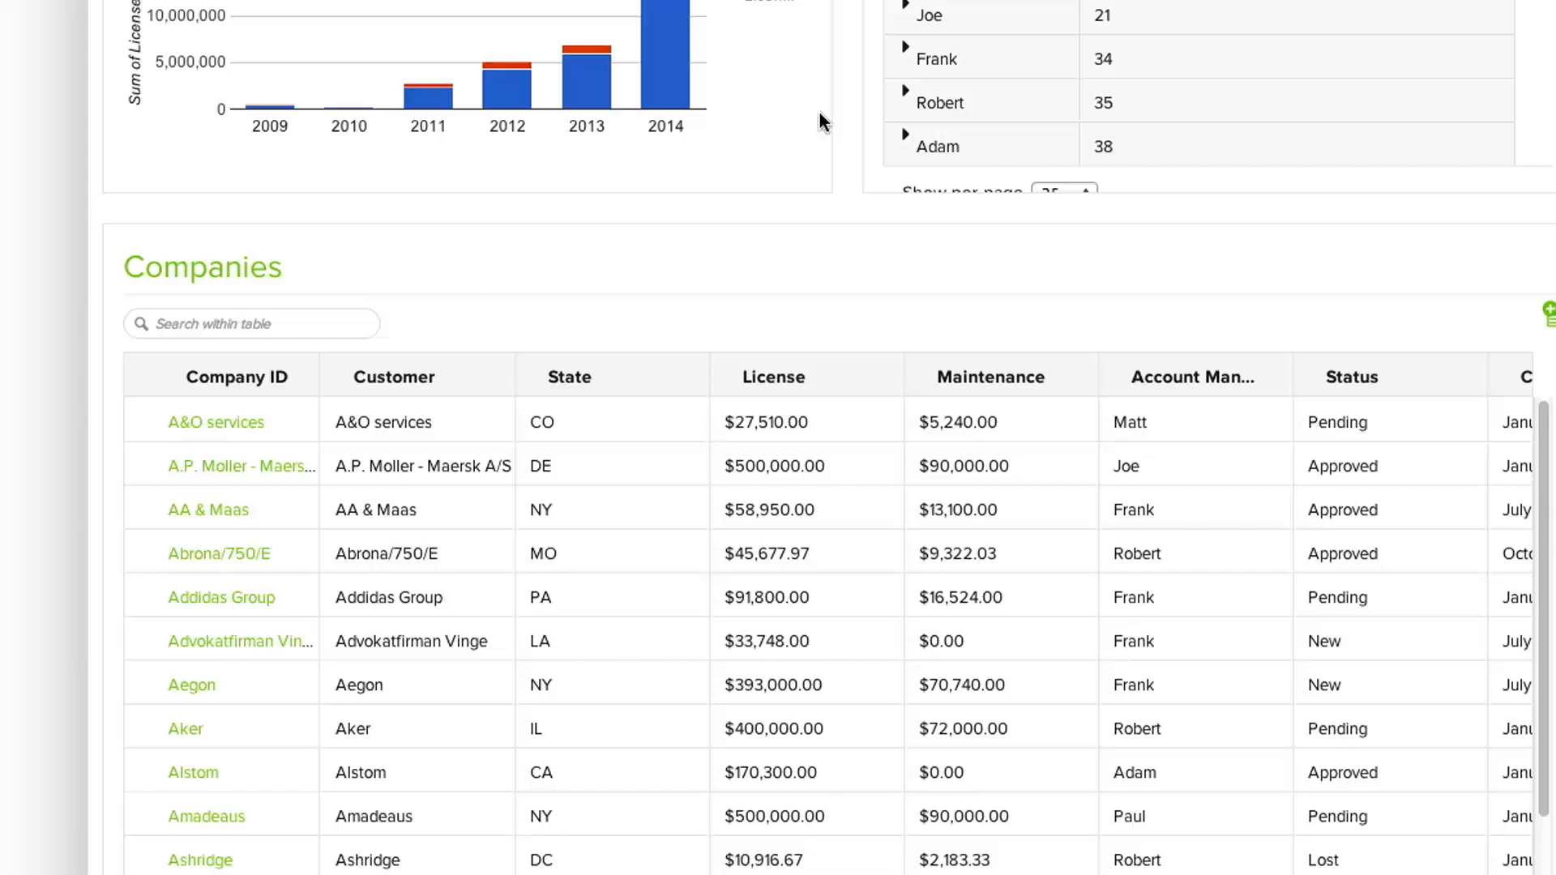
{"action": "scroll", "scroll_direction": "up", "scroll_amount": 3}
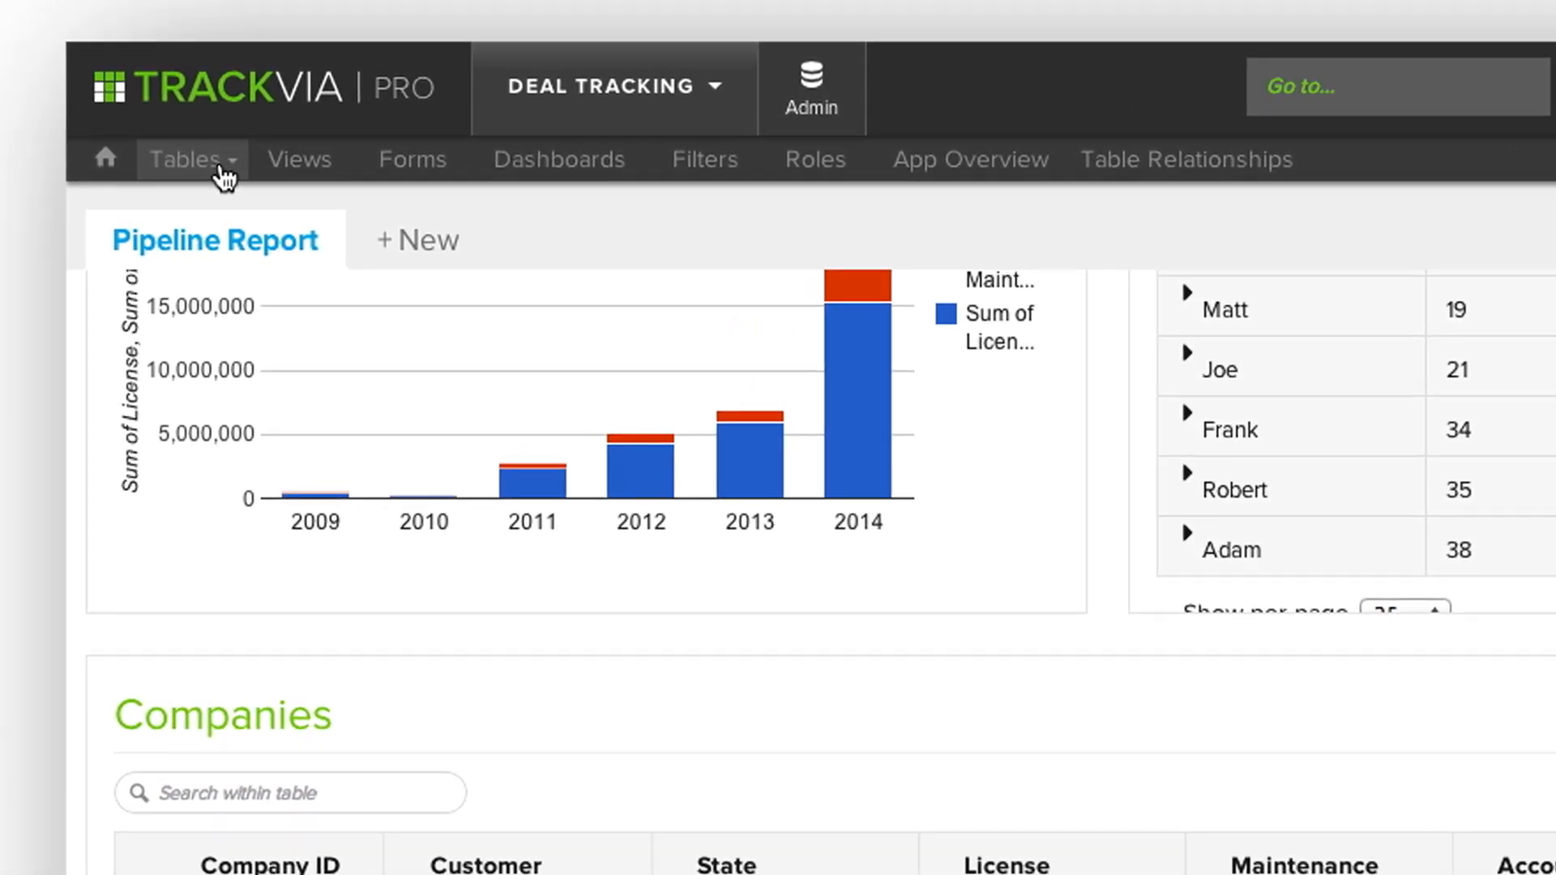
Start a new table via Tables > Create New Table > From Import.
{"action": "left_click", "coordinate": [188, 158]}
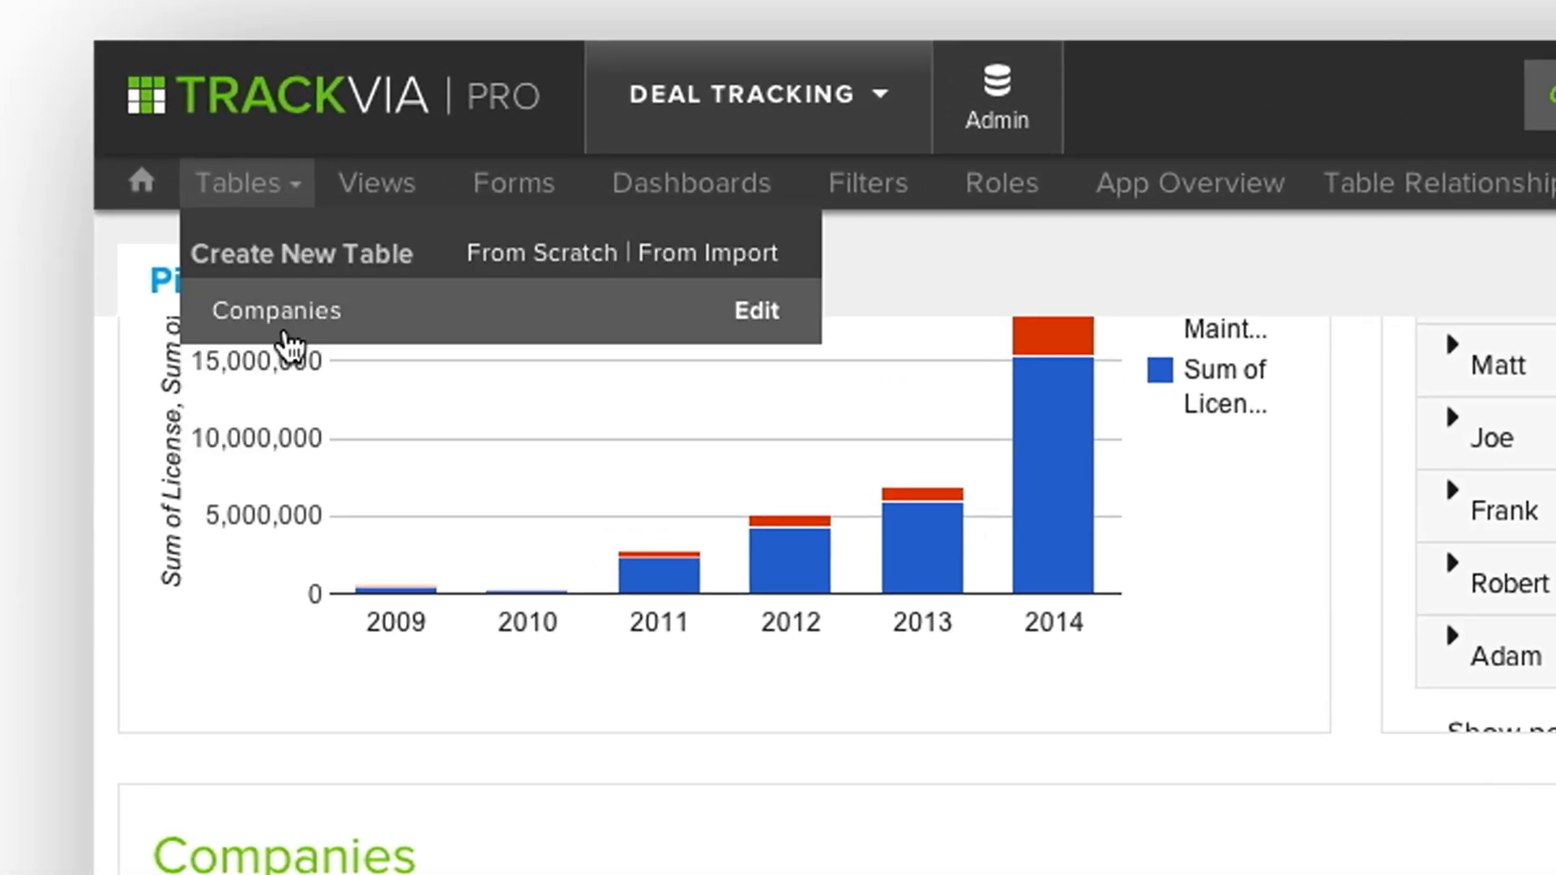
{"action": "mouse_move", "coordinate": [679, 374]}
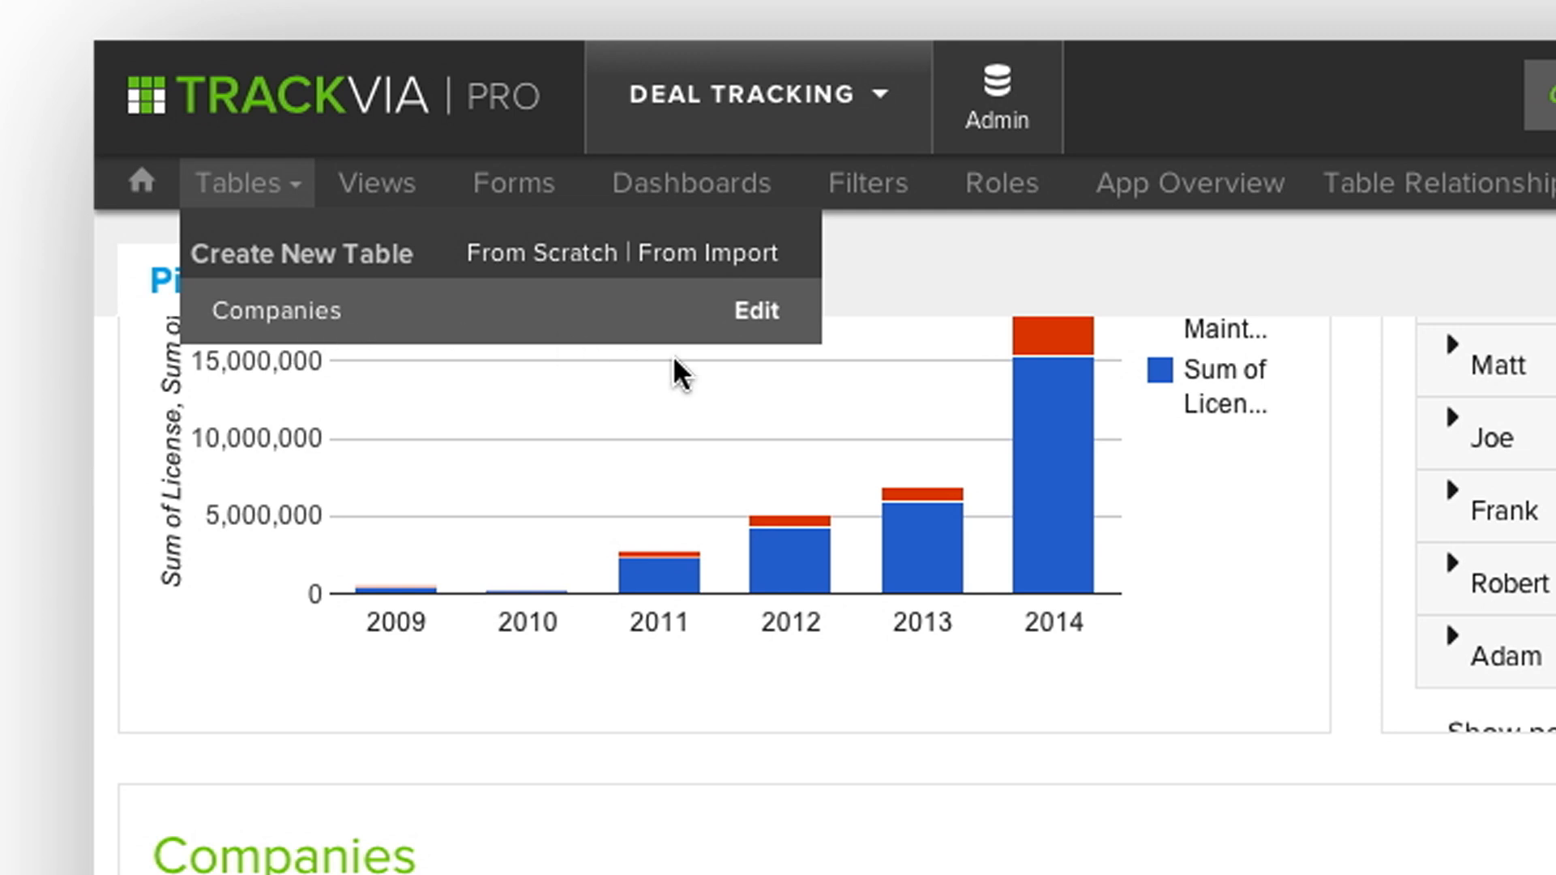
{"action": "mouse_move", "coordinate": [533, 332]}
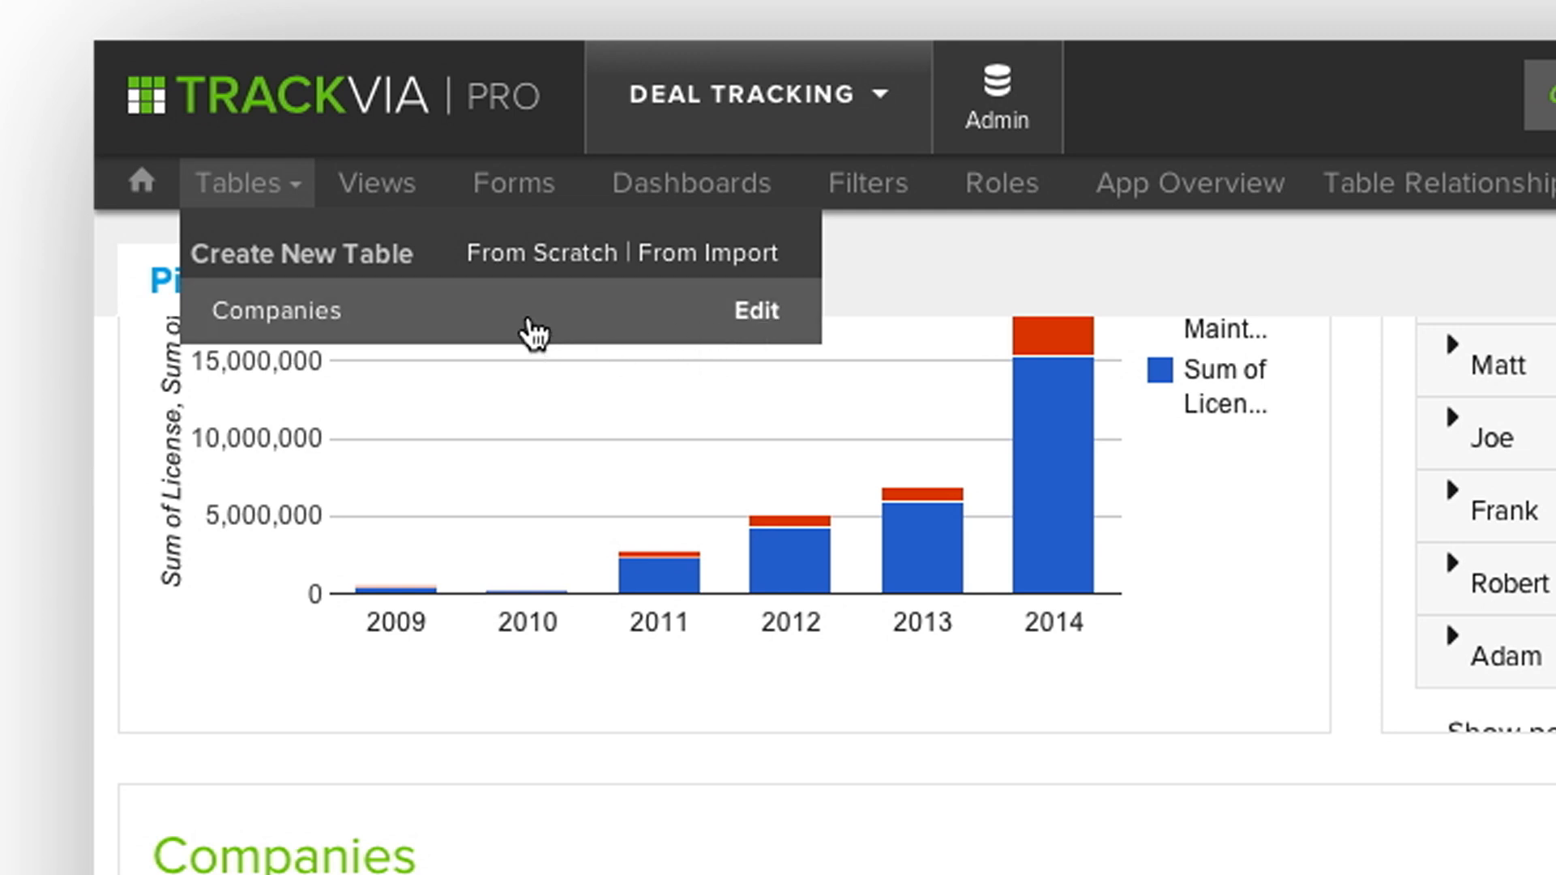
{"action": "mouse_move", "coordinate": [541, 253]}
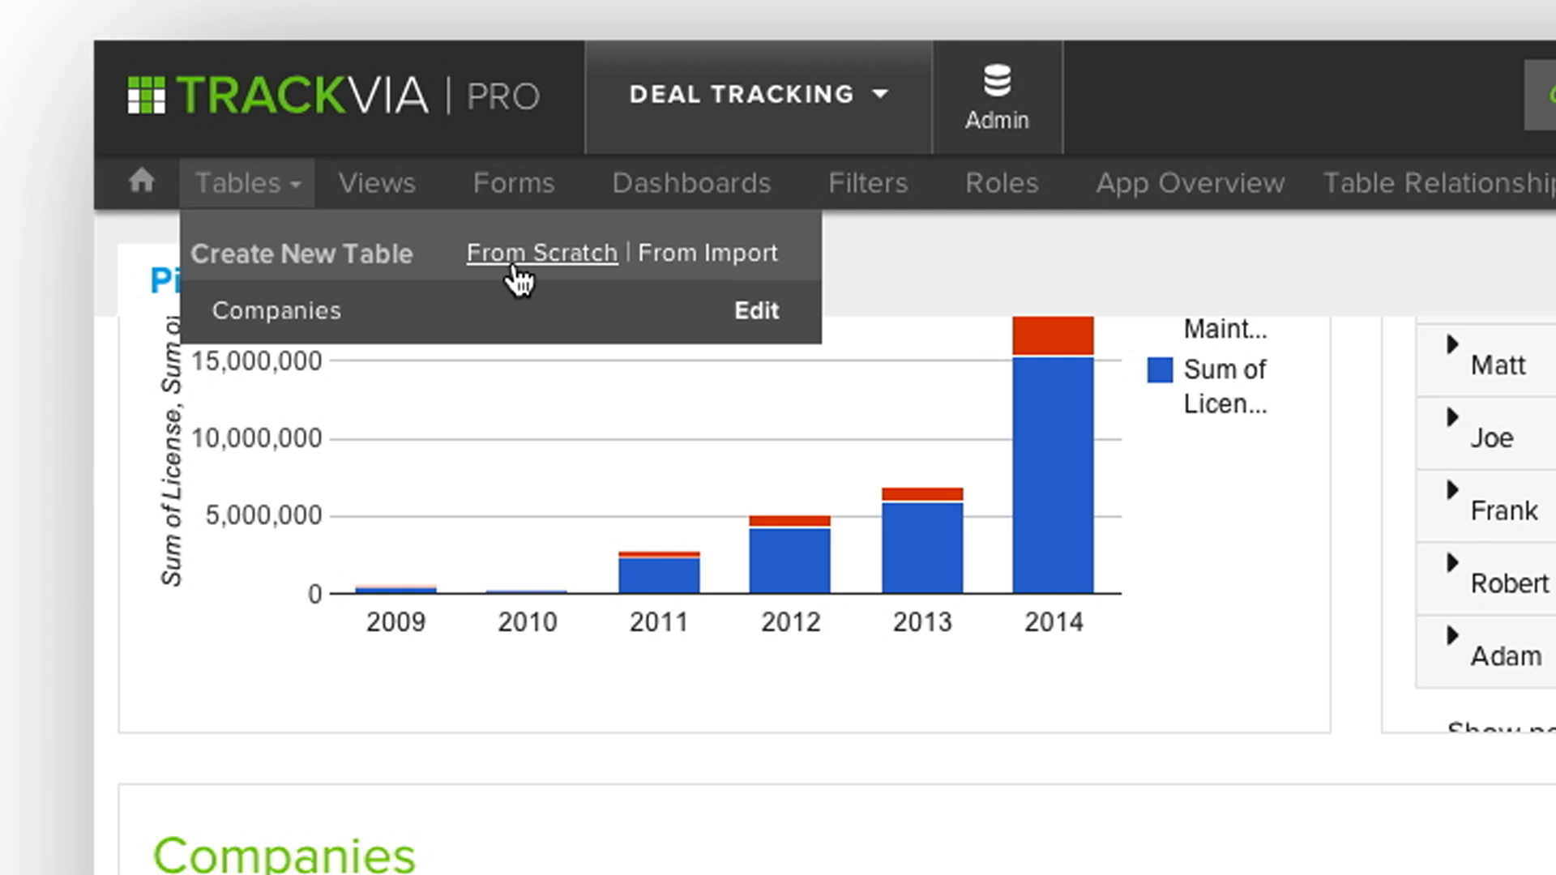
{"action": "mouse_move", "coordinate": [708, 253]}
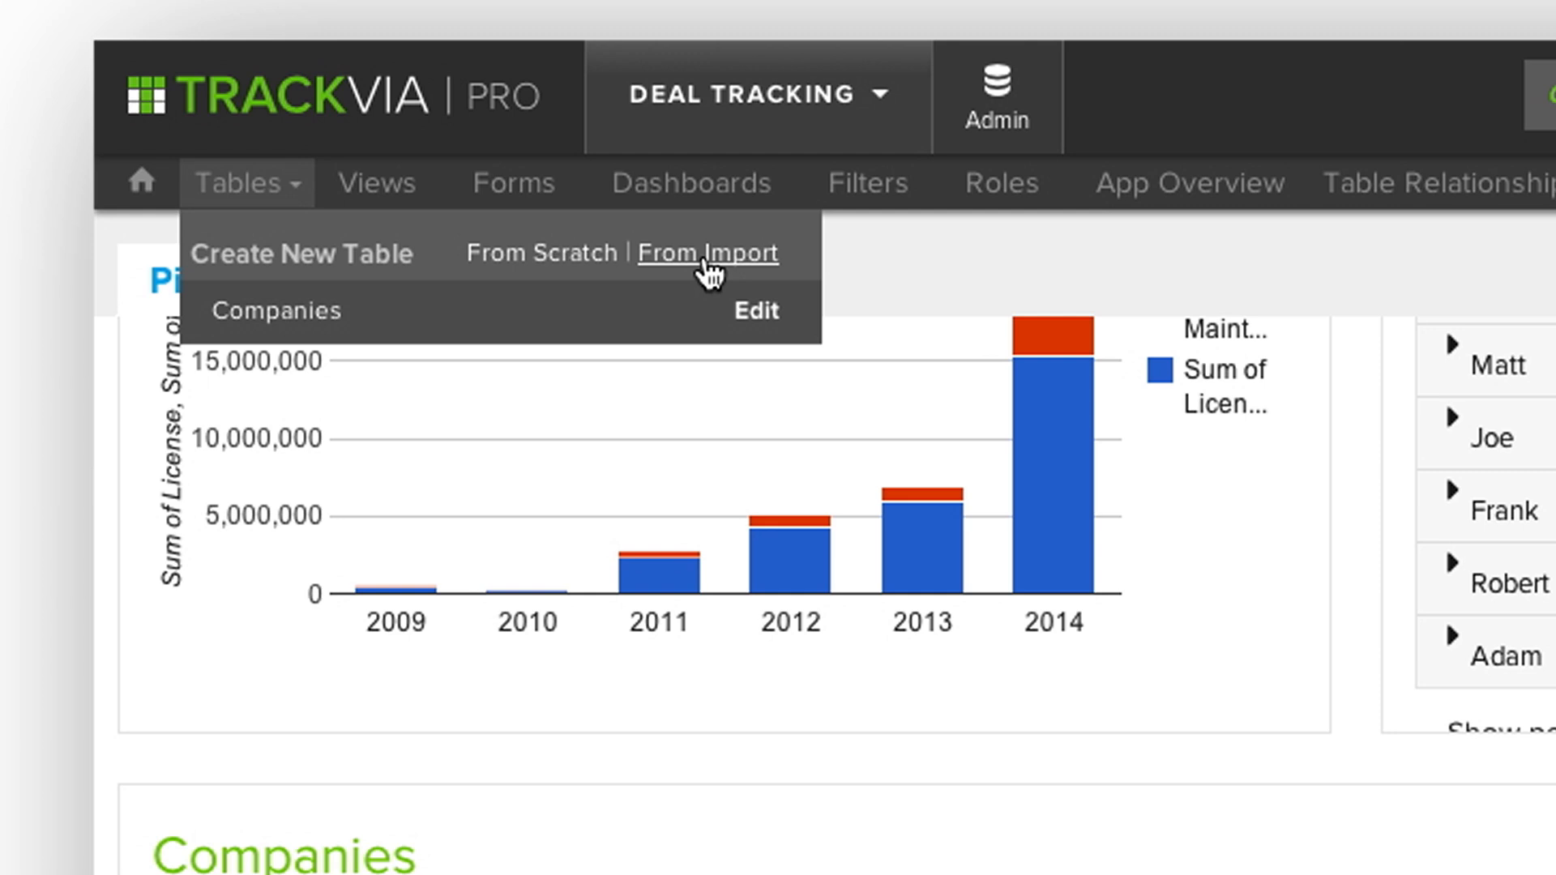
{"action": "left_click", "coordinate": [709, 253]}
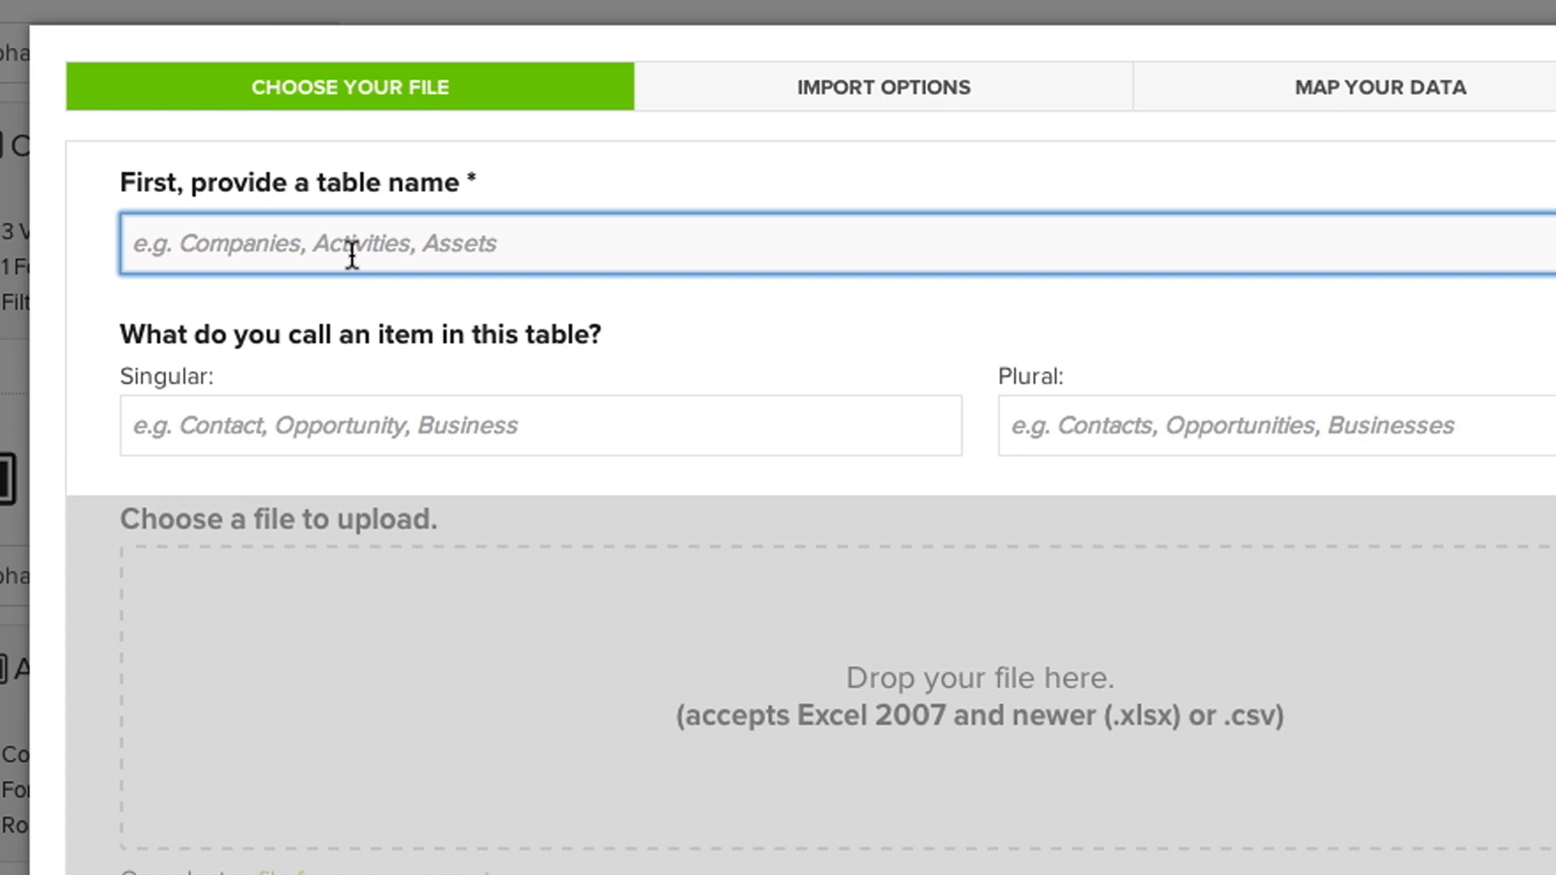
Name the table Projects with singular item name Project.
{"action": "type", "text": "Projects"}
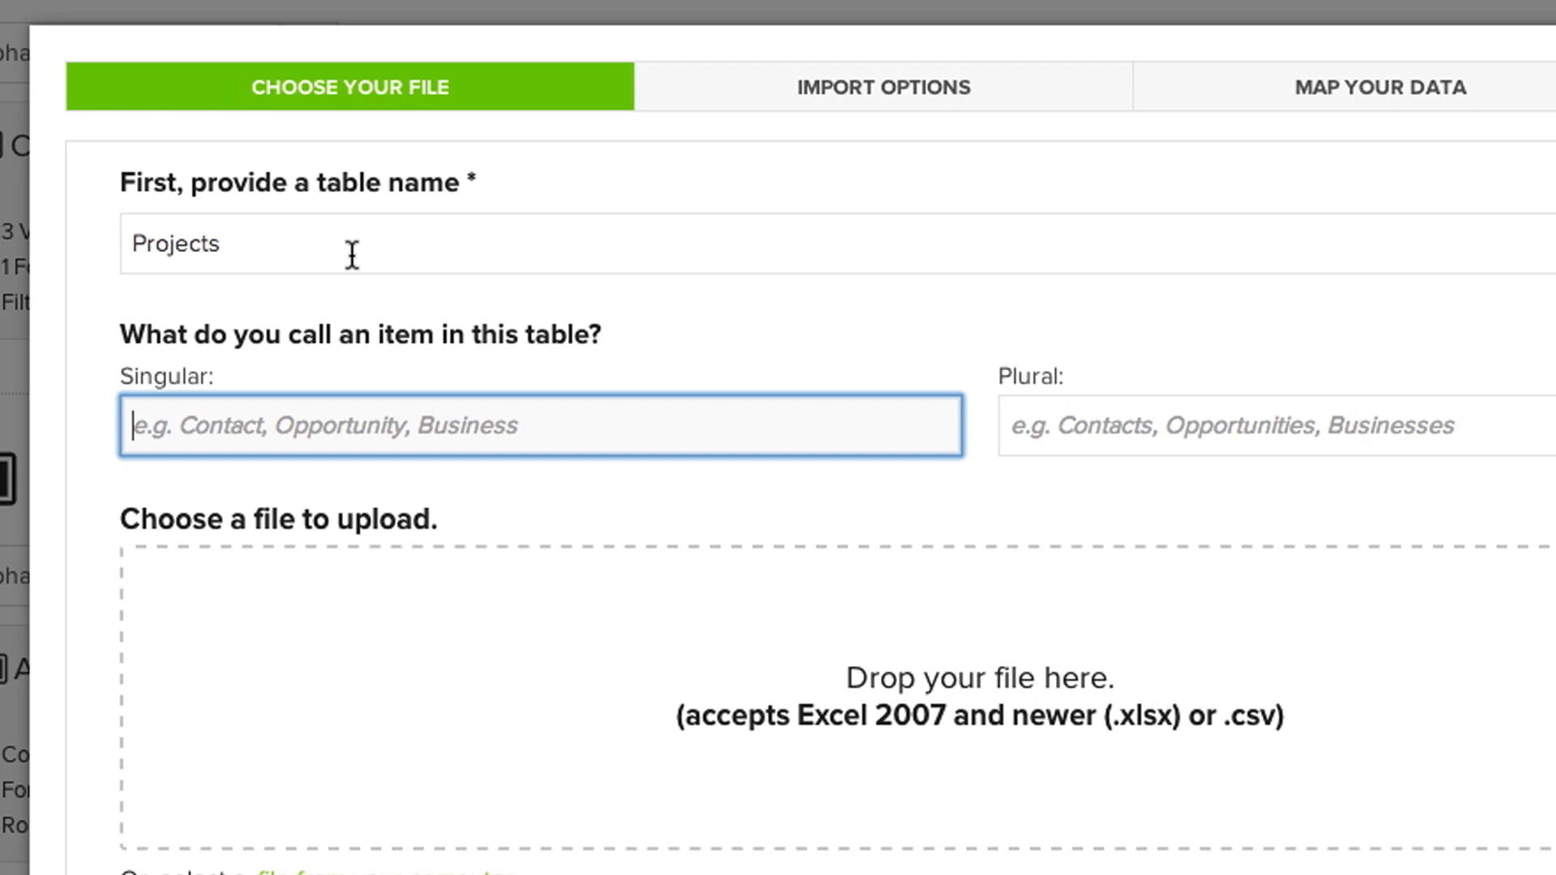
{"action": "type", "text": "Project"}
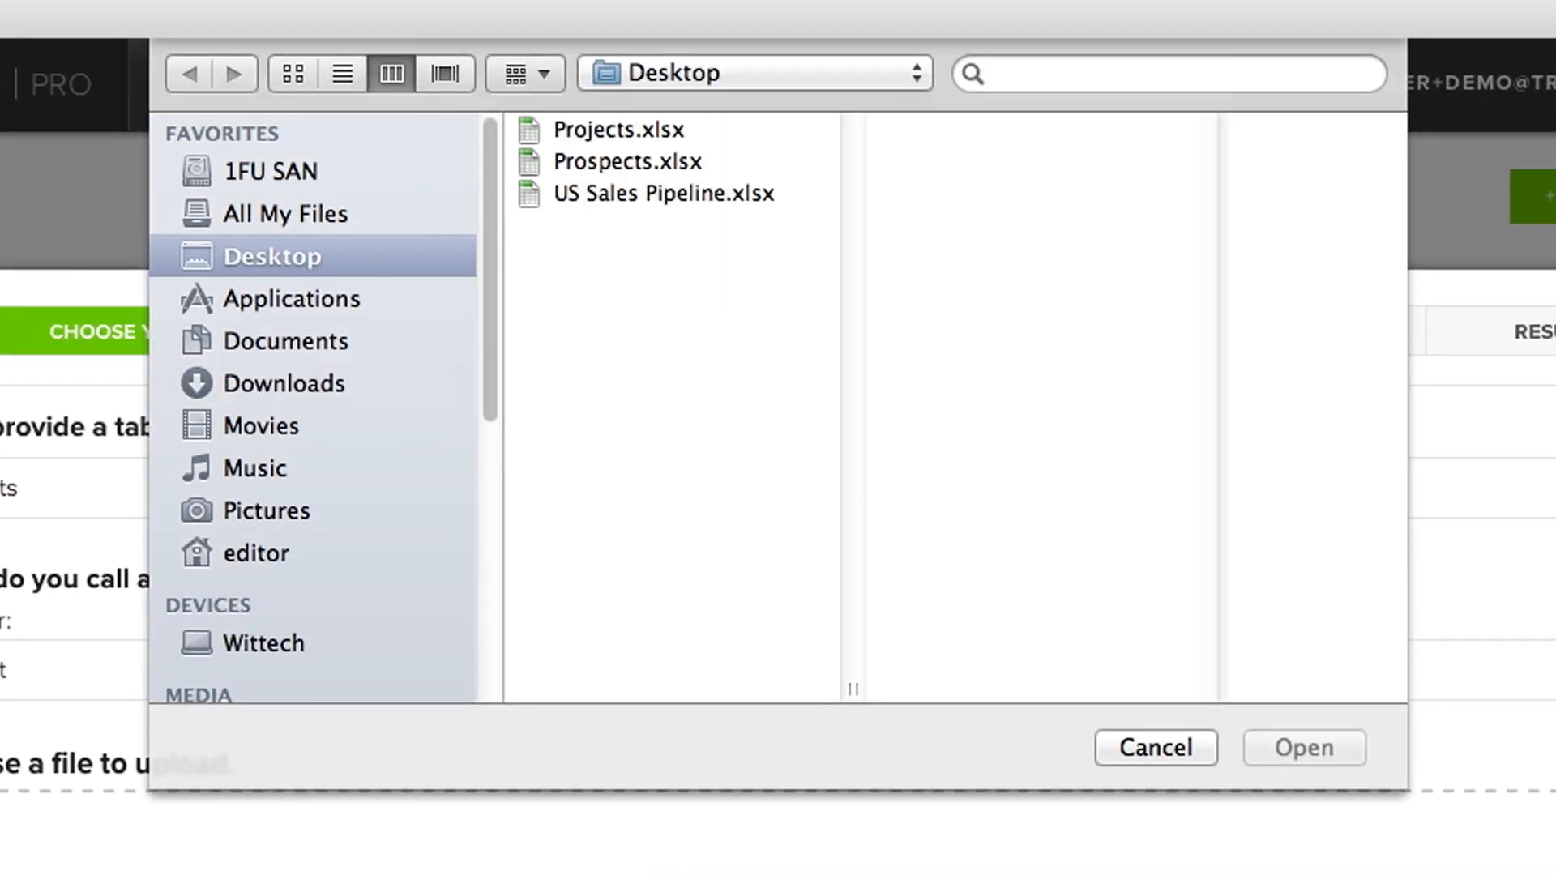
Upload Projects.xlsx from the Desktop for the new table.
{"action": "left_click", "coordinate": [617, 130]}
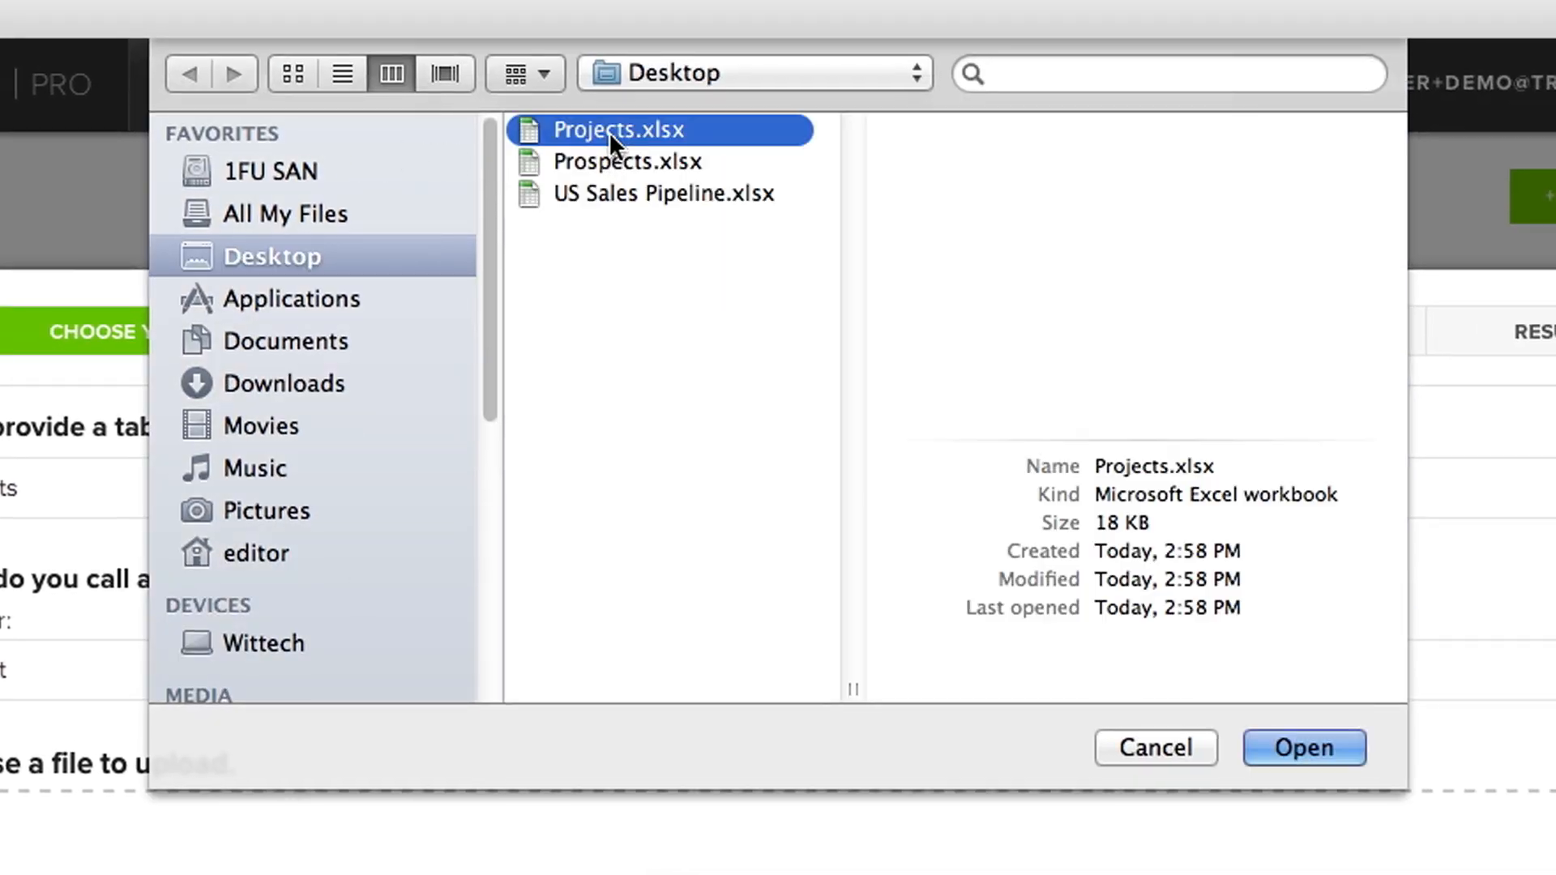
{"action": "left_click", "coordinate": [1303, 747]}
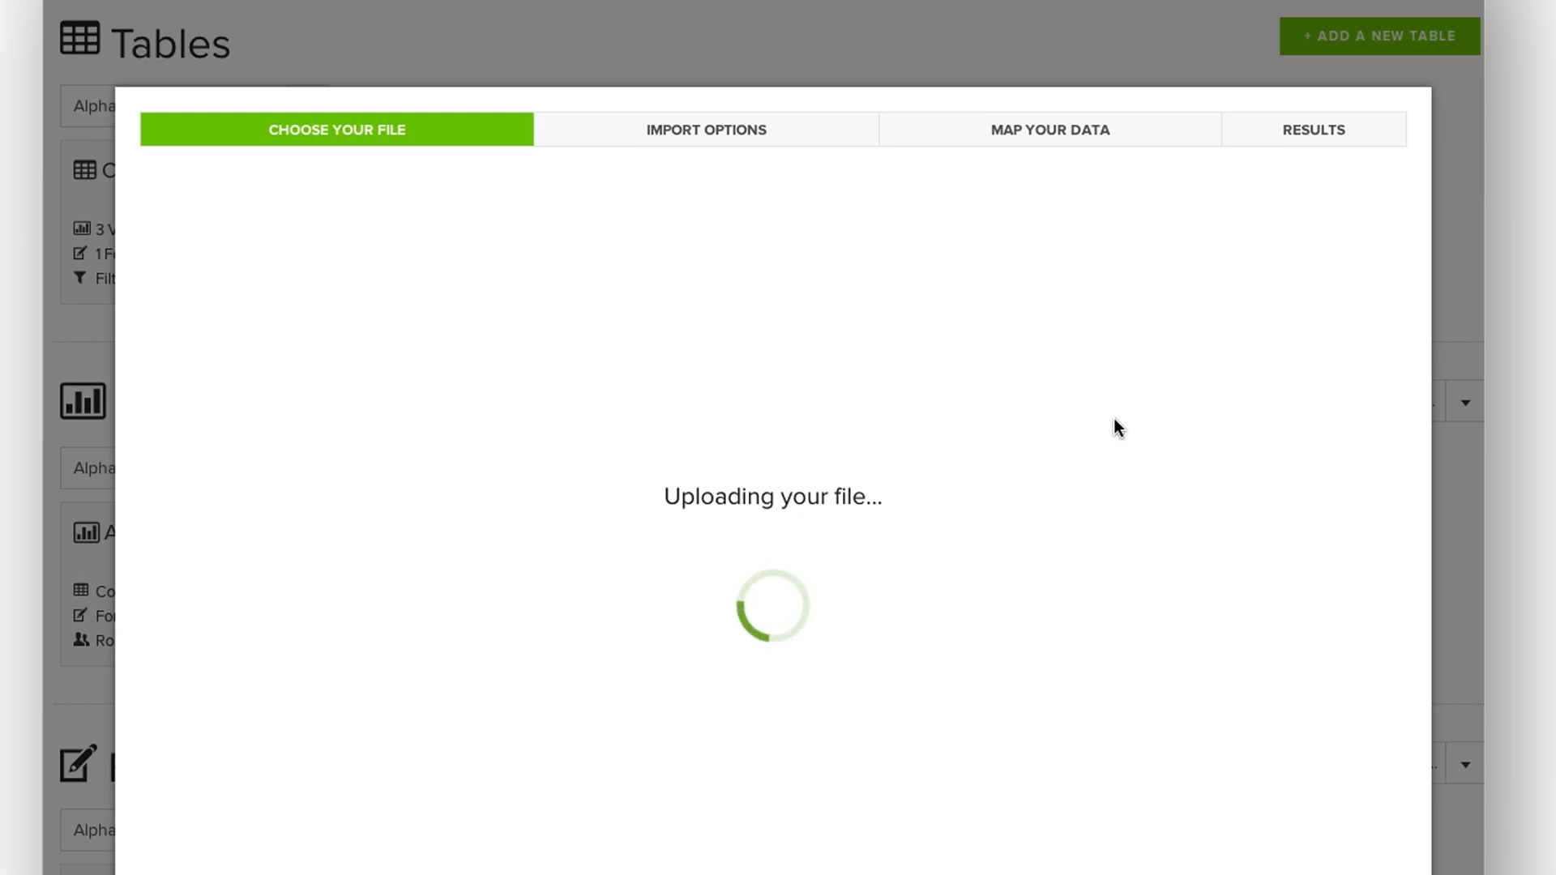
{"action": "mouse_move", "coordinate": [1105, 446]}
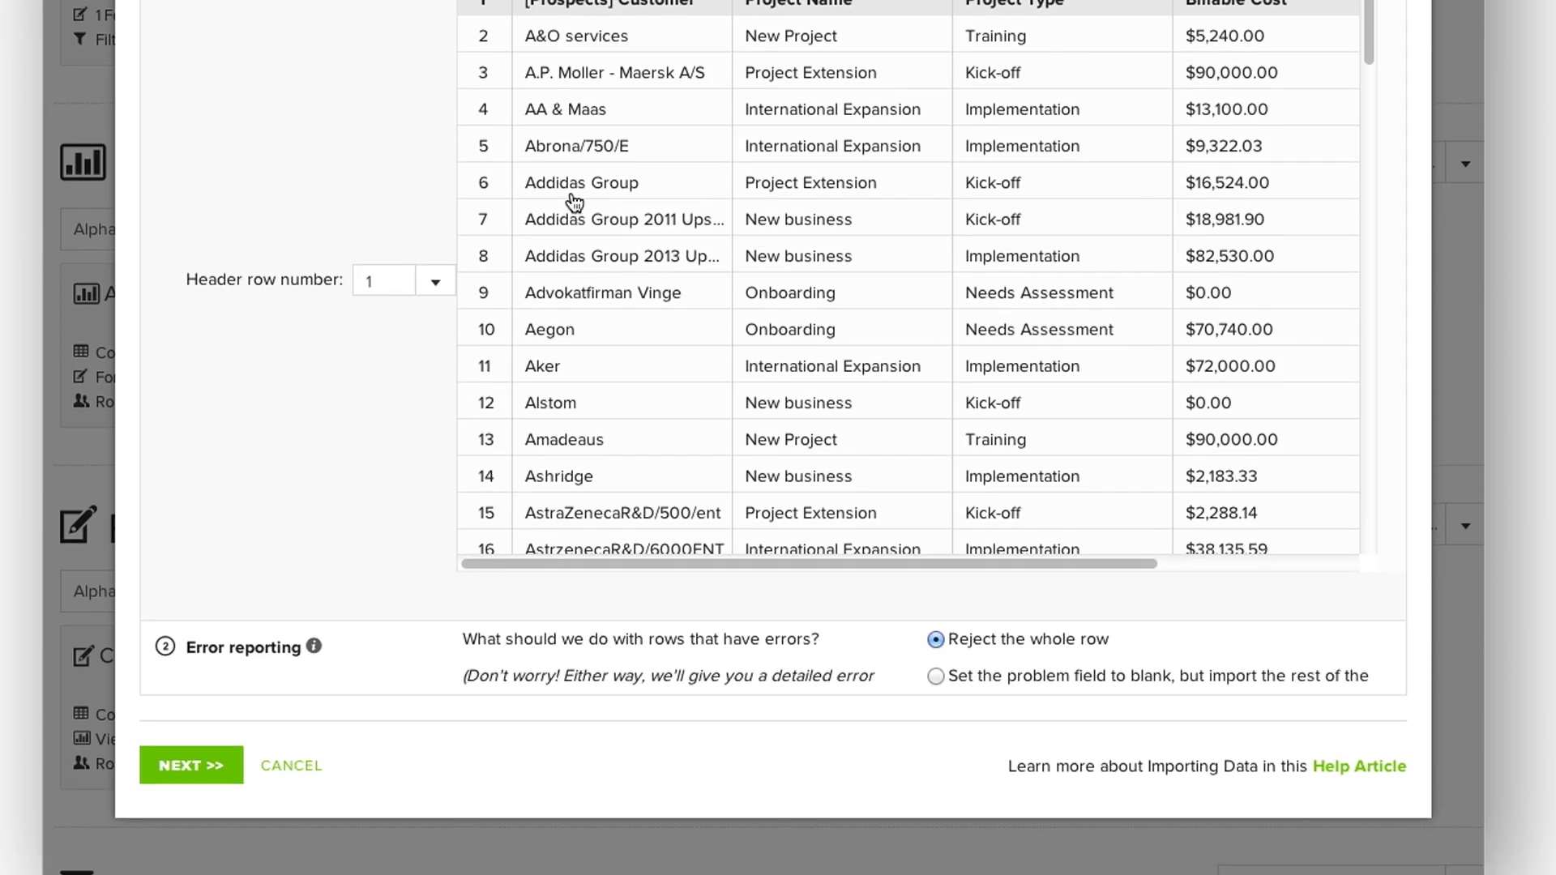
Accept header row 1 and Reject the whole row, moving on to data mapping.
{"action": "left_click", "coordinate": [191, 765]}
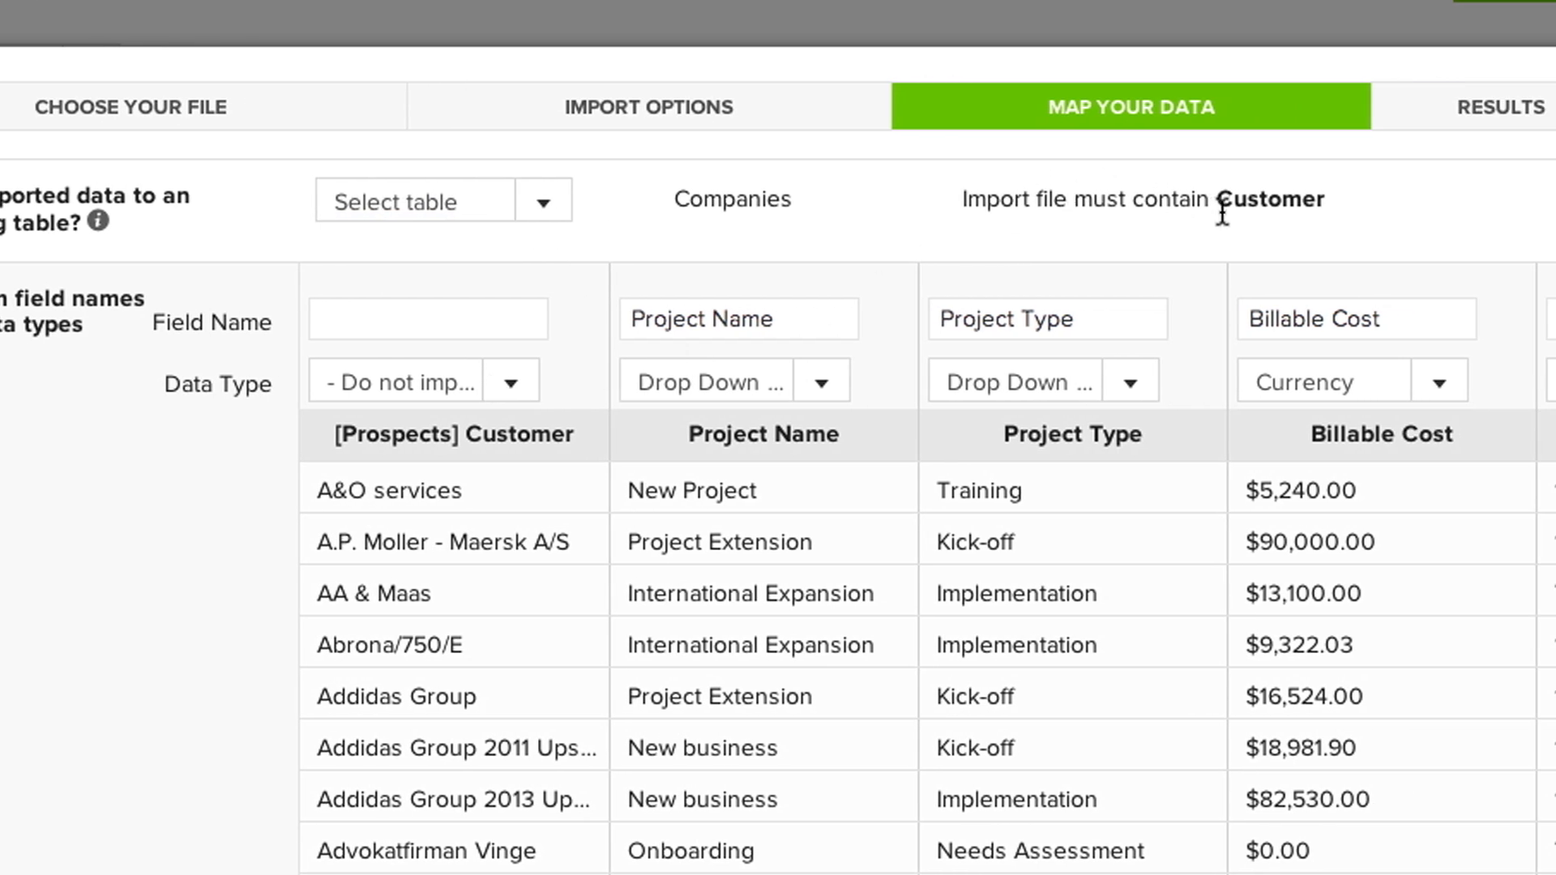
{"action": "mouse_move", "coordinate": [1045, 271]}
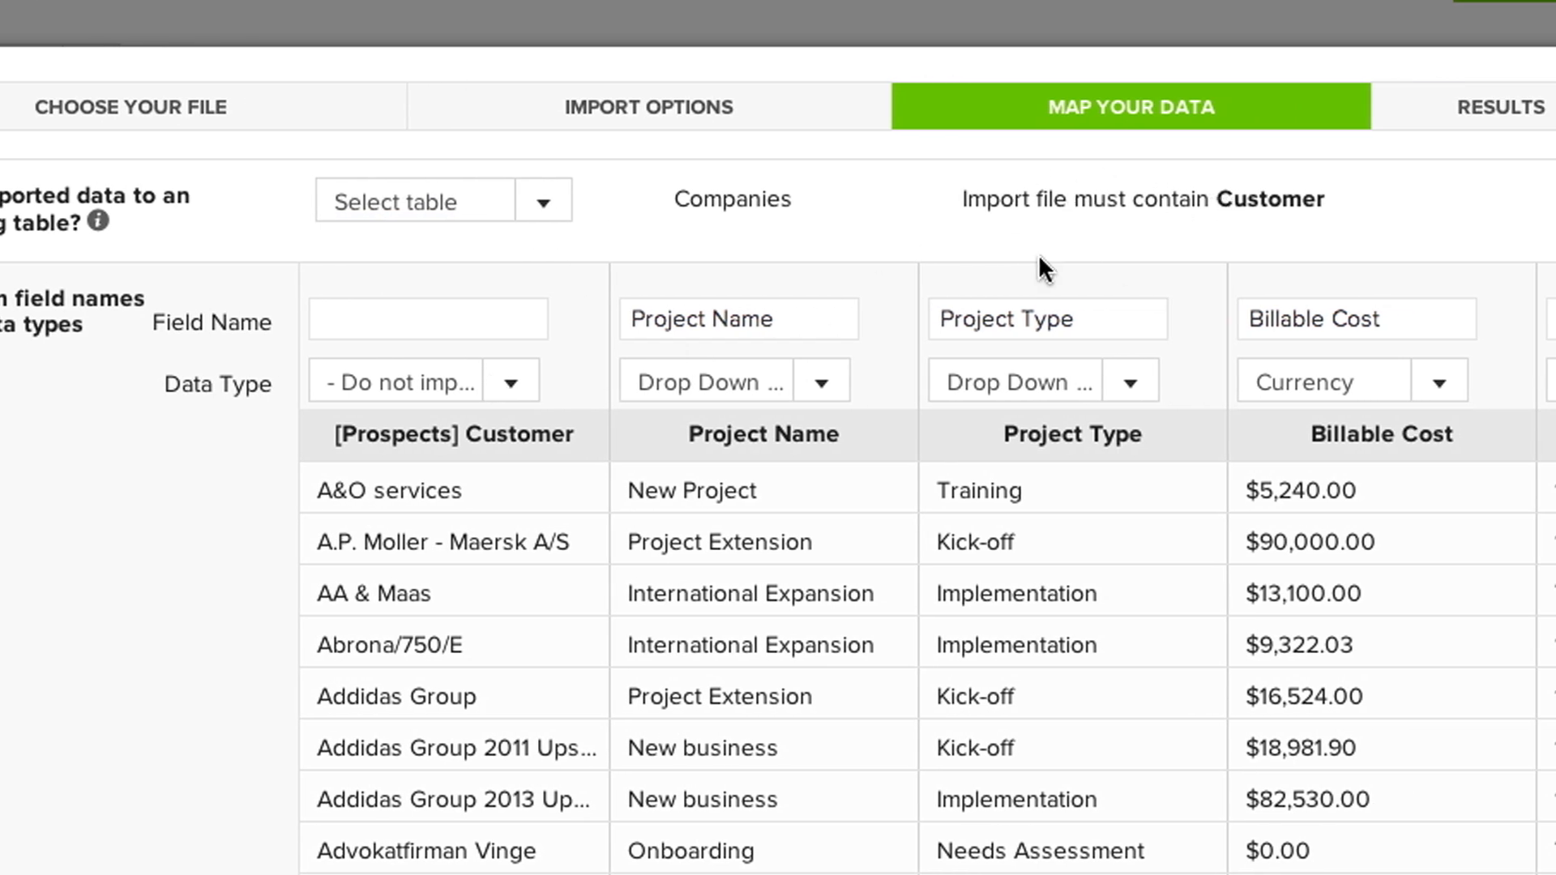
Set Customer's data type to [Companies] Customer and import the 152 project records.
{"action": "left_click", "coordinate": [509, 380]}
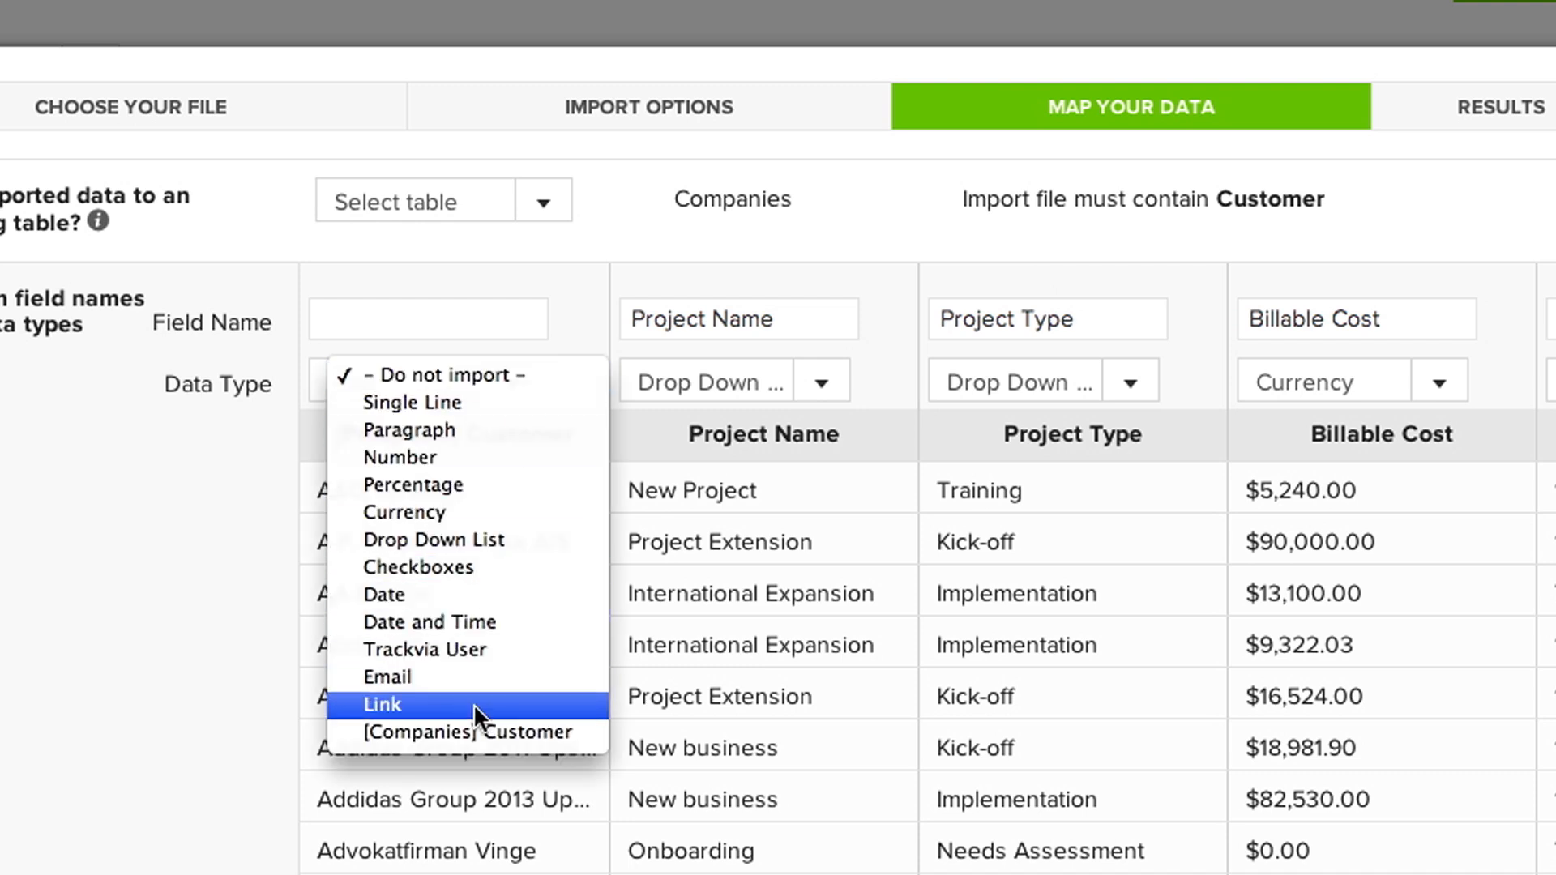
{"action": "left_click", "coordinate": [462, 733]}
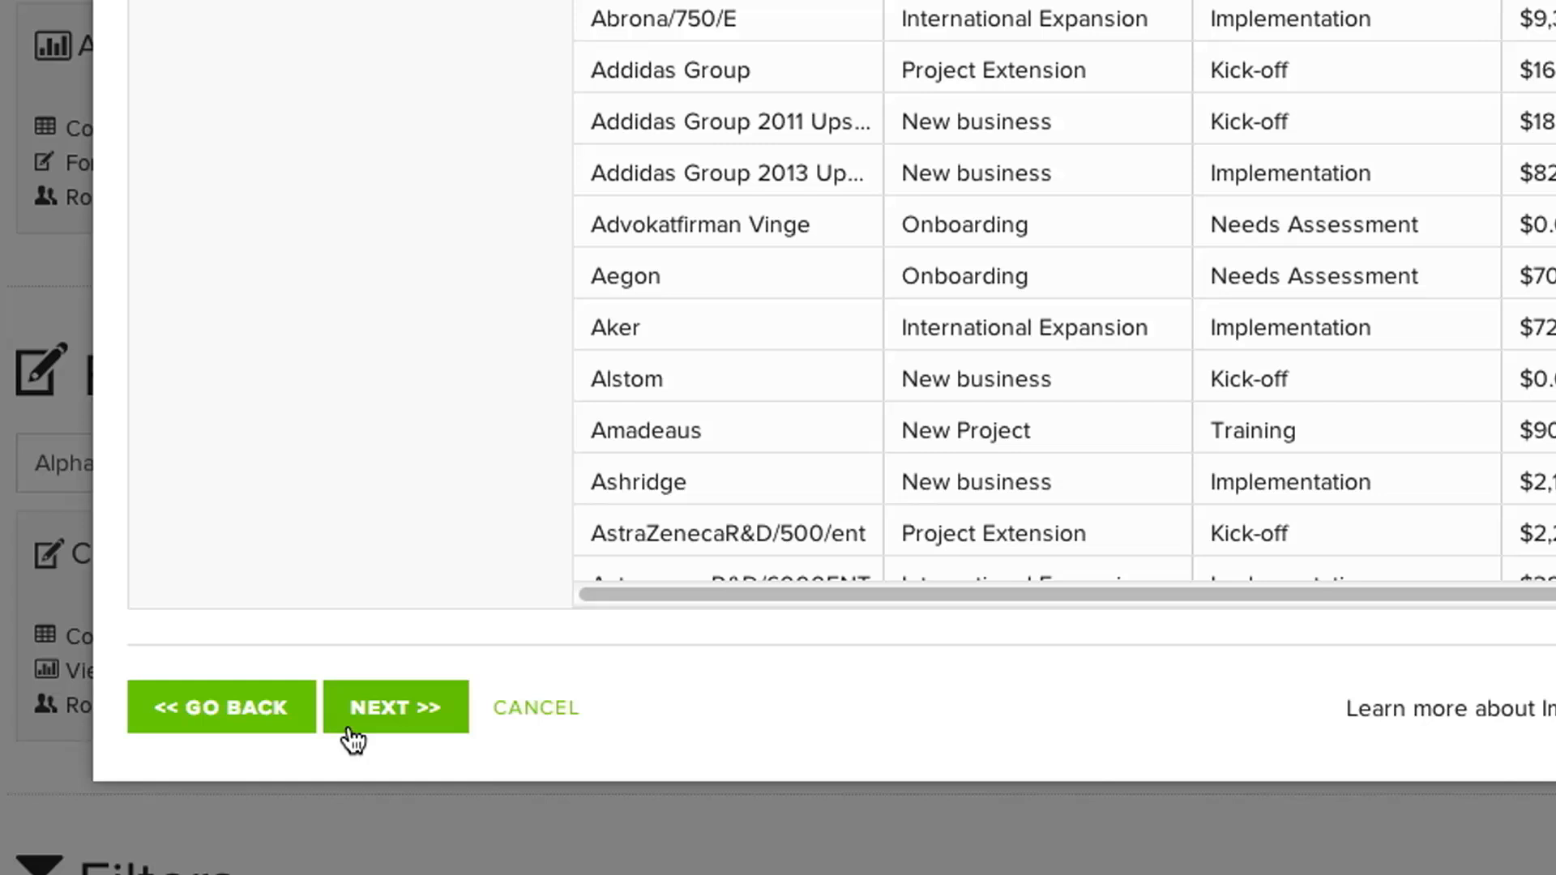
{"action": "left_click", "coordinate": [394, 706]}
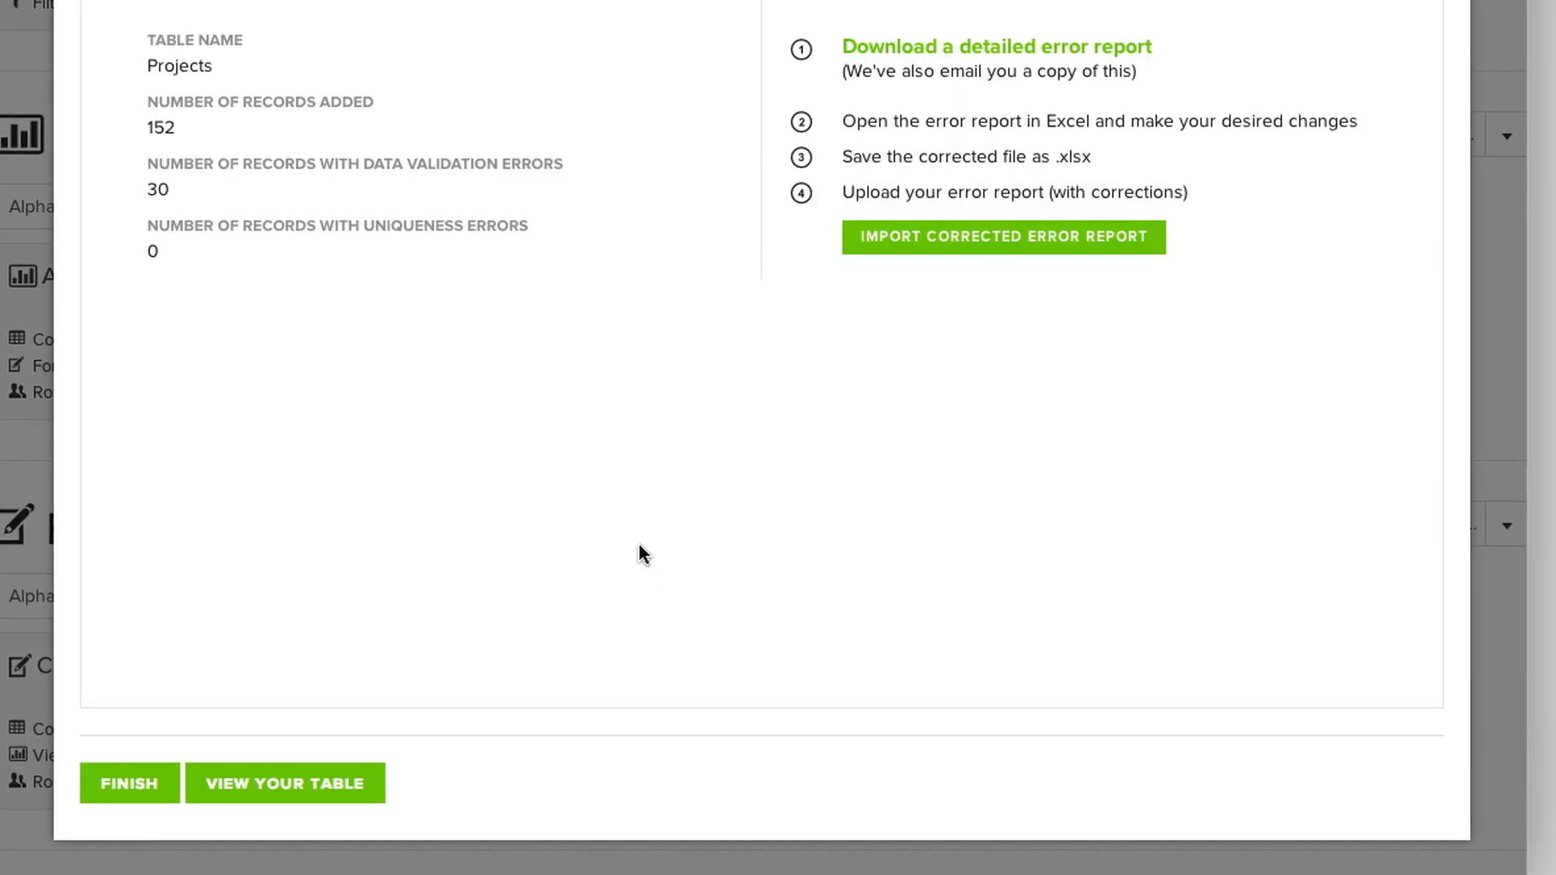
{"action": "mouse_move", "coordinate": [335, 625]}
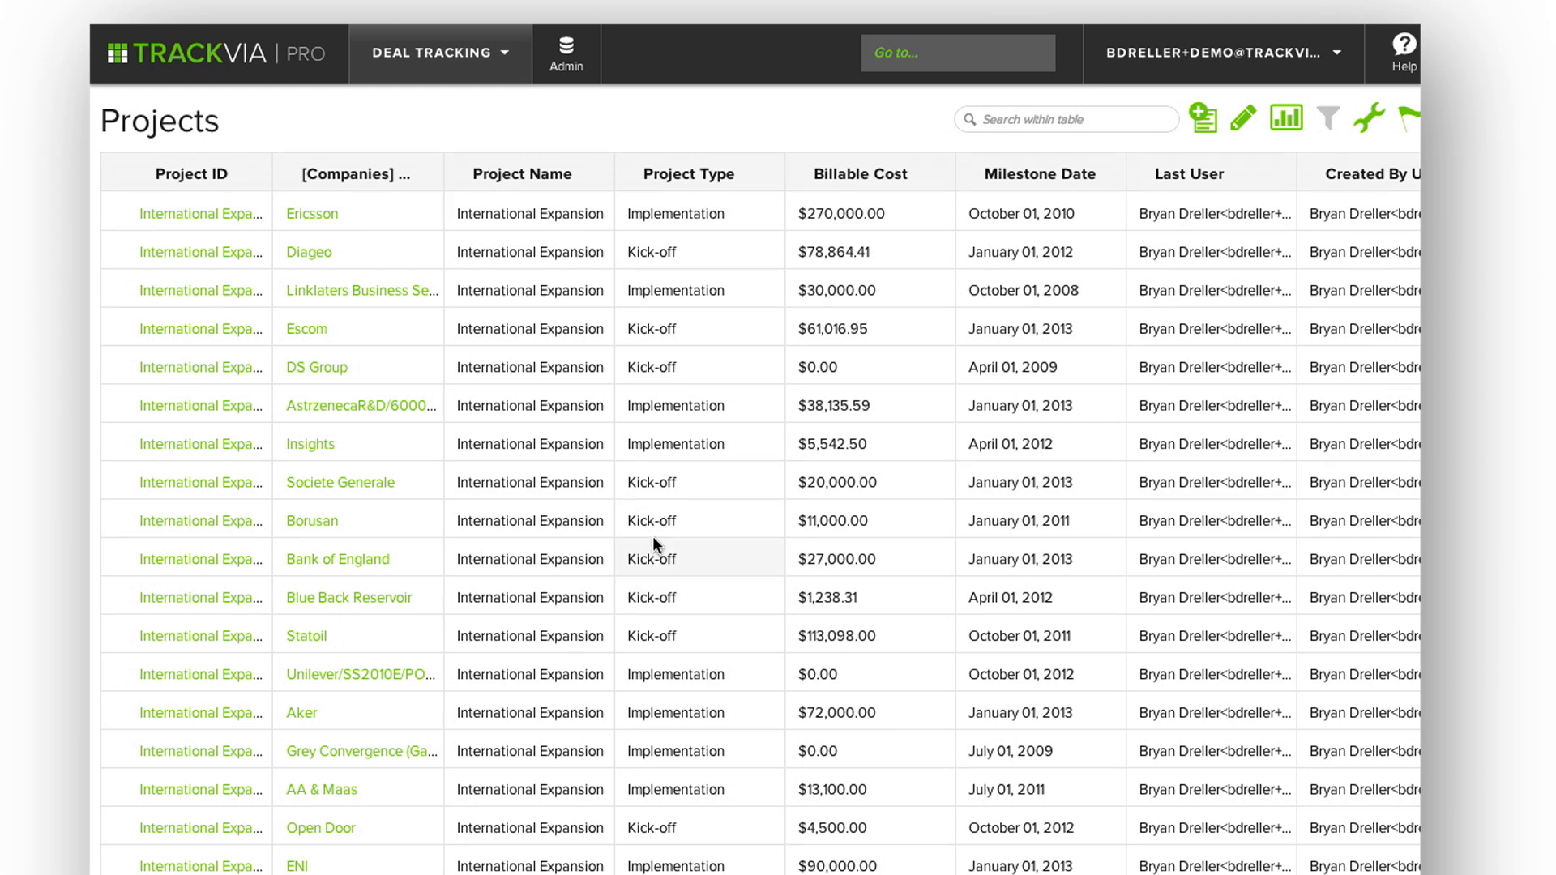
{"action": "mouse_move", "coordinate": [930, 604]}
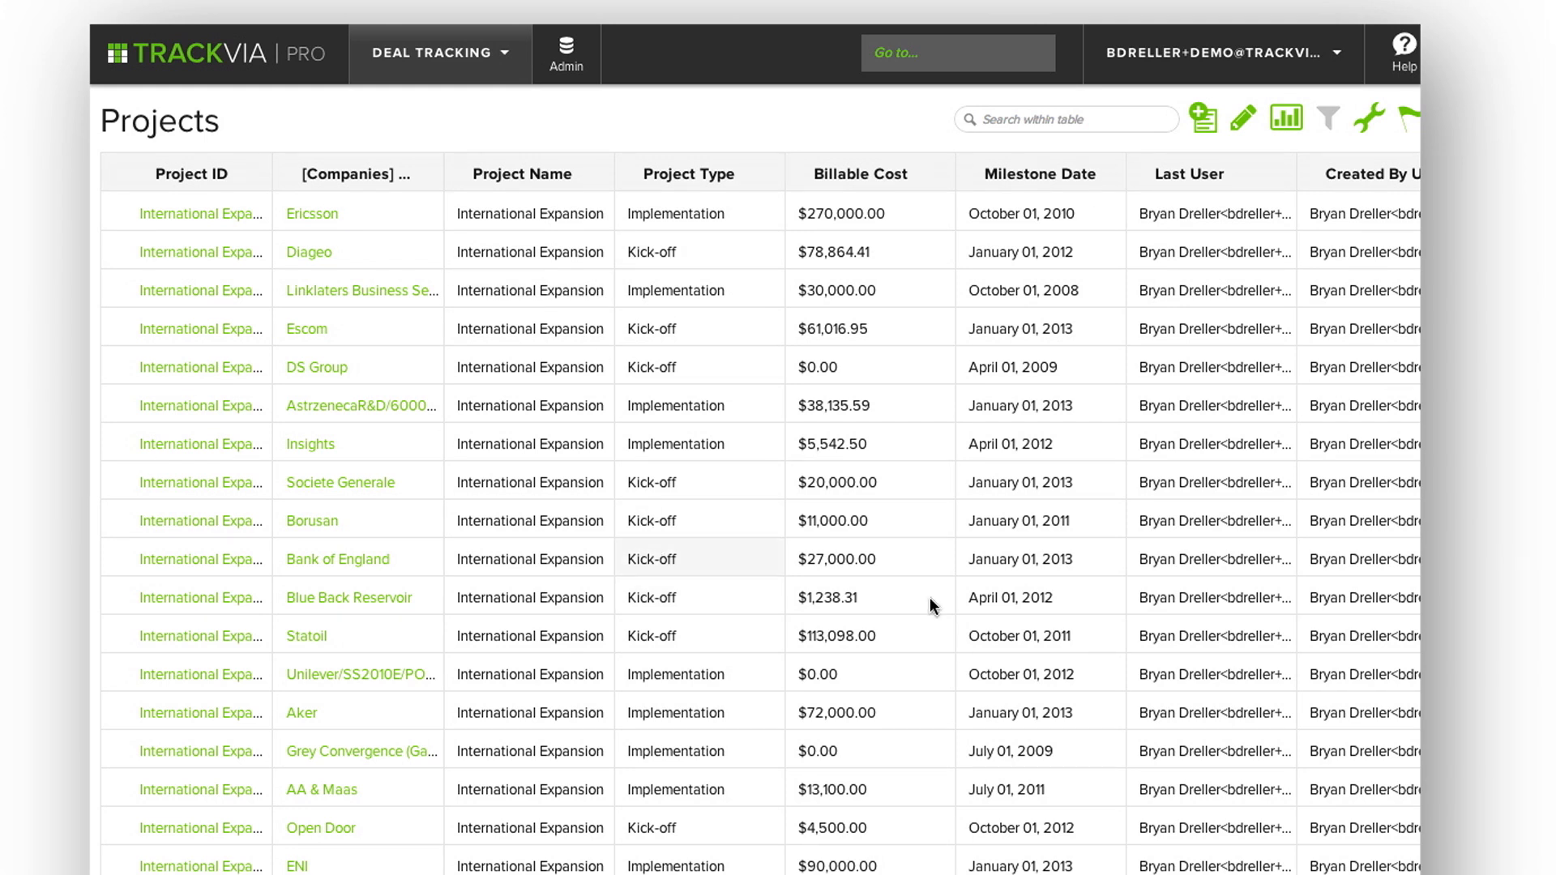
{"action": "mouse_move", "coordinate": [959, 501]}
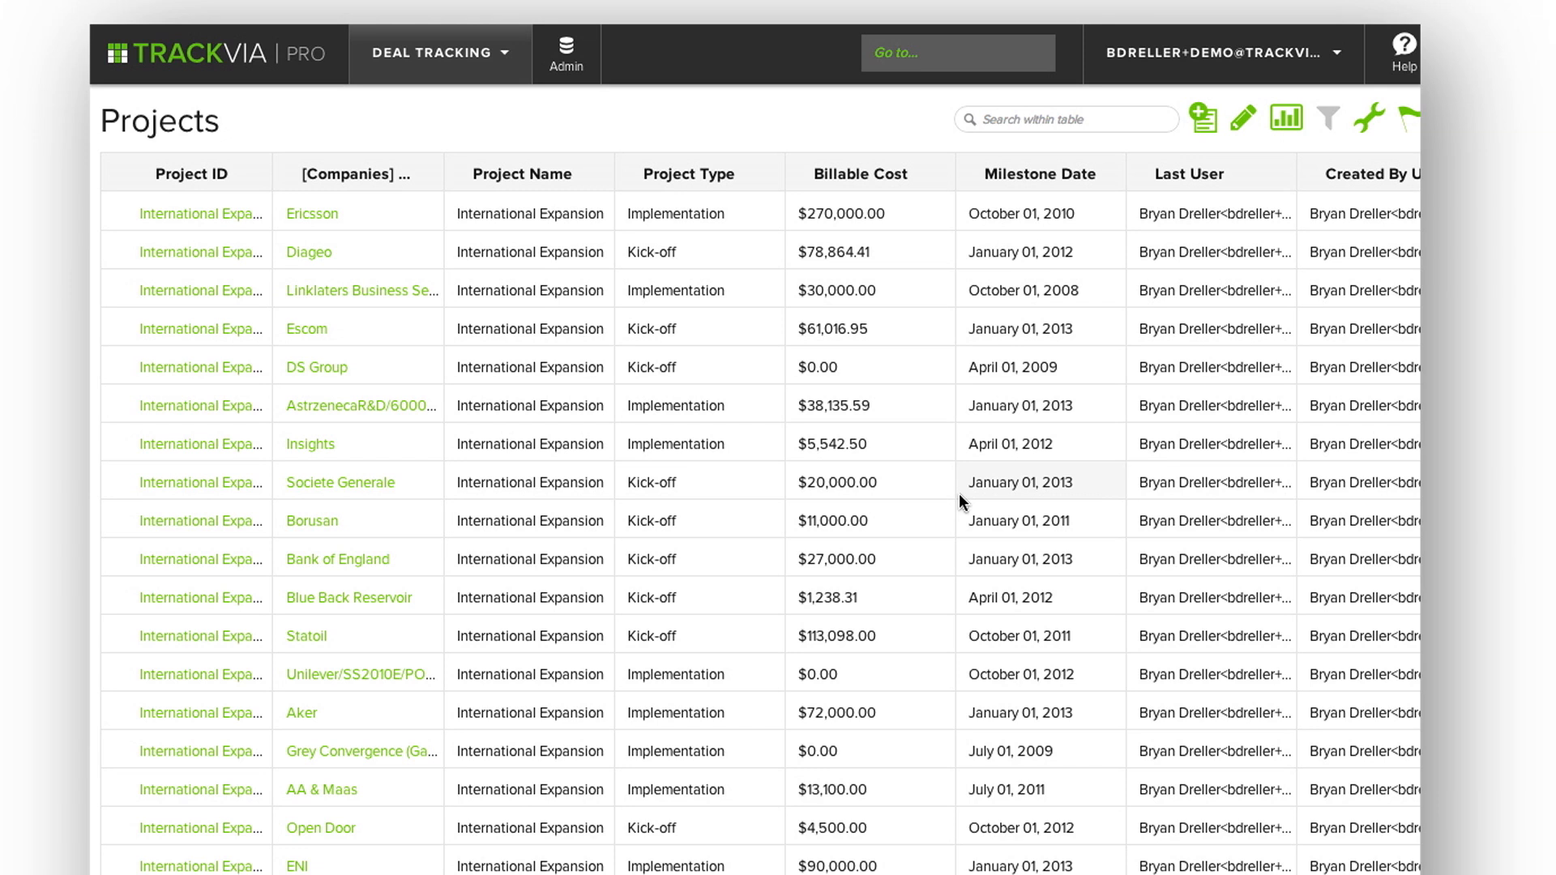
{"action": "mouse_move", "coordinate": [416, 271]}
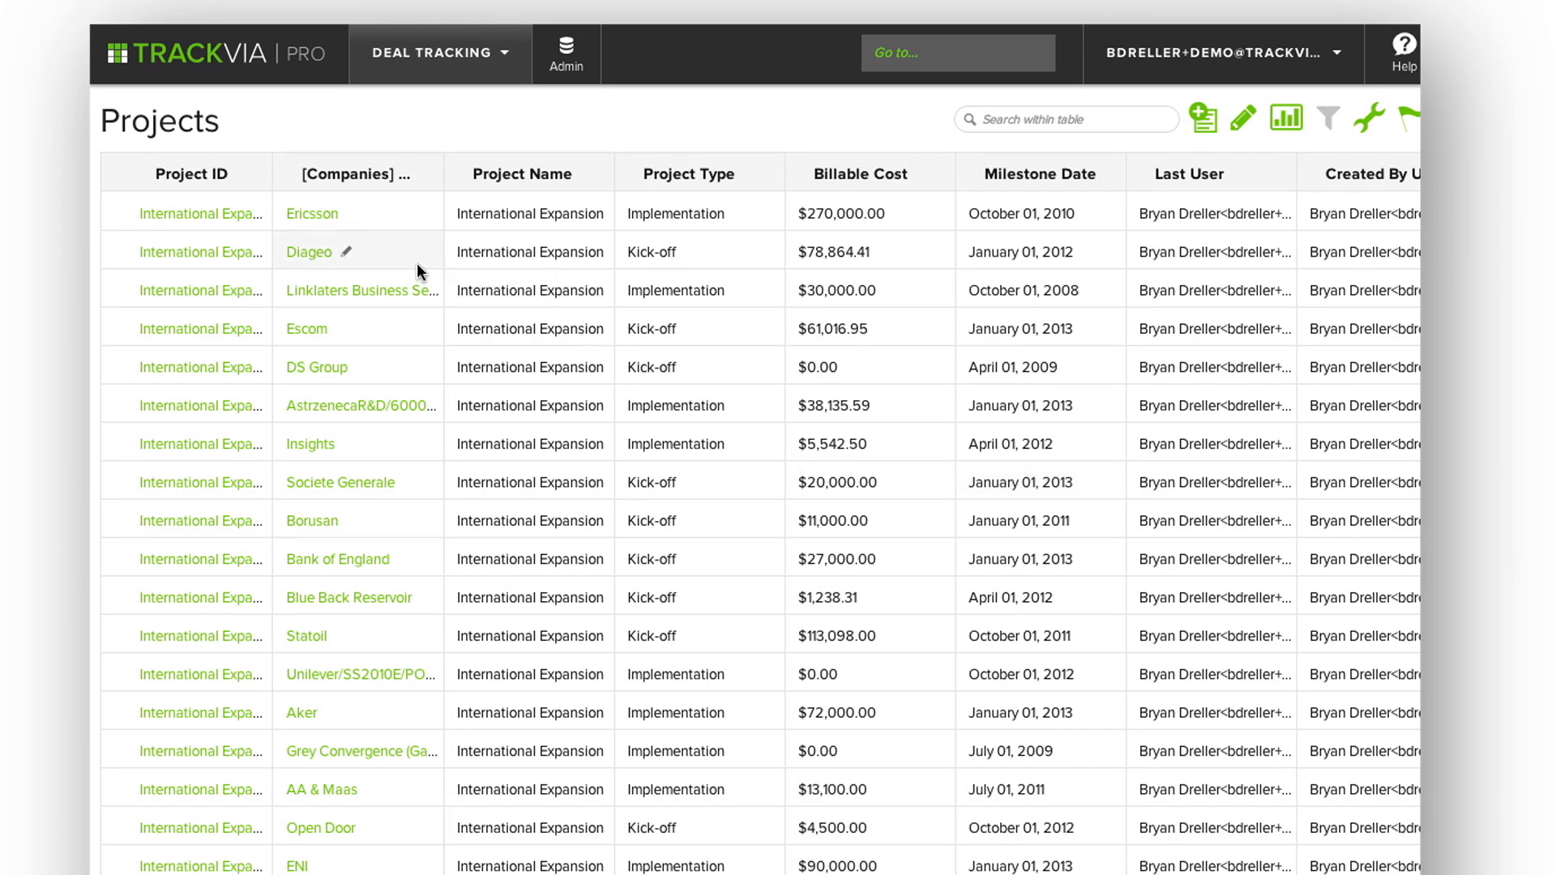
{"action": "mouse_move", "coordinate": [493, 216]}
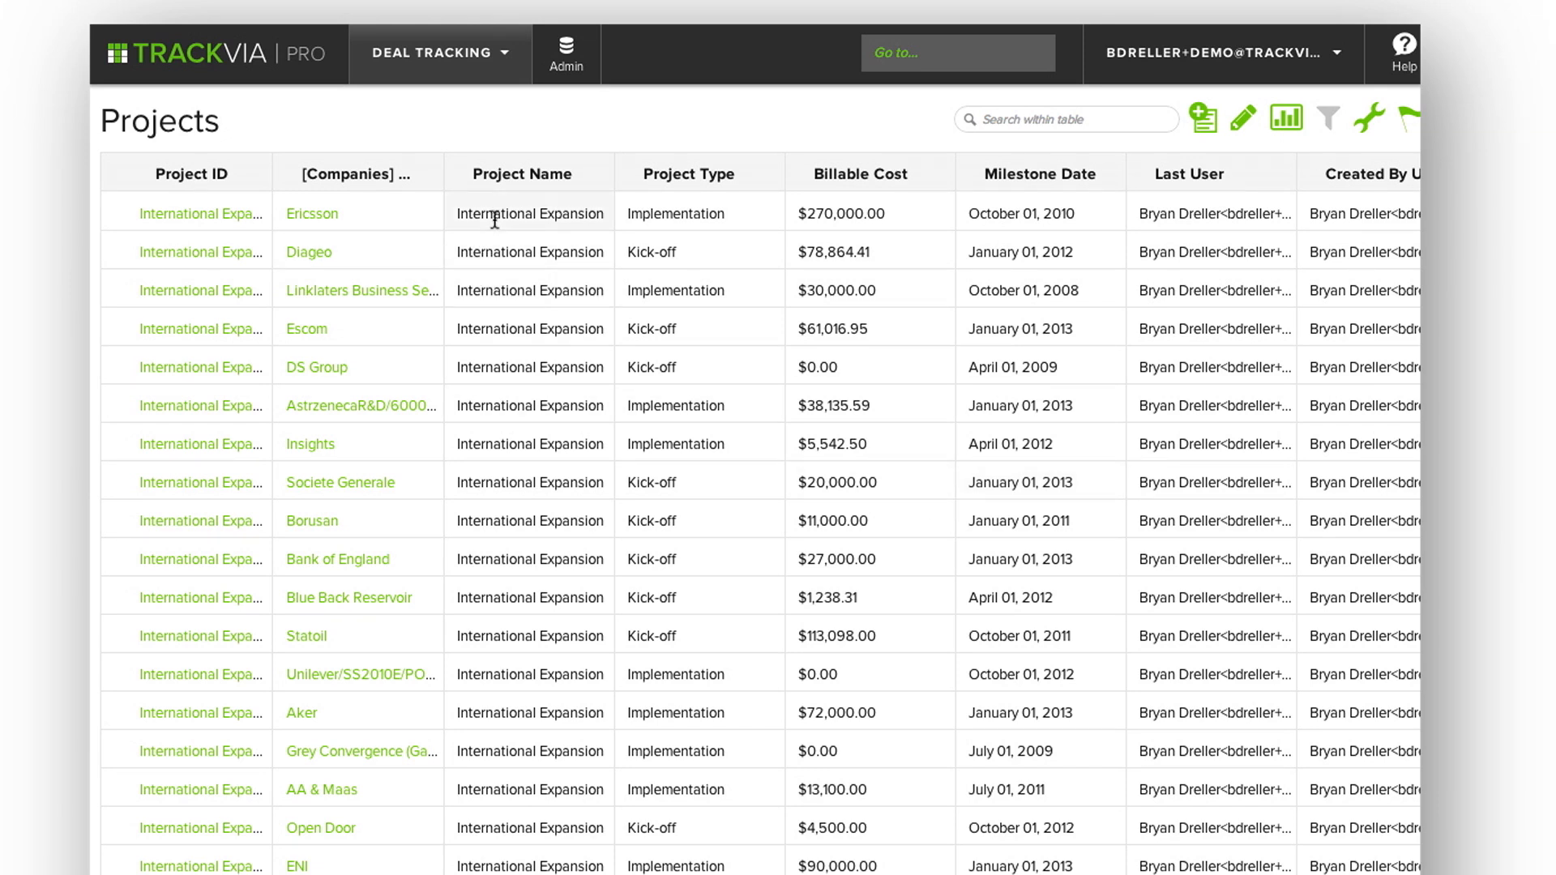
{"action": "mouse_move", "coordinate": [883, 221]}
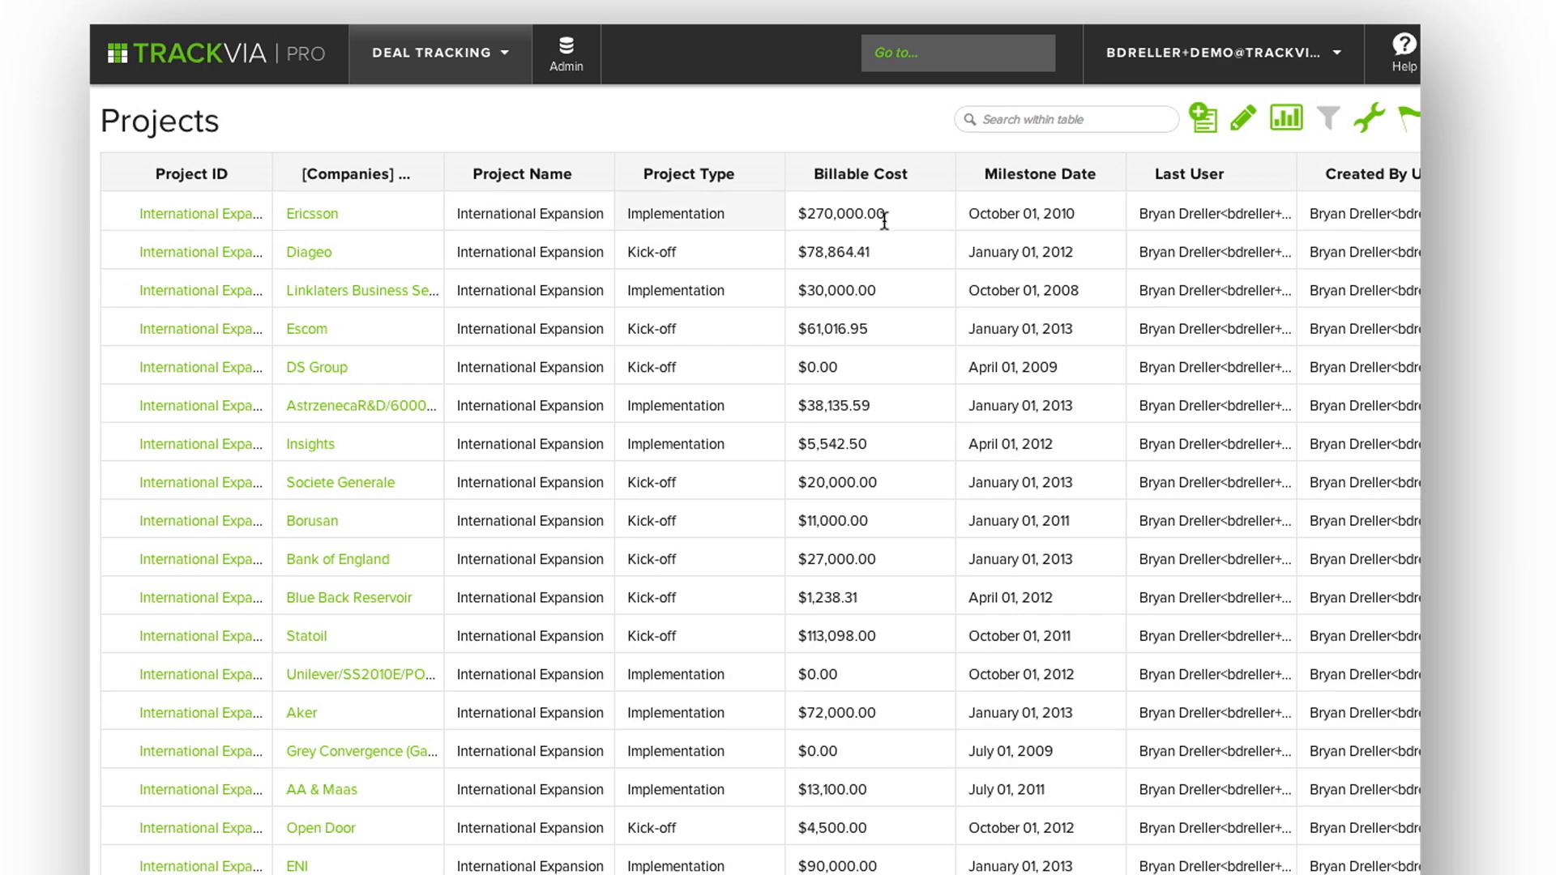
Change Ericsson's Project Type from Implementation to Training inline.
{"action": "left_click", "coordinate": [869, 212]}
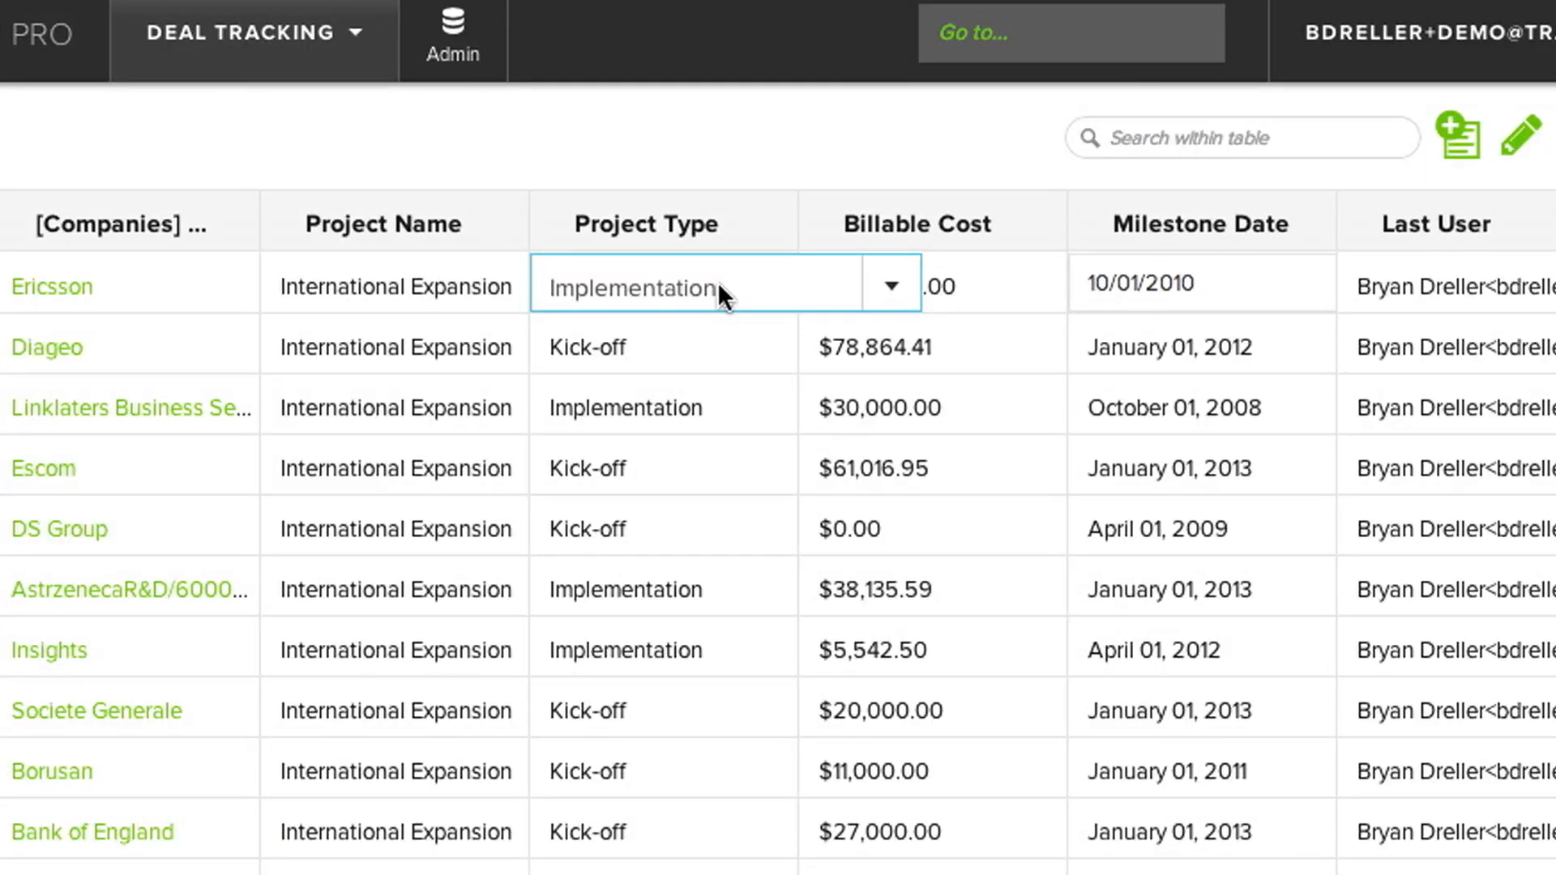
{"action": "left_click", "coordinate": [889, 285]}
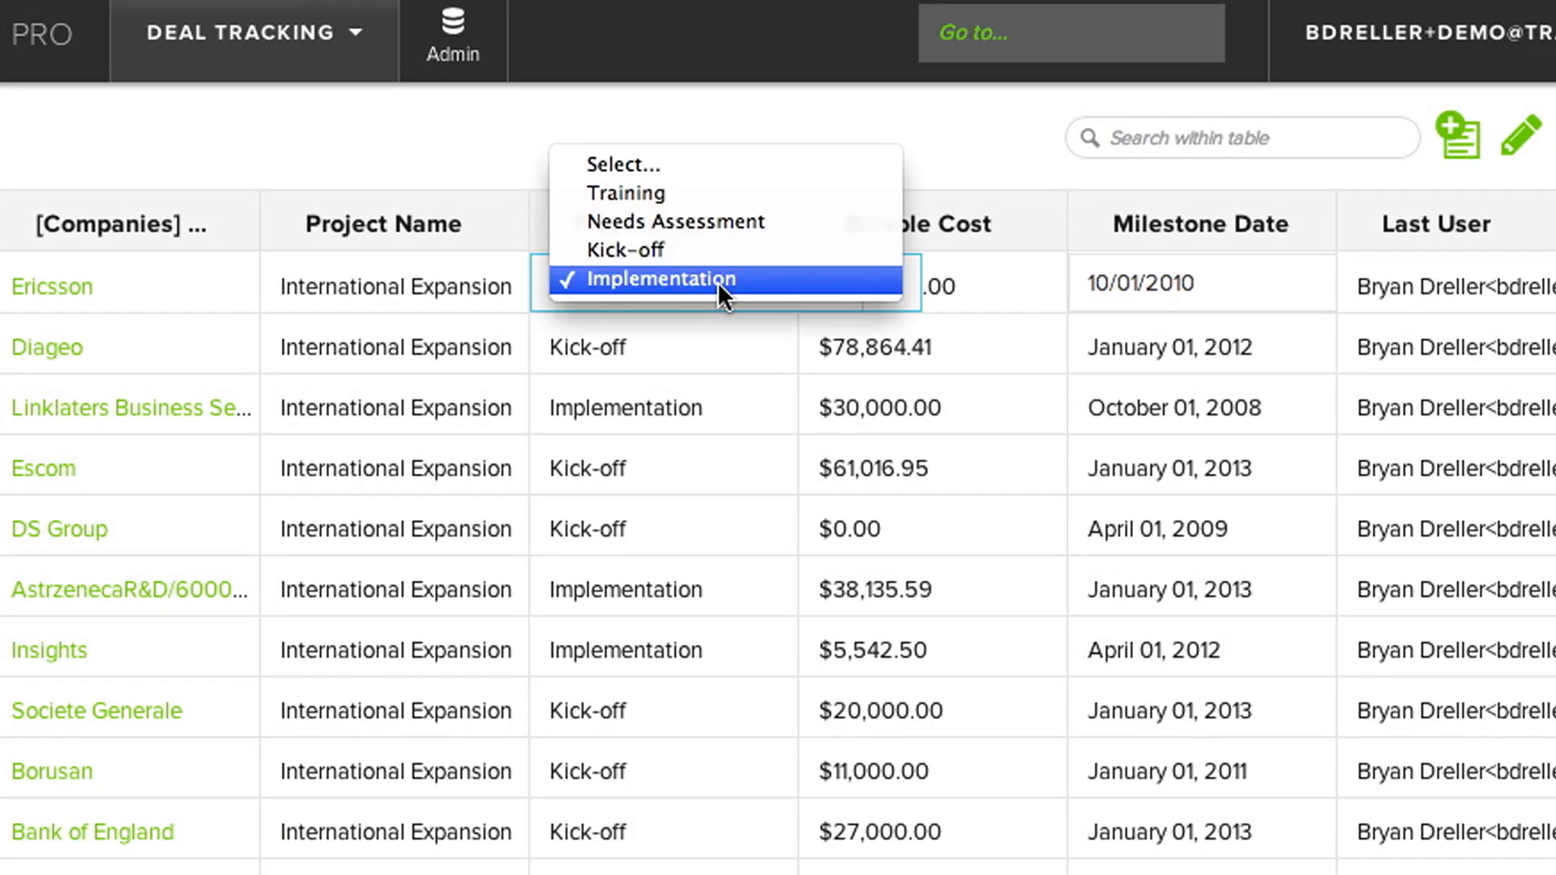
{"action": "left_click", "coordinate": [625, 193]}
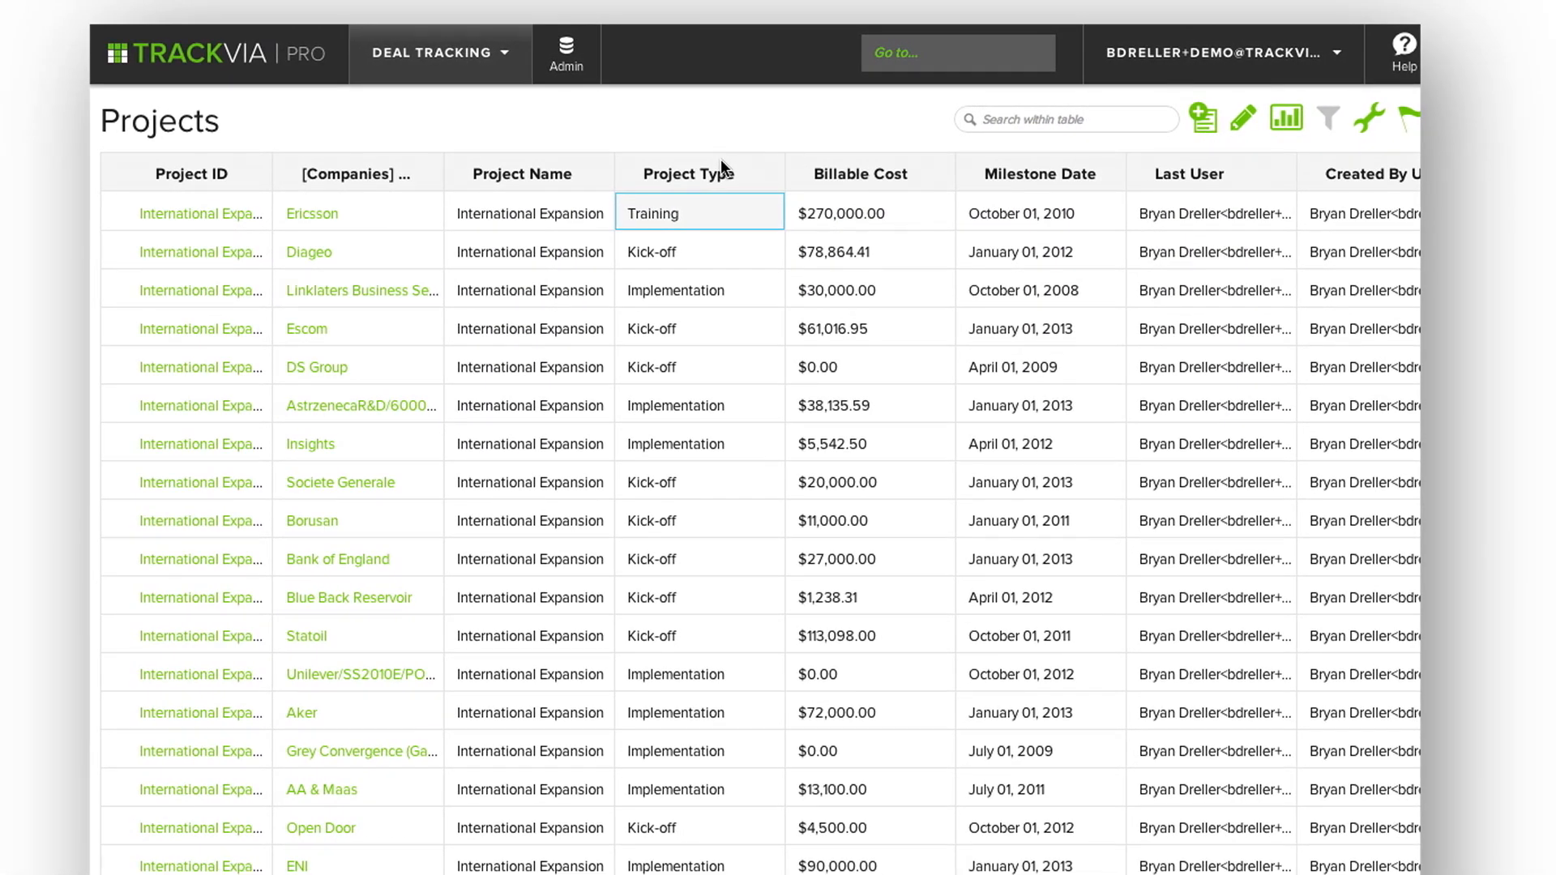
{"action": "mouse_move", "coordinate": [569, 136]}
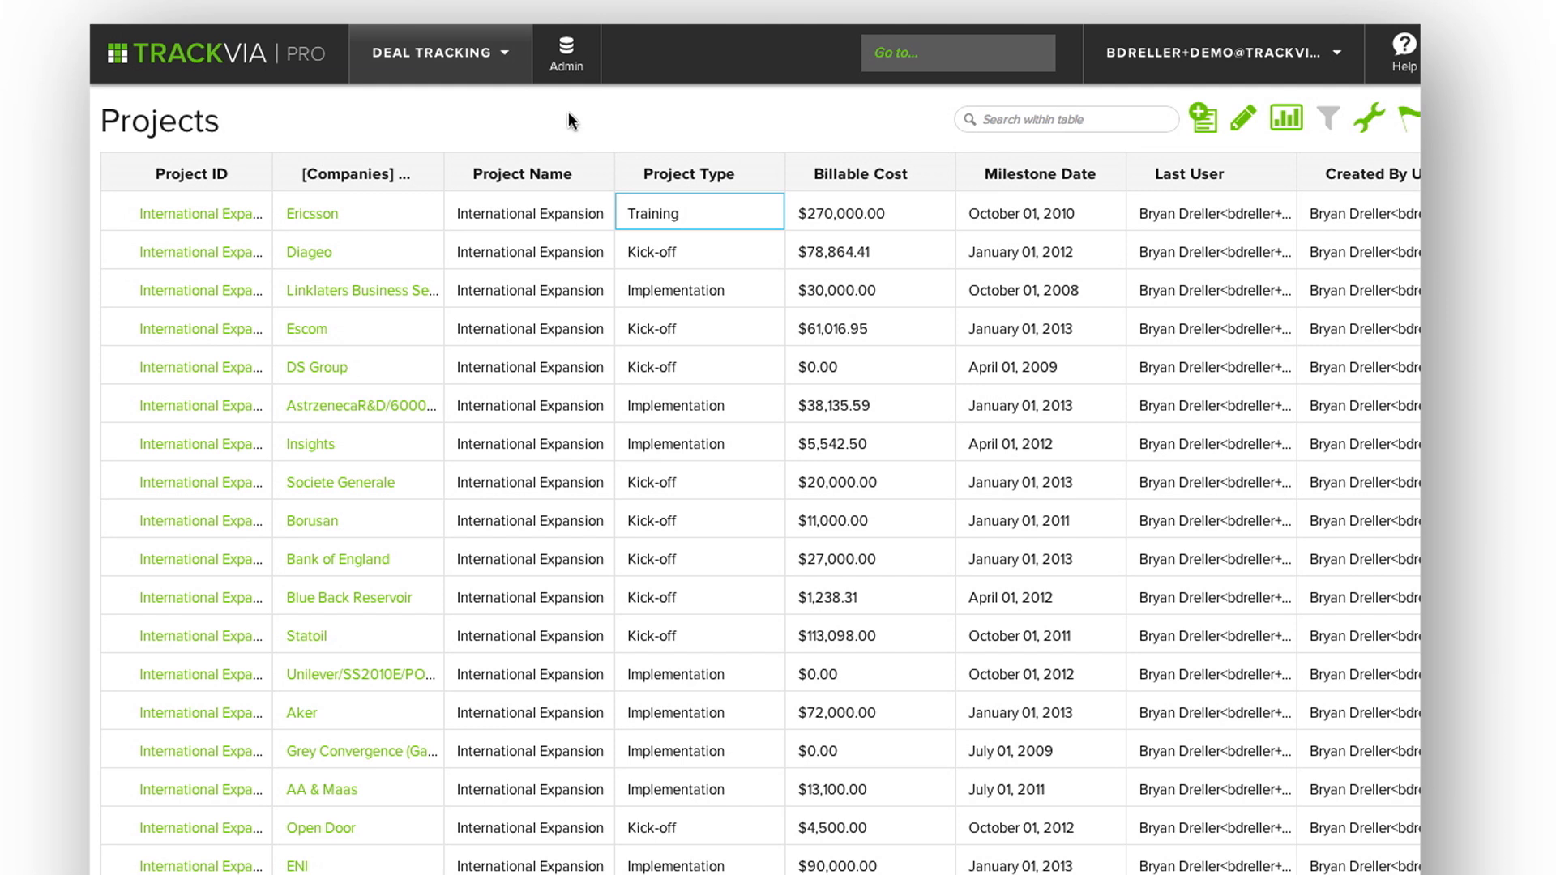
{"action": "mouse_move", "coordinate": [578, 125]}
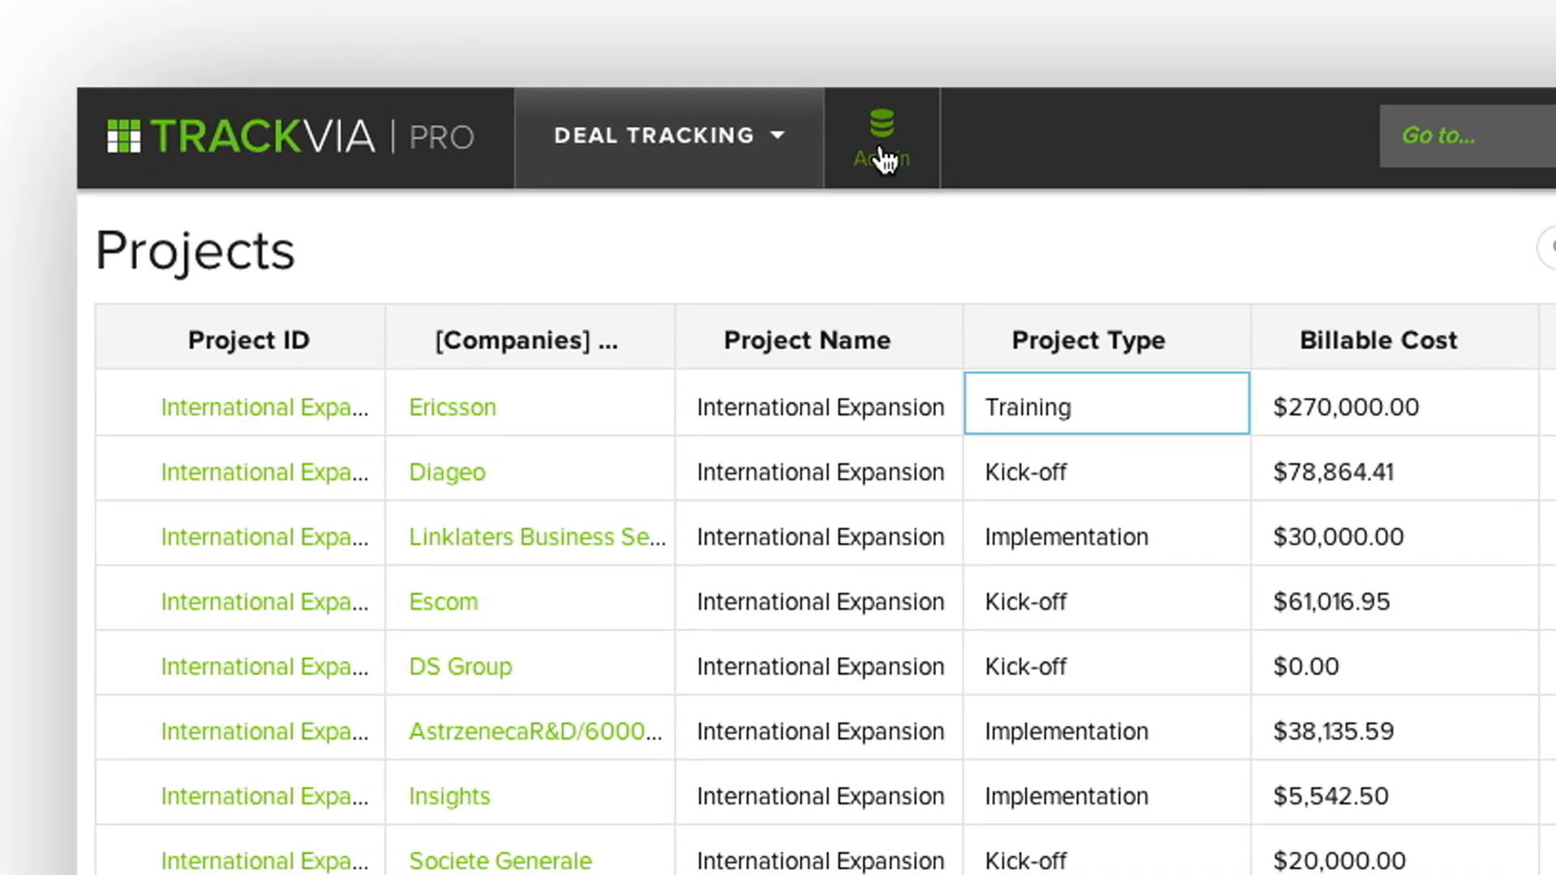
Go to Admin and edit the Companies table's field setup.
{"action": "left_click", "coordinate": [880, 140]}
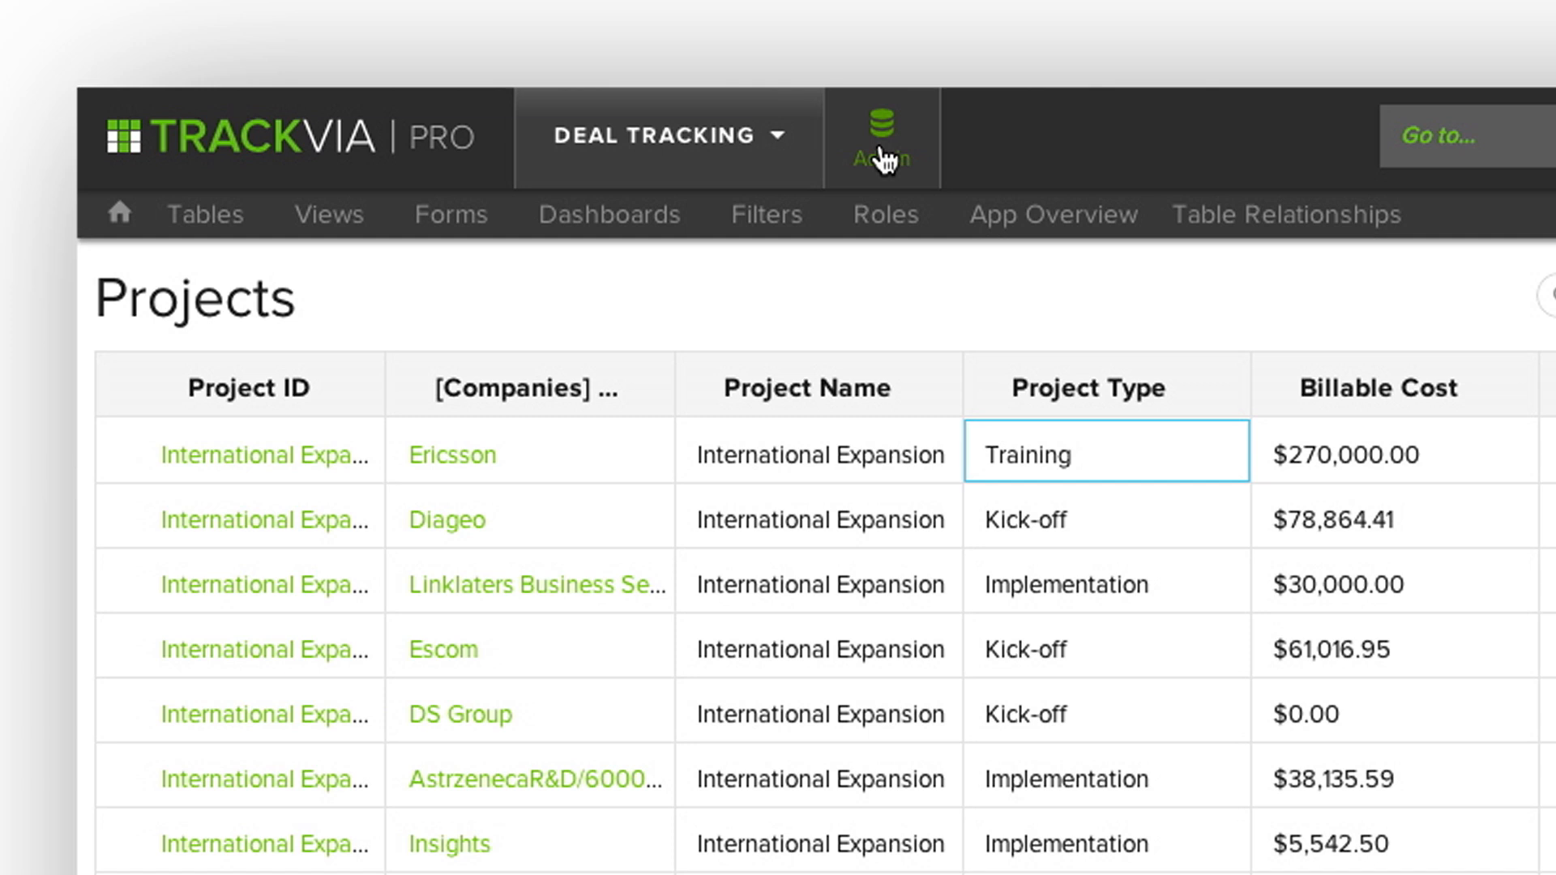
{"action": "left_click", "coordinate": [206, 214]}
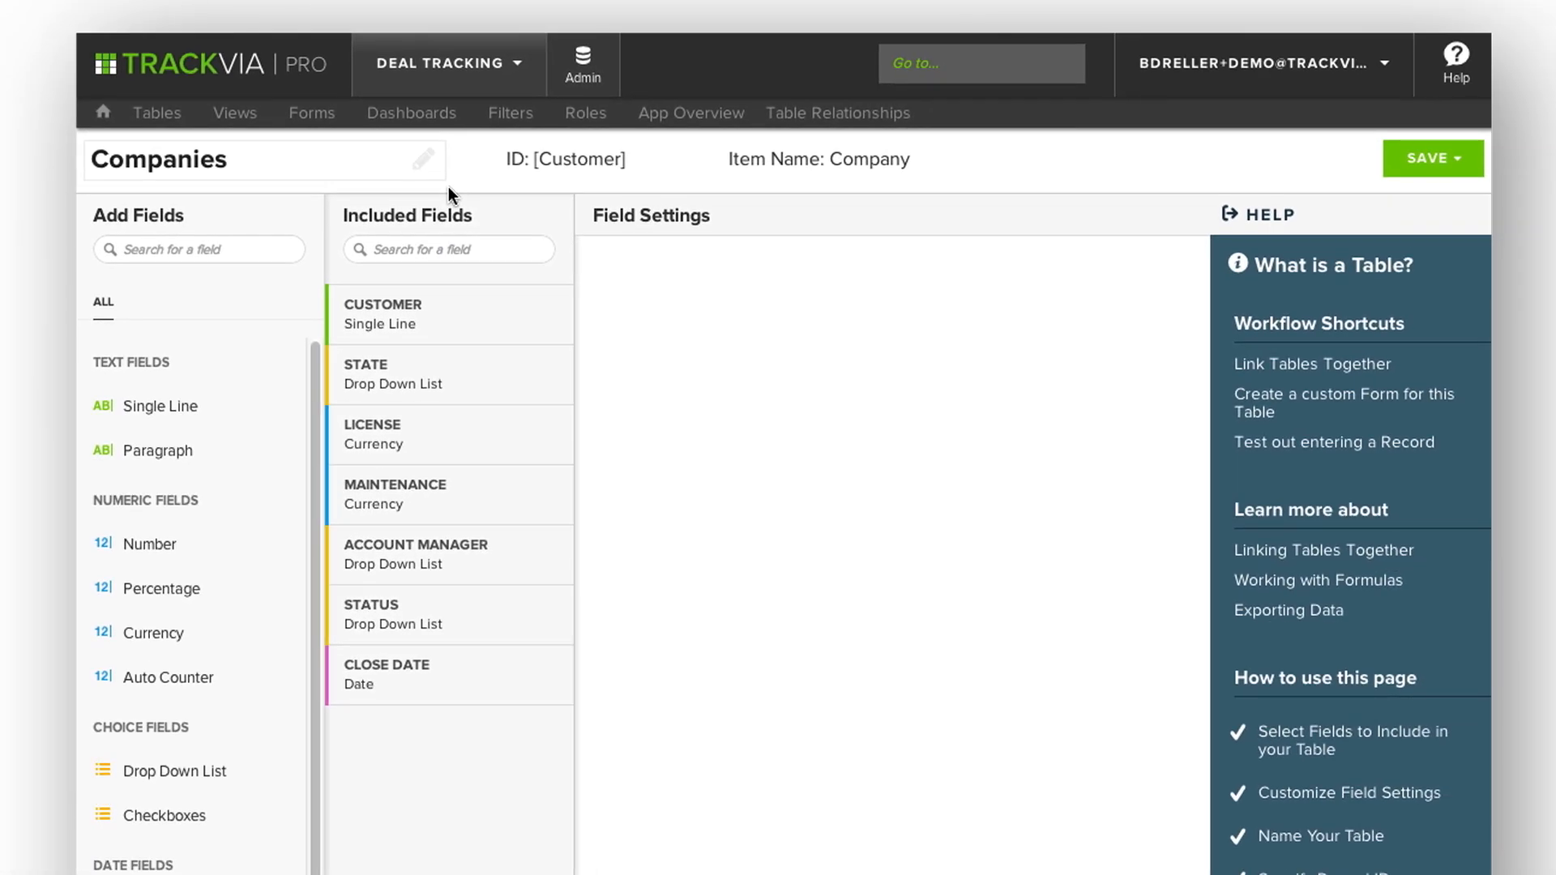
{"action": "mouse_move", "coordinate": [636, 413]}
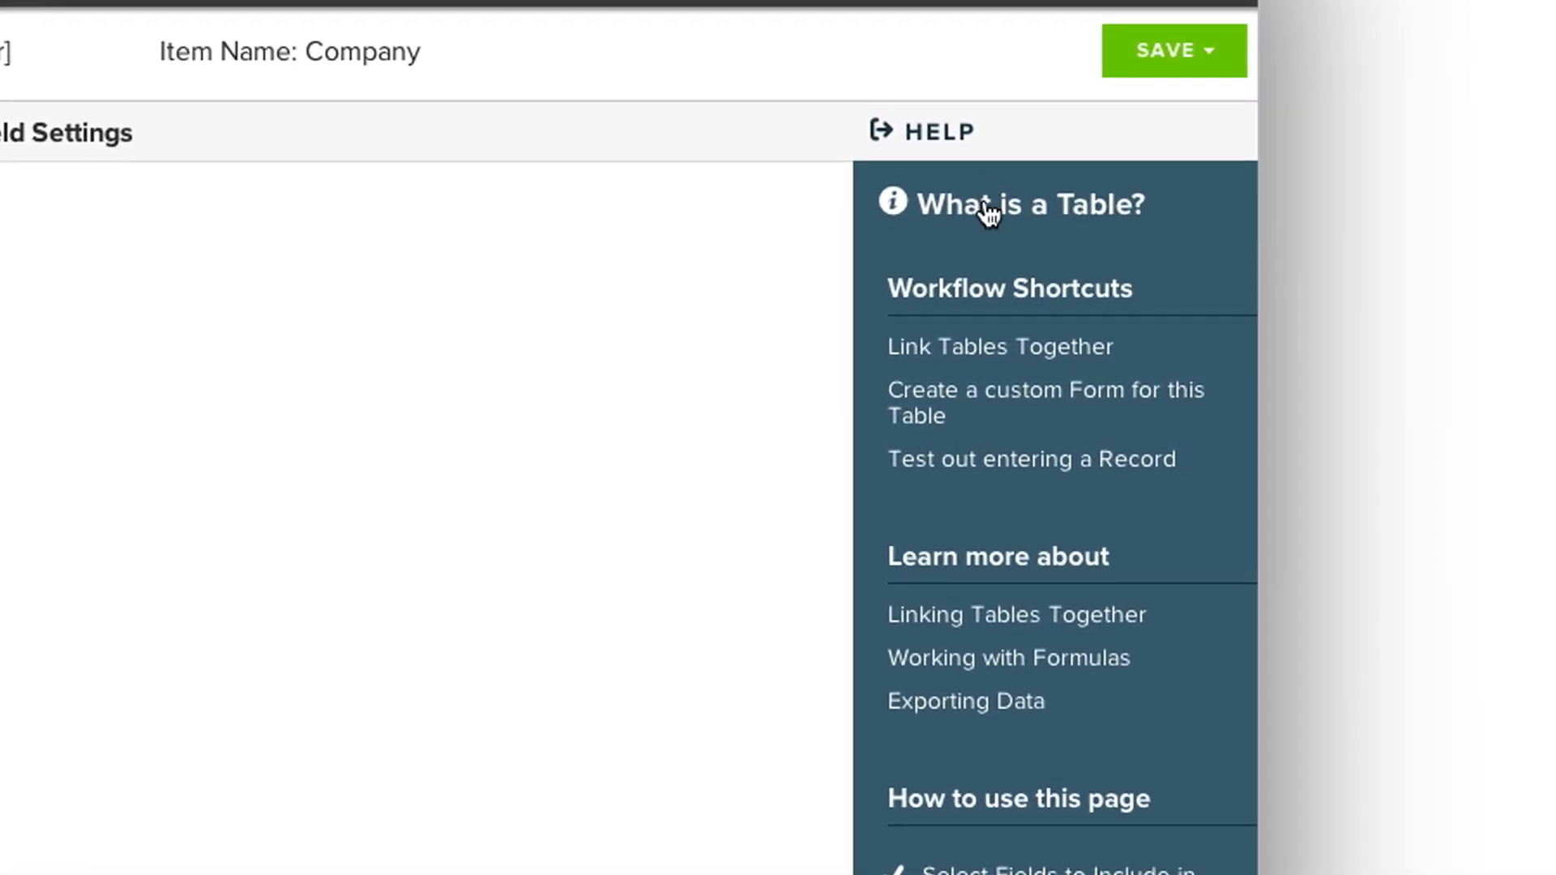
{"action": "mouse_move", "coordinate": [998, 347]}
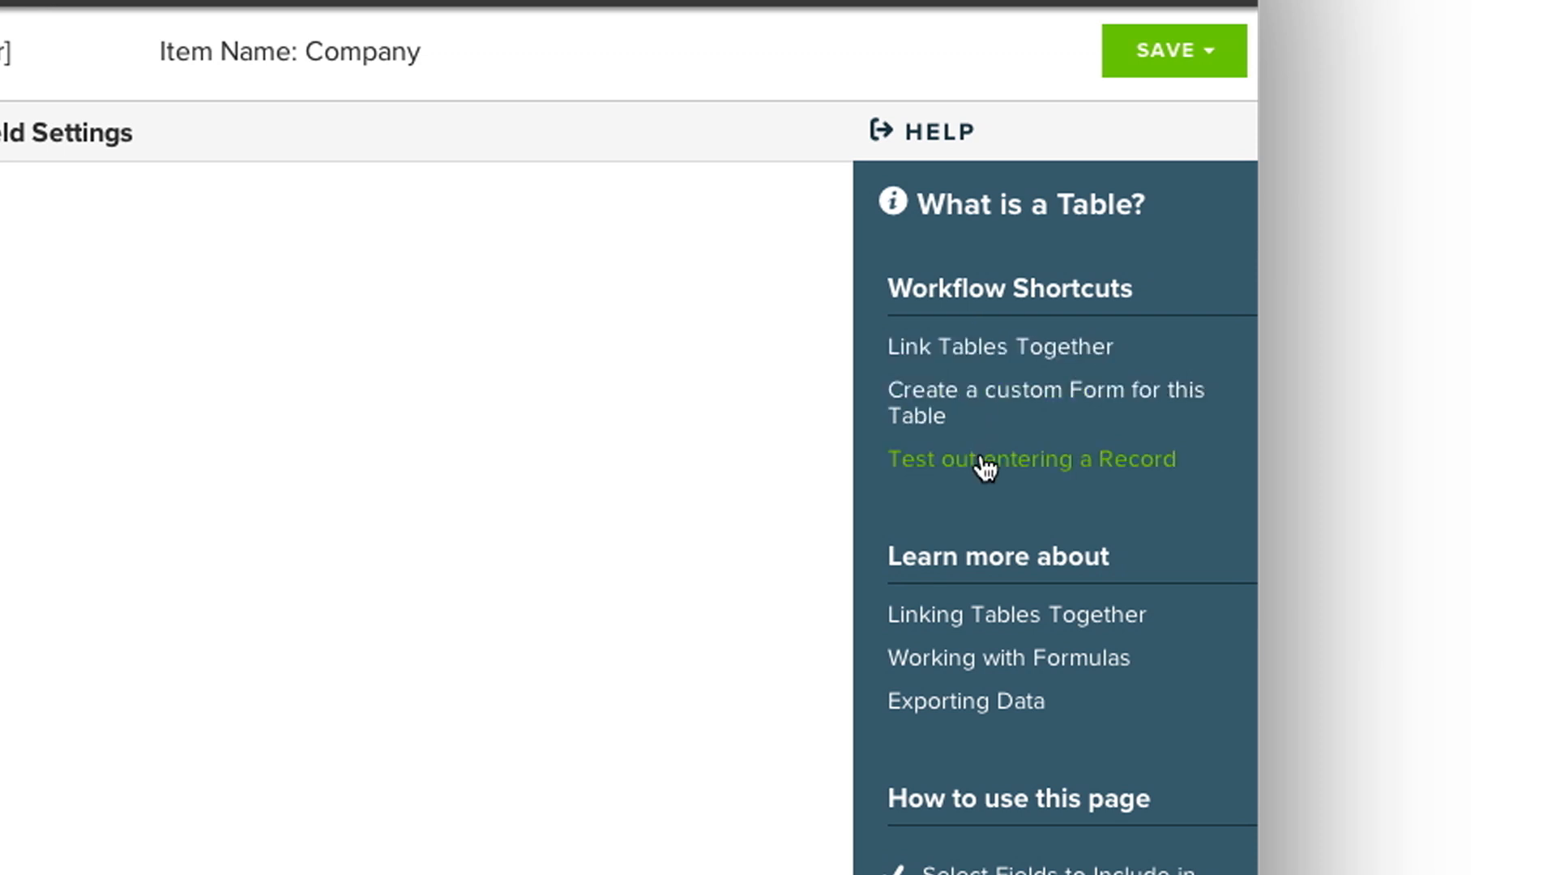
{"action": "scroll", "scroll_direction": "down", "scroll_amount": 3}
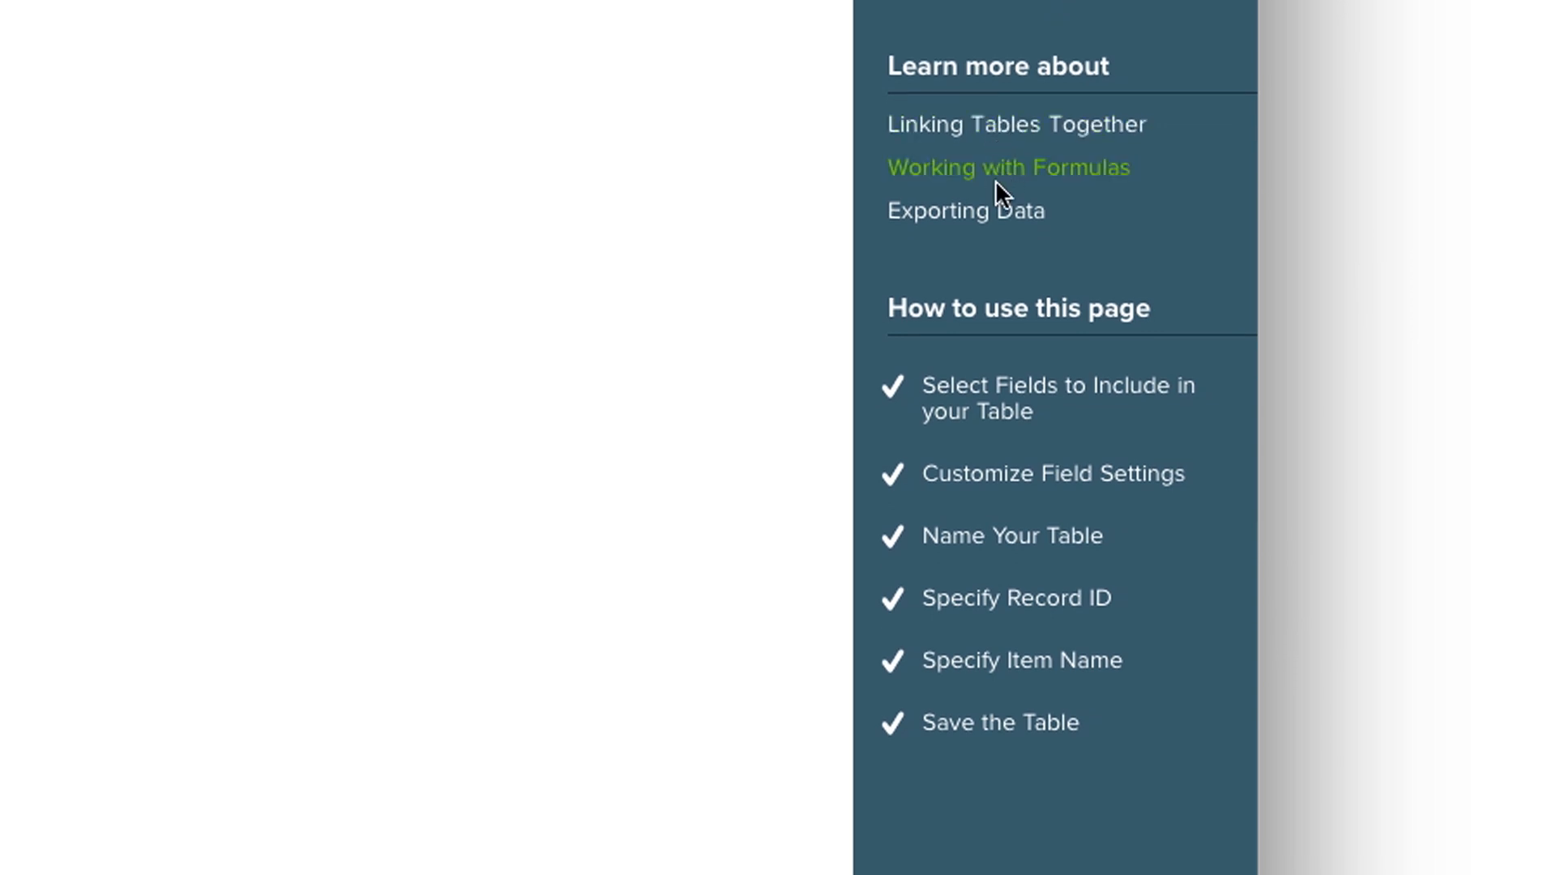
{"action": "mouse_move", "coordinate": [964, 211]}
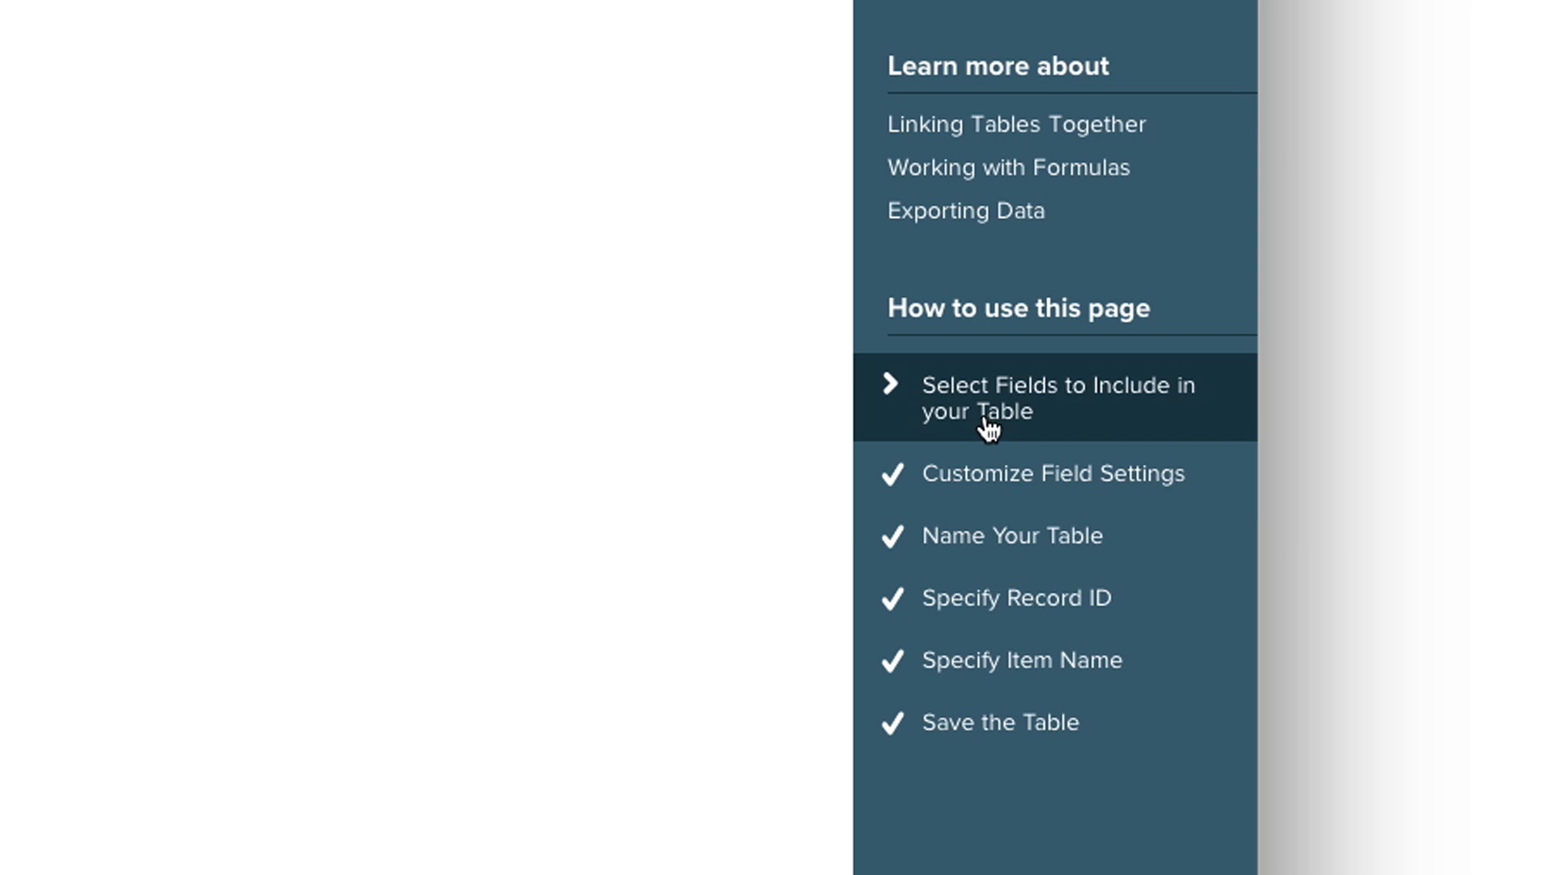
{"action": "left_click", "coordinate": [988, 546]}
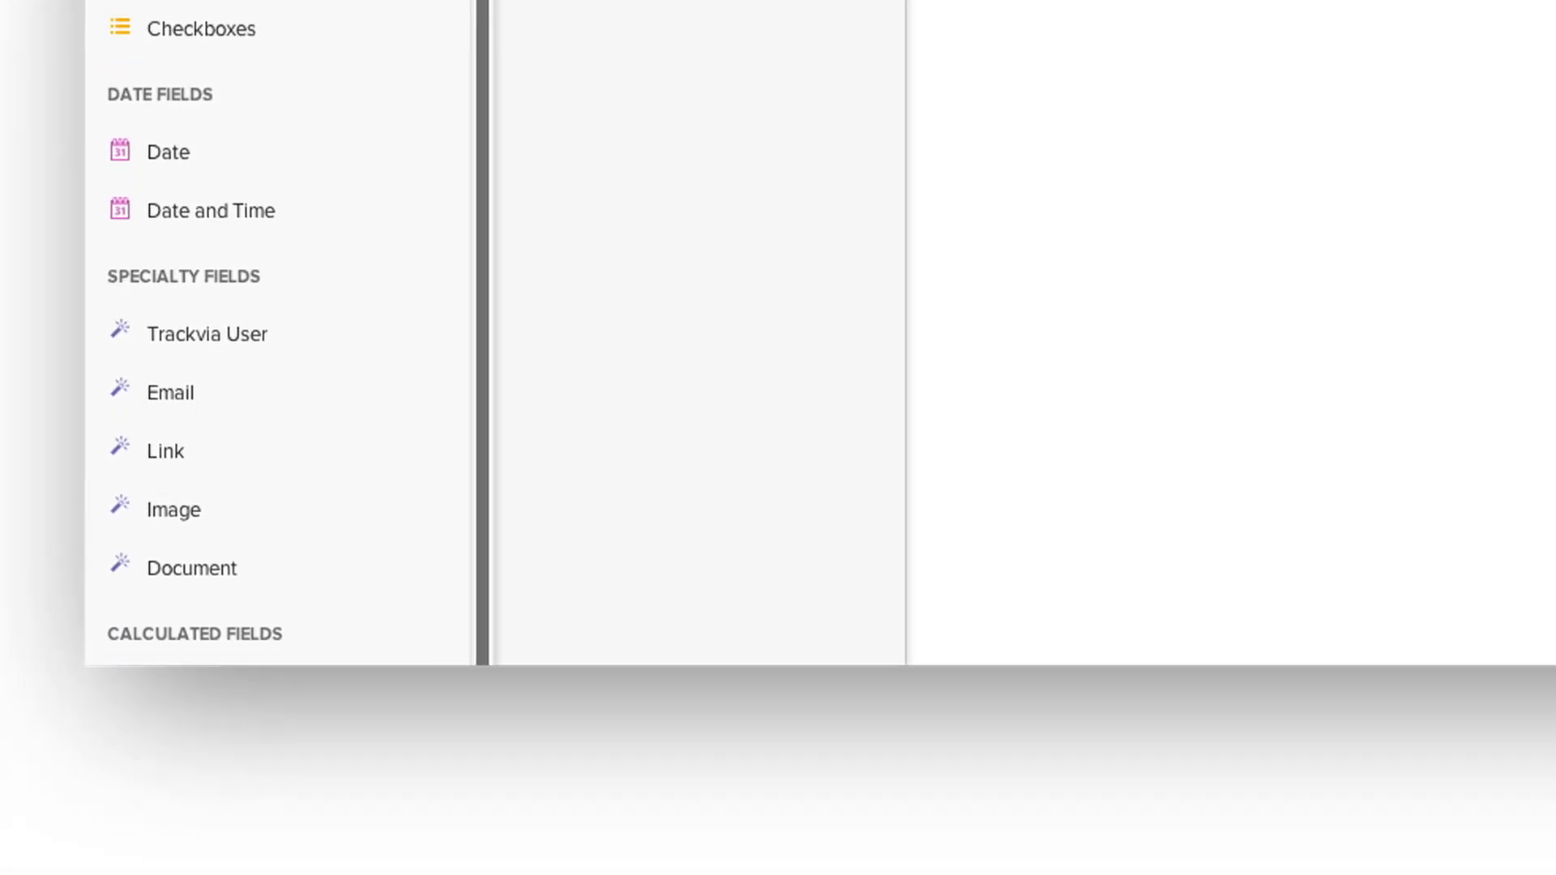
Scroll the Add Fields list down to the Calculated Fields group.
{"action": "scroll", "scroll_direction": "down", "scroll_amount": 3}
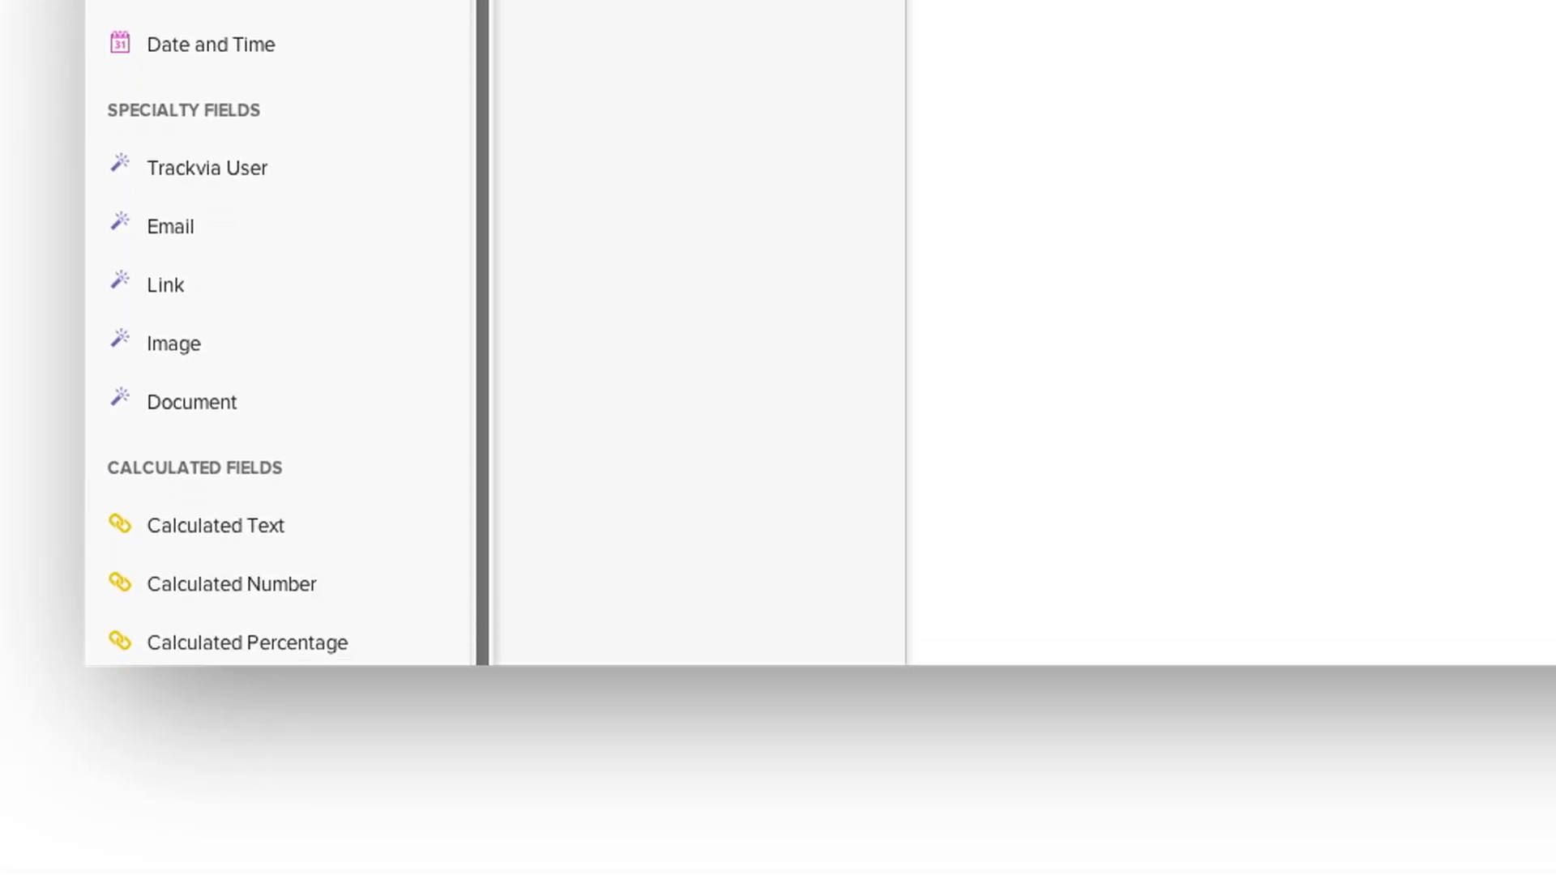
{"action": "mouse_move", "coordinate": [405, 28]}
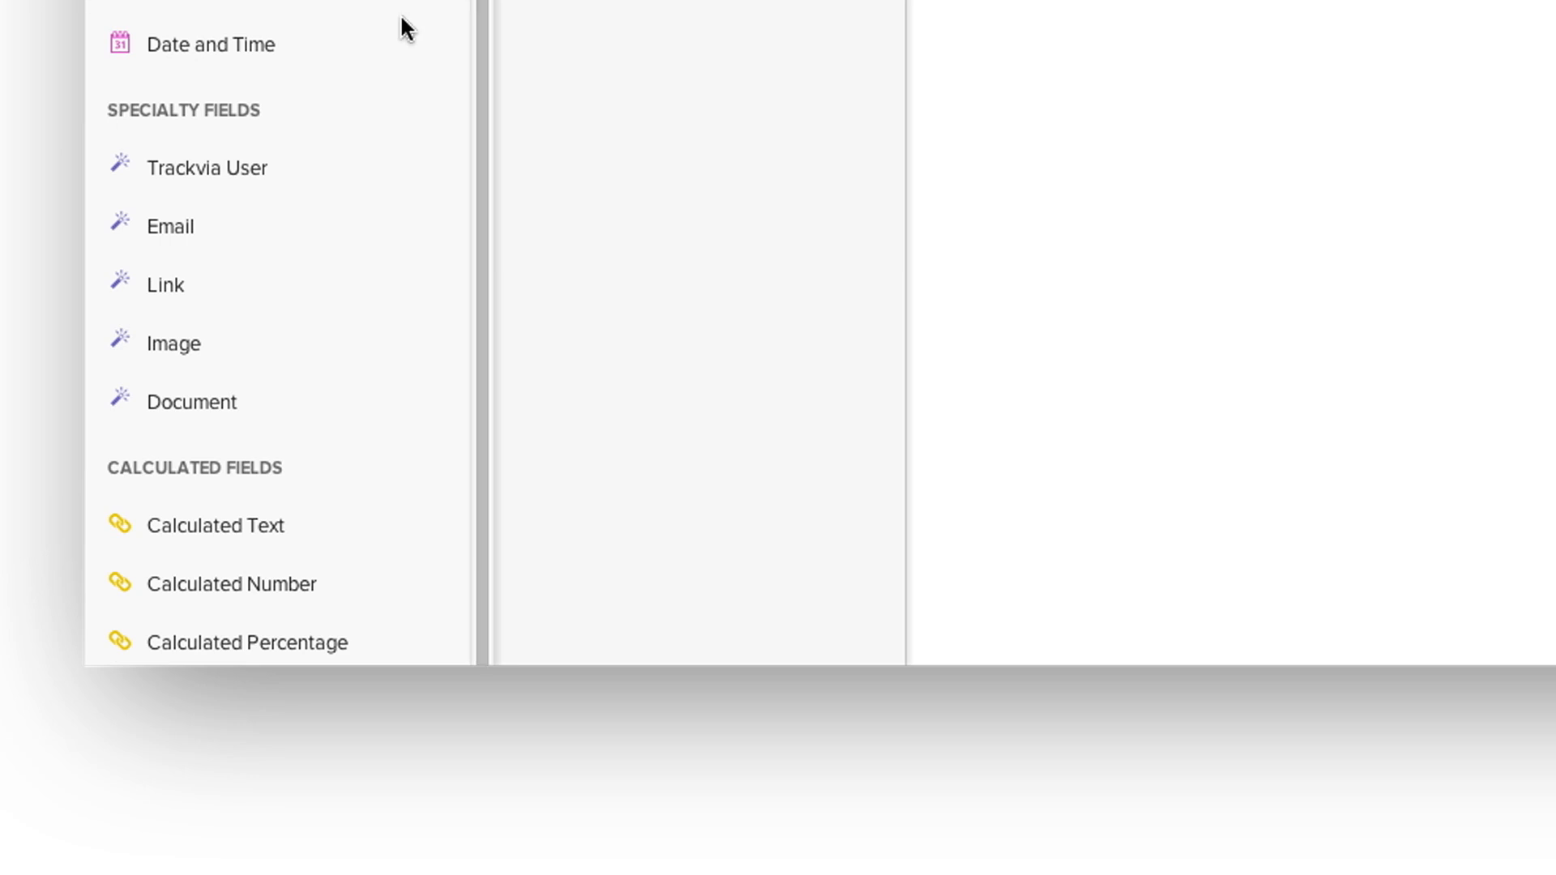
{"action": "mouse_move", "coordinate": [342, 360]}
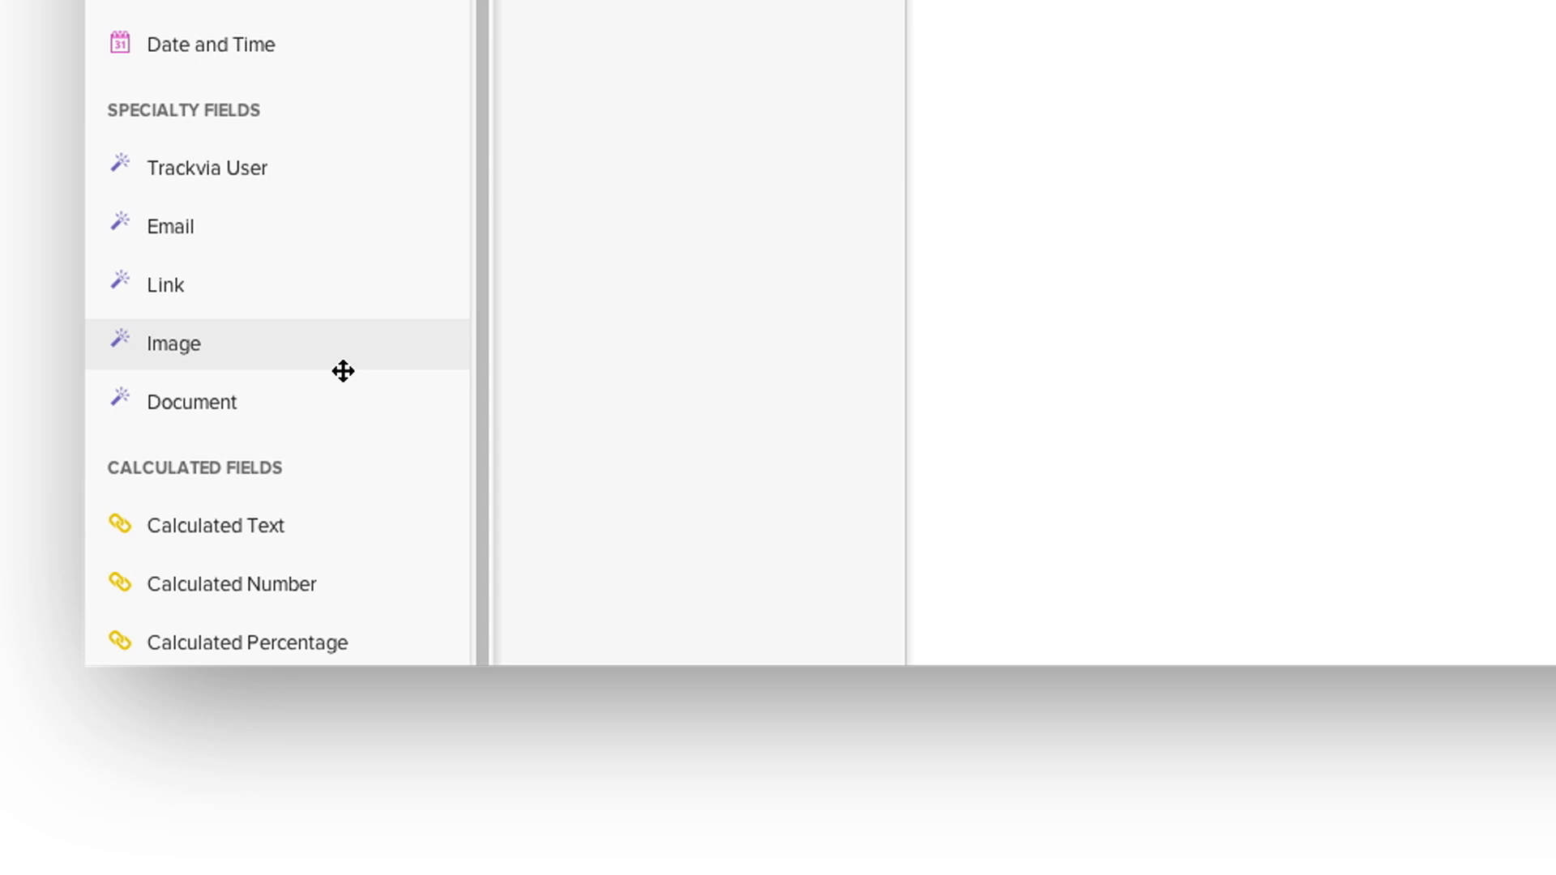
{"action": "mouse_move", "coordinate": [342, 402]}
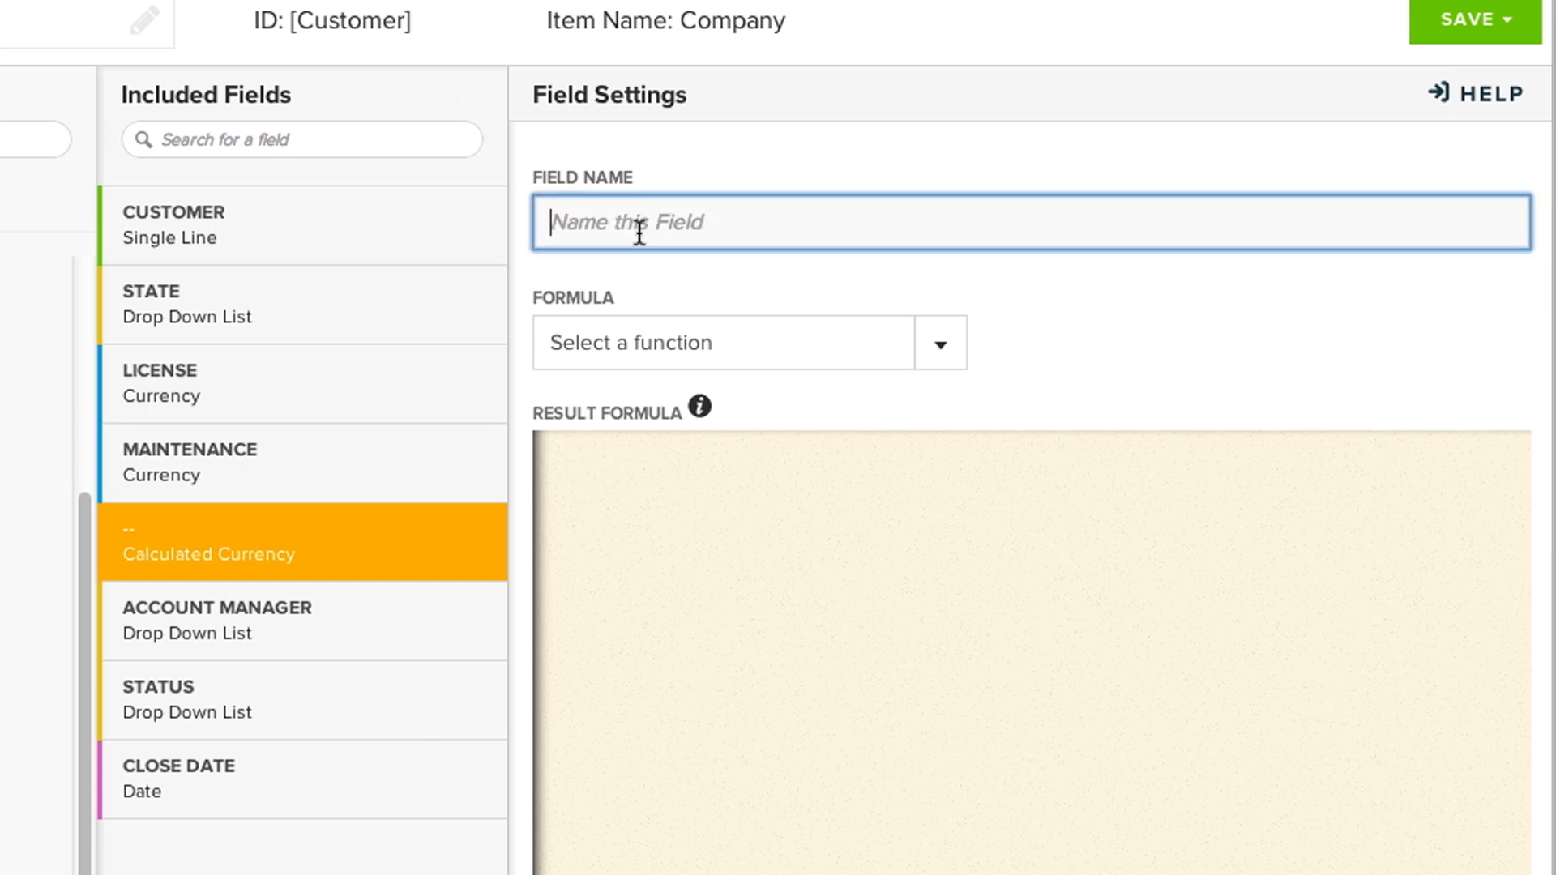
Name the new calculated currency field Total Revenue.
{"action": "type", "text": "To"}
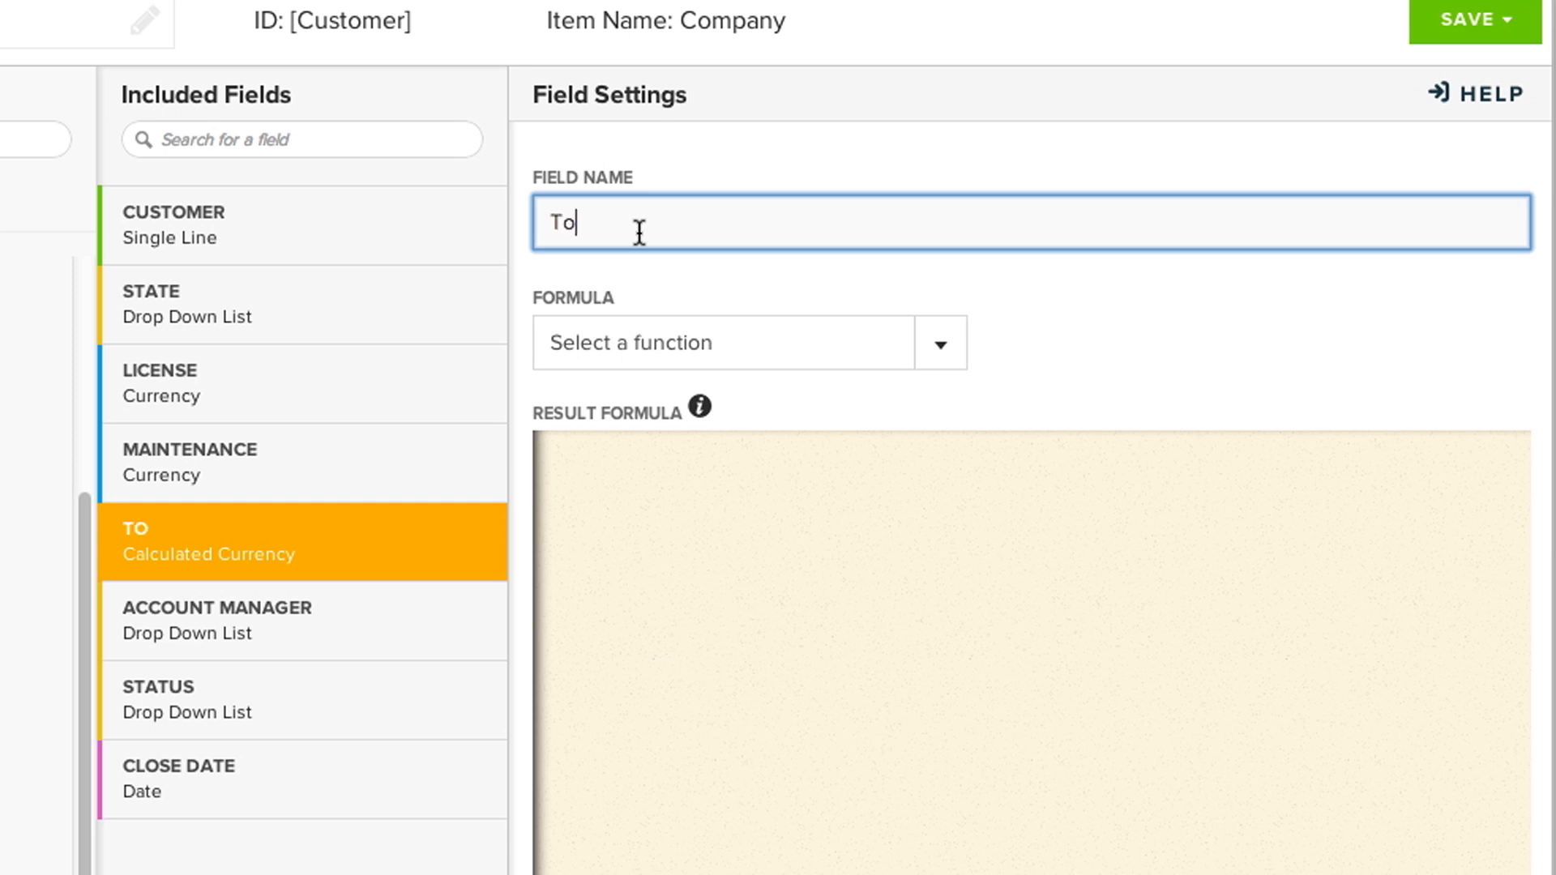
{"action": "type", "text": "tal Revenu"}
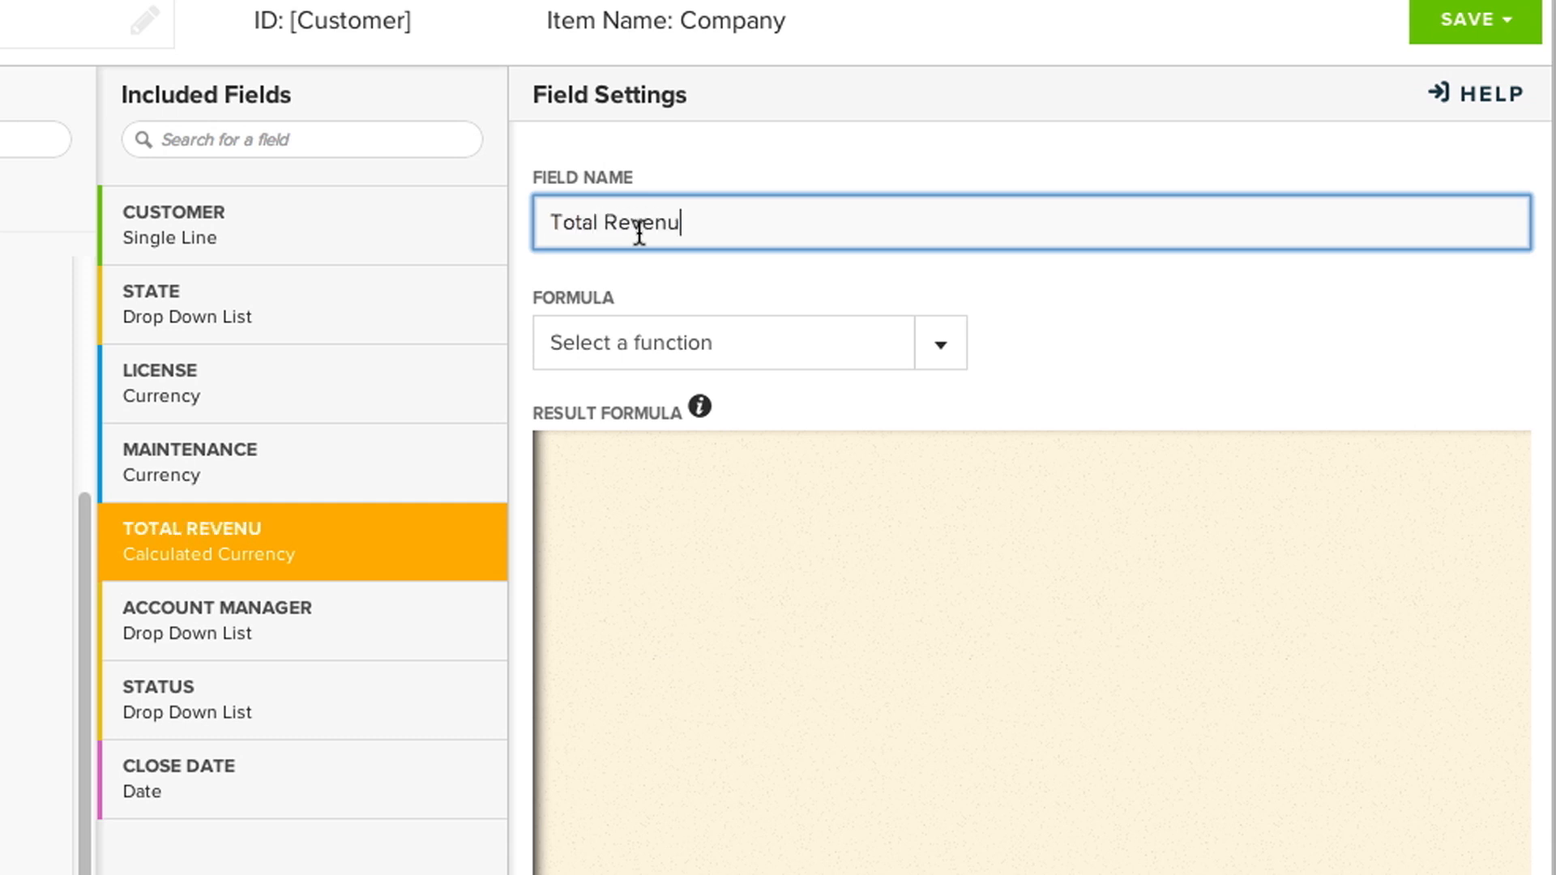
{"action": "type", "text": "e"}
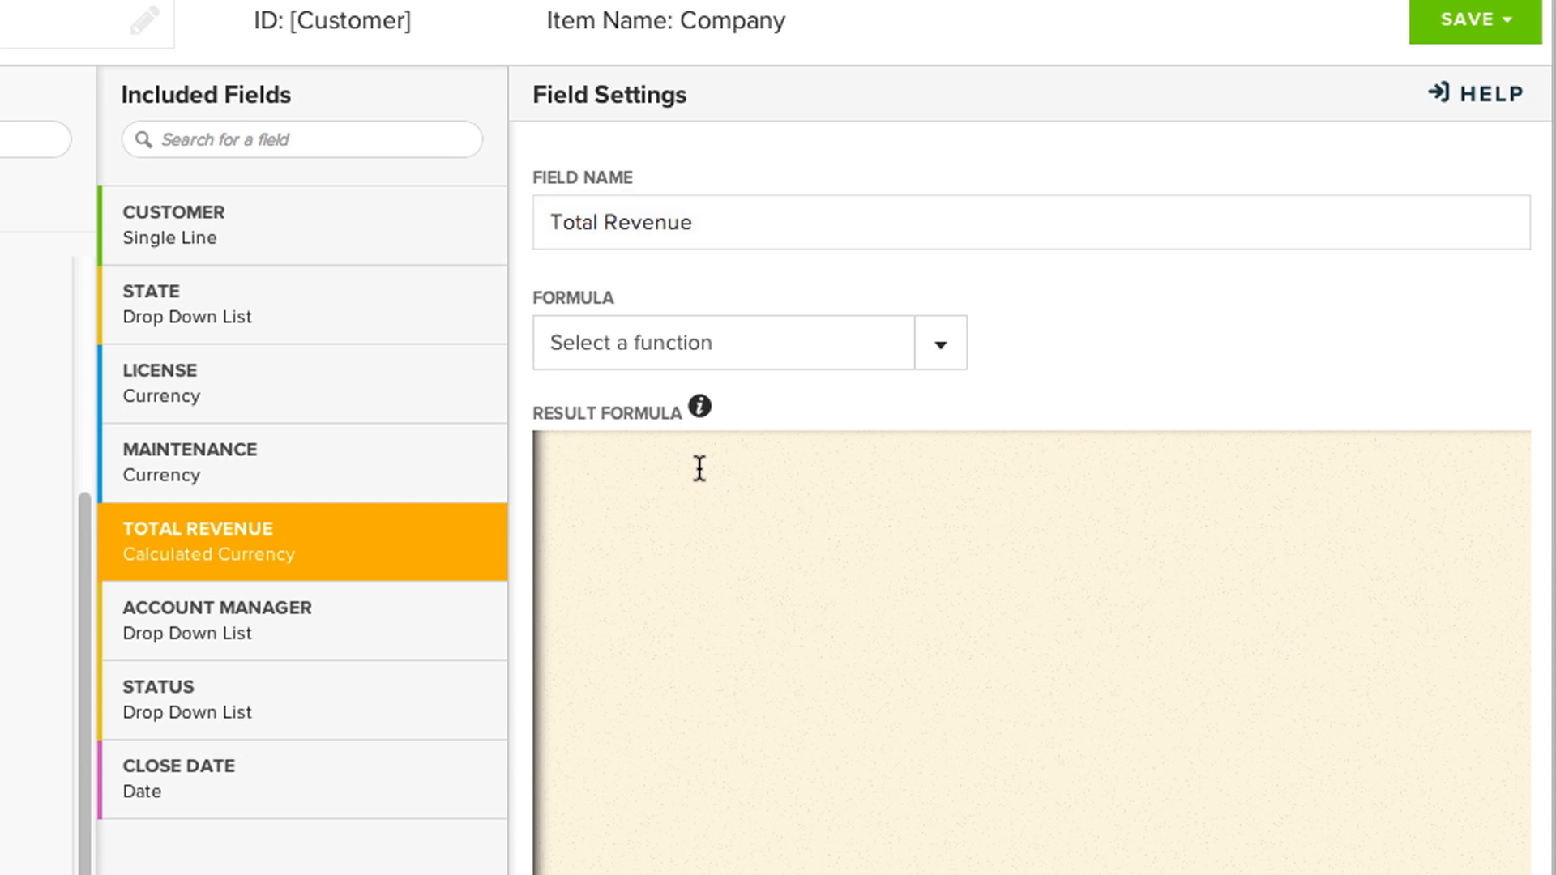
Enter the result formula {License}+{Maintenance}.
{"action": "type", "text": "{"}
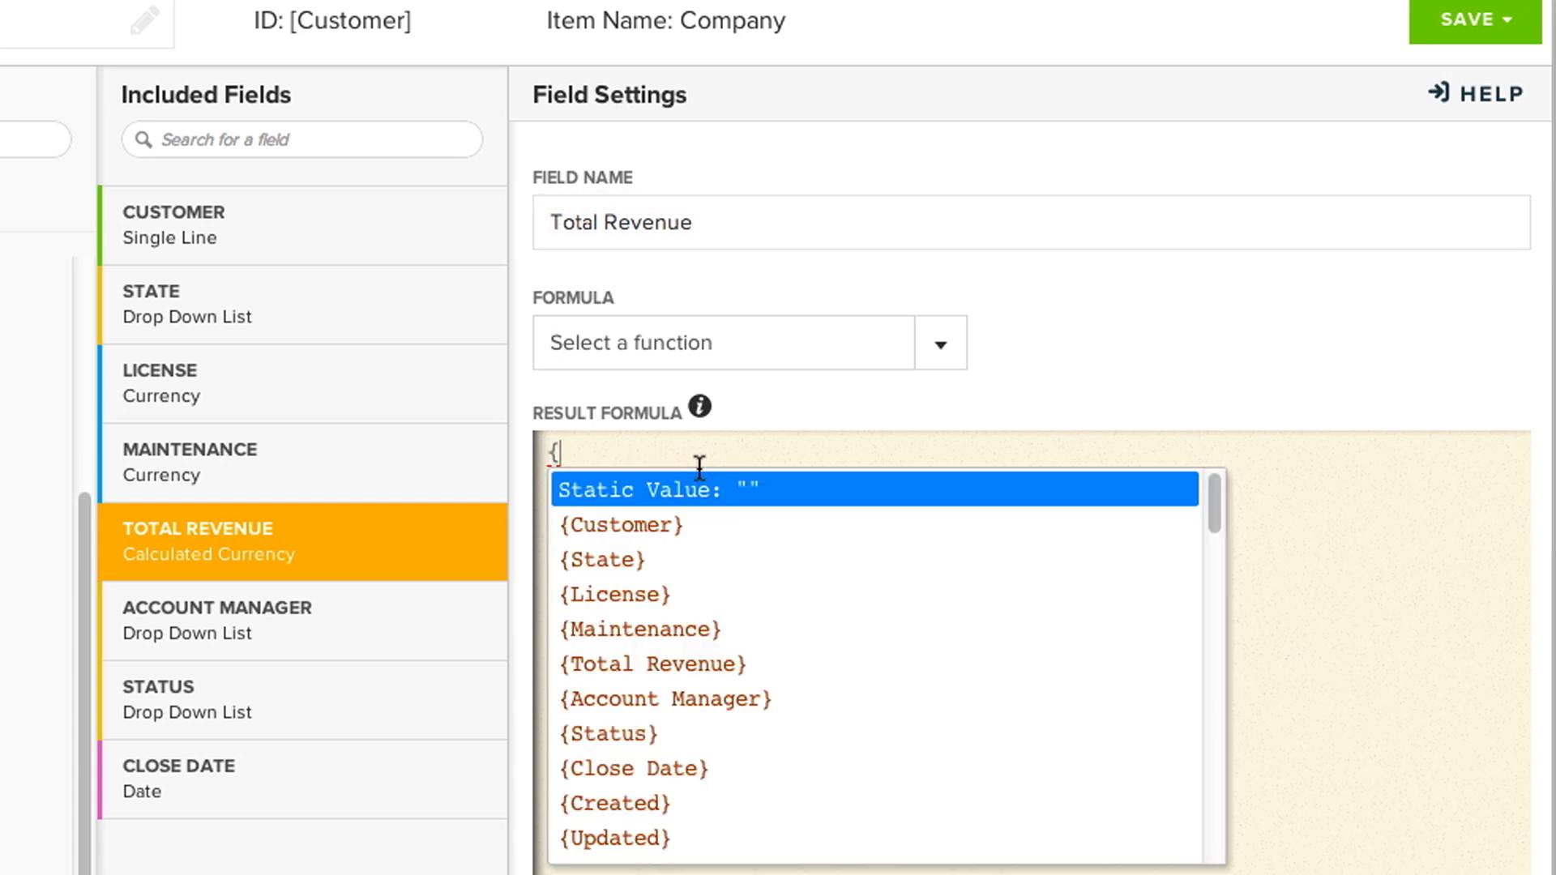
{"action": "mouse_move", "coordinate": [634, 525]}
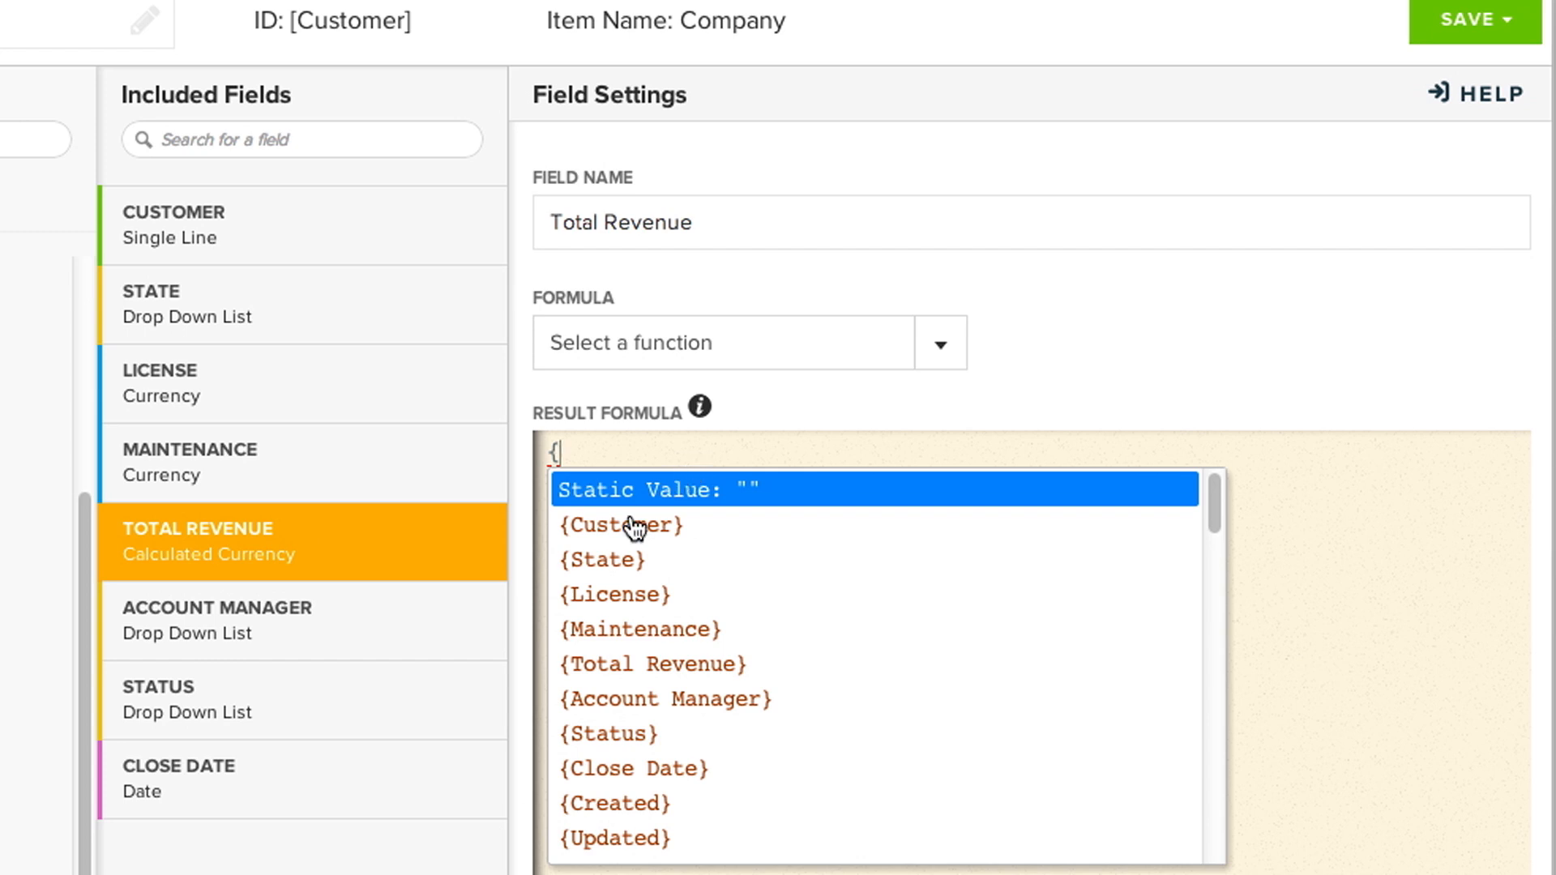
{"action": "mouse_move", "coordinate": [632, 593]}
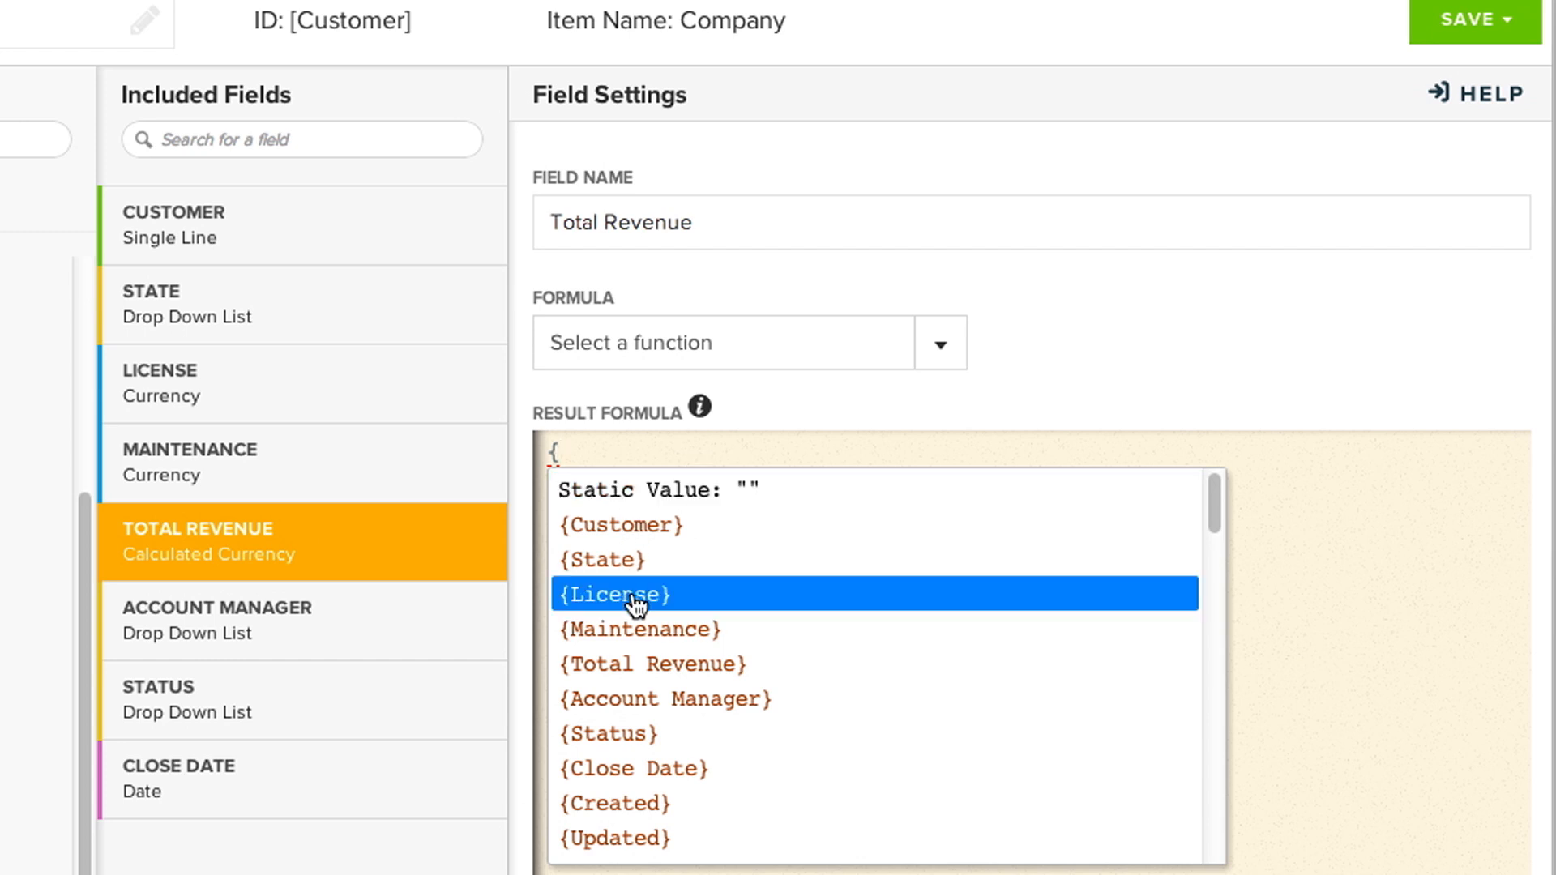
{"action": "left_click", "coordinate": [613, 593]}
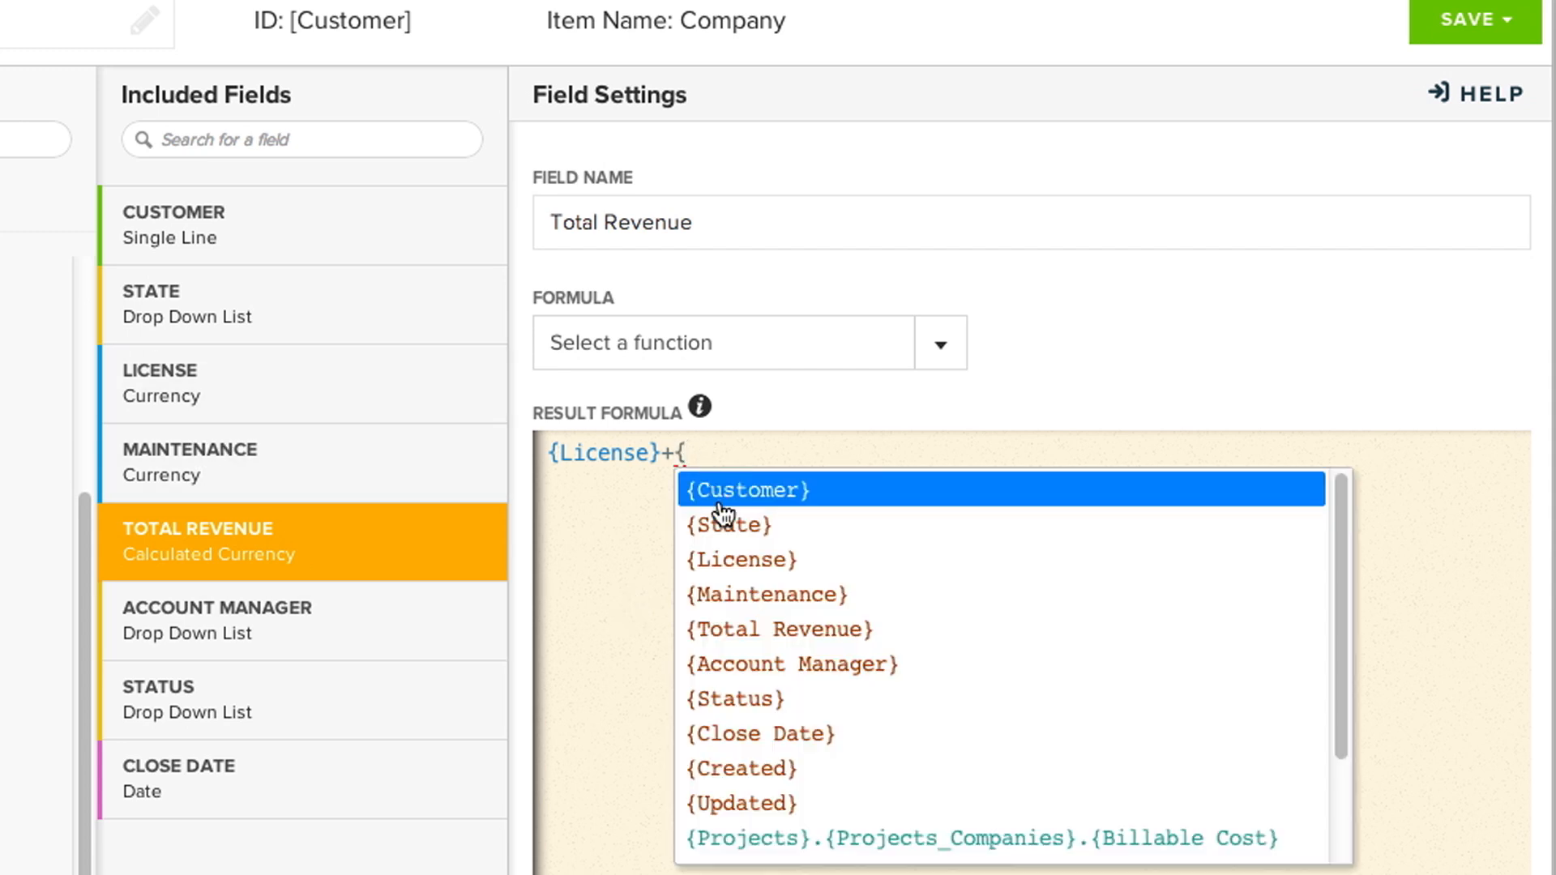
{"action": "left_click", "coordinate": [767, 594]}
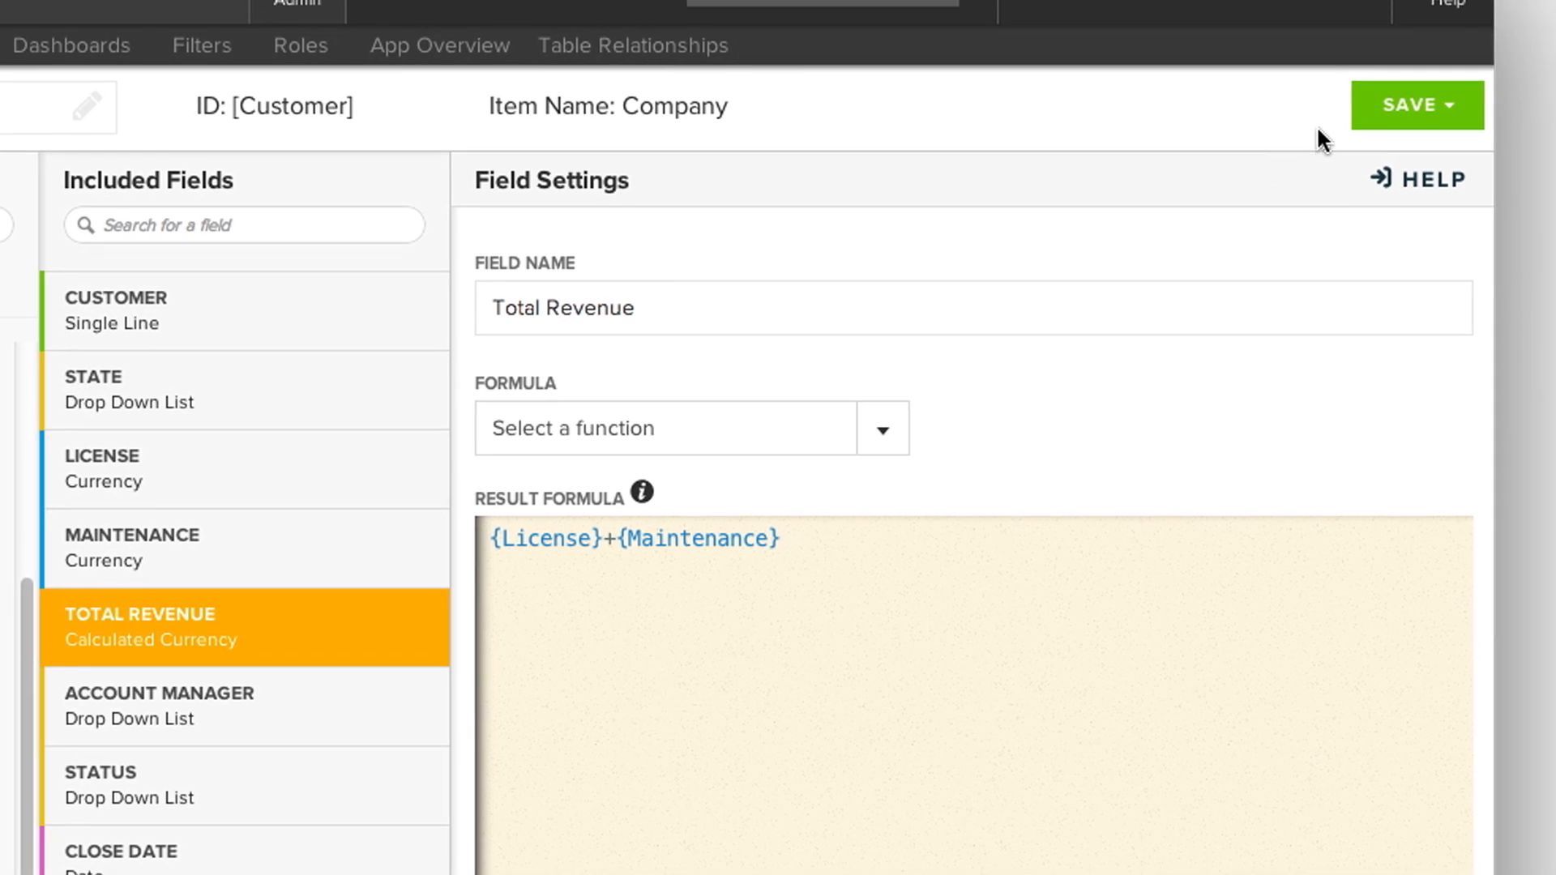
Save the Companies table with the new Total Revenue field.
{"action": "left_click", "coordinate": [1416, 105]}
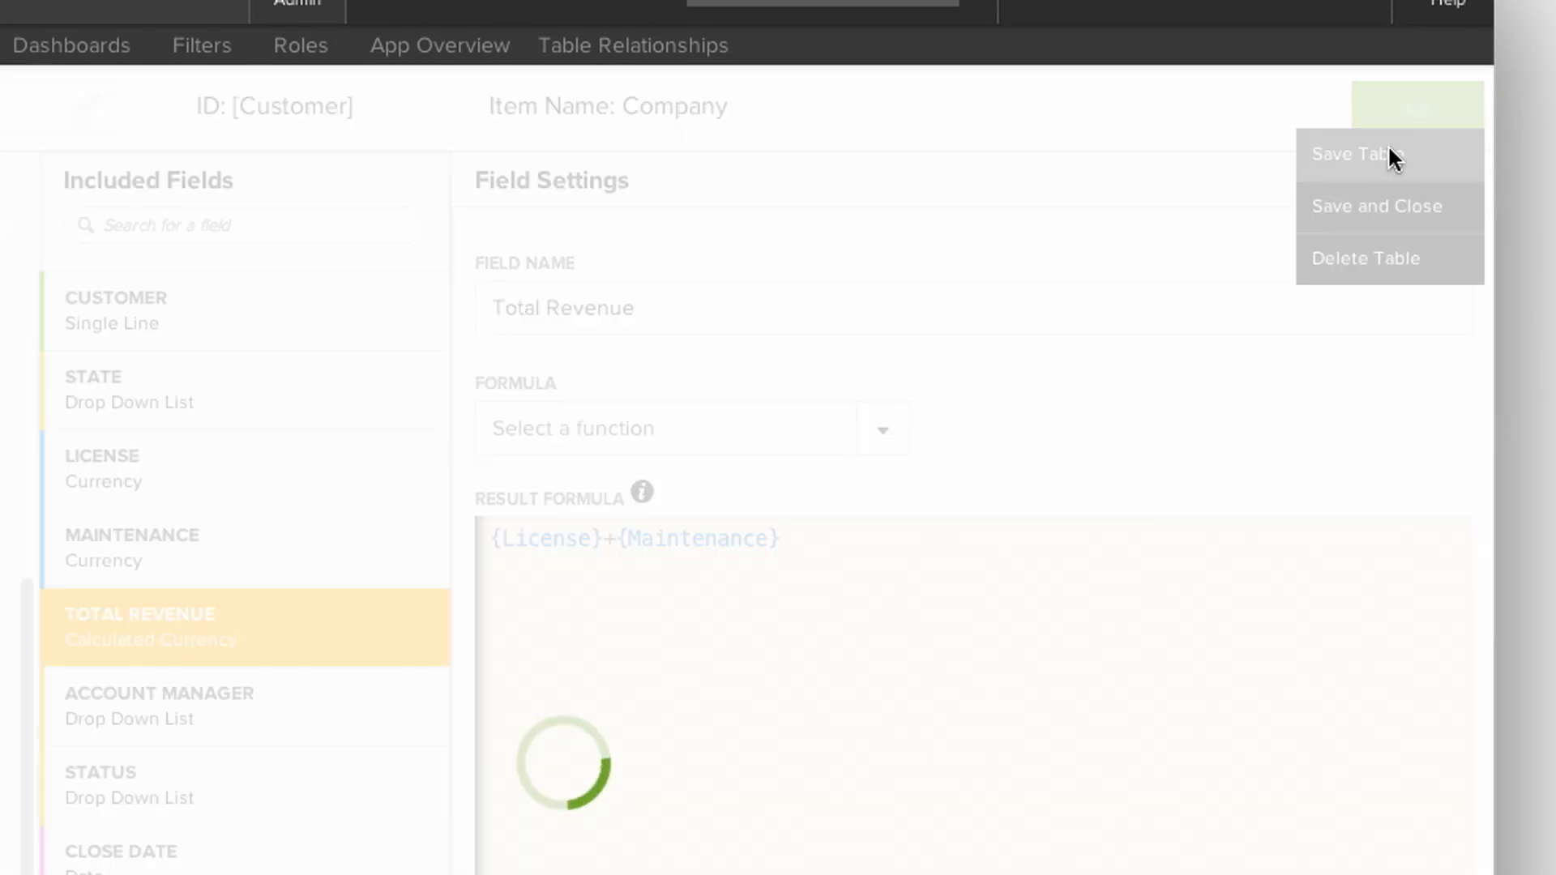
{"action": "left_click", "coordinate": [243, 151]}
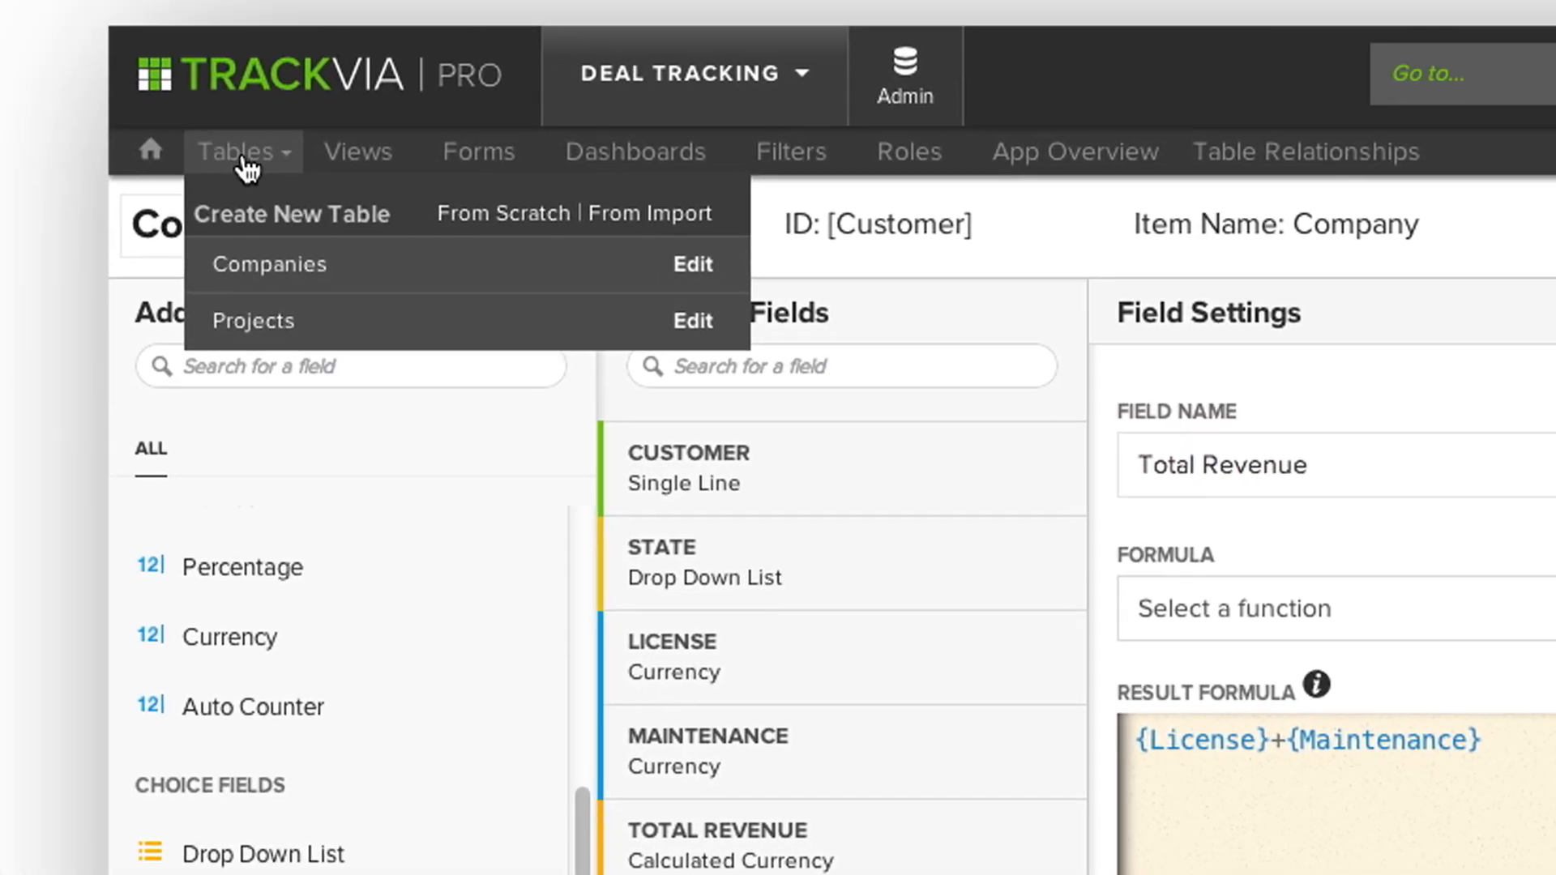
View the Companies records with the Total Revenue column, then reach for help options.
{"action": "left_click", "coordinate": [271, 264]}
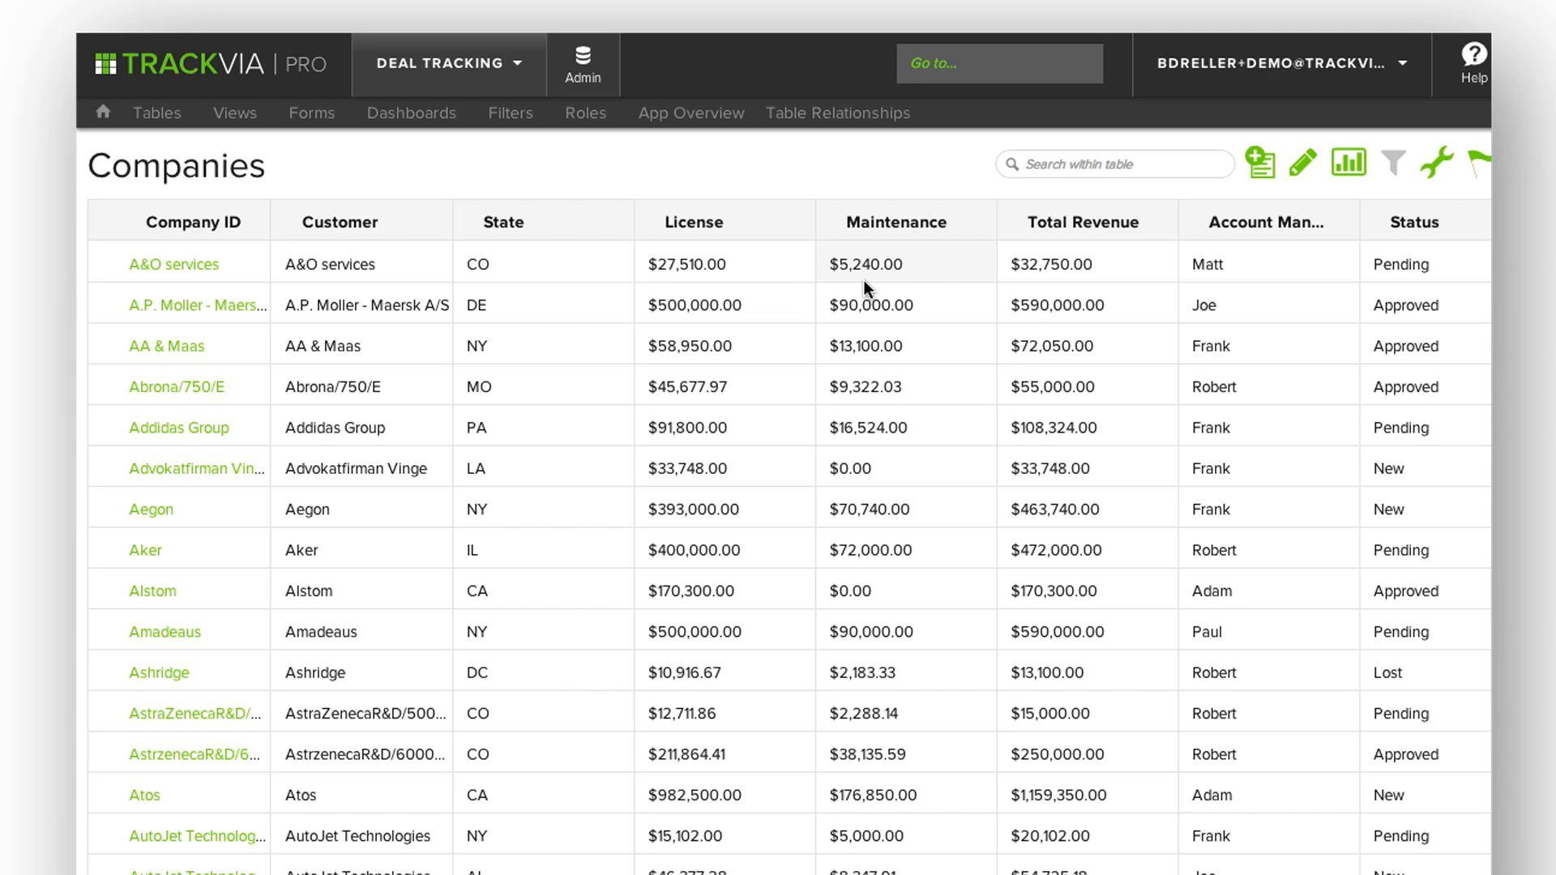
{"action": "left_click", "coordinate": [1473, 63]}
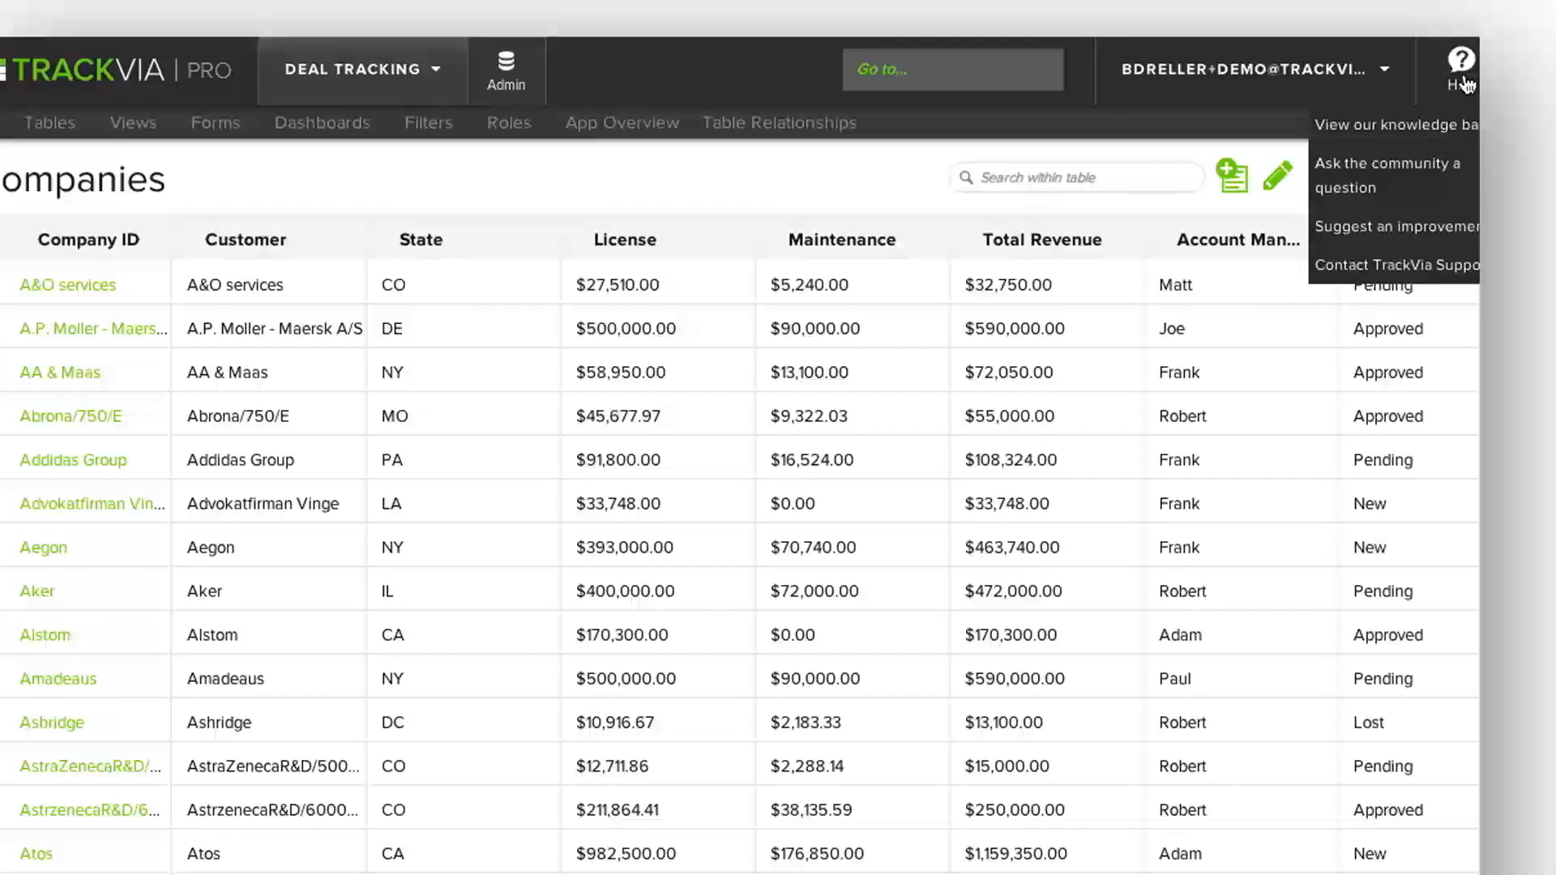